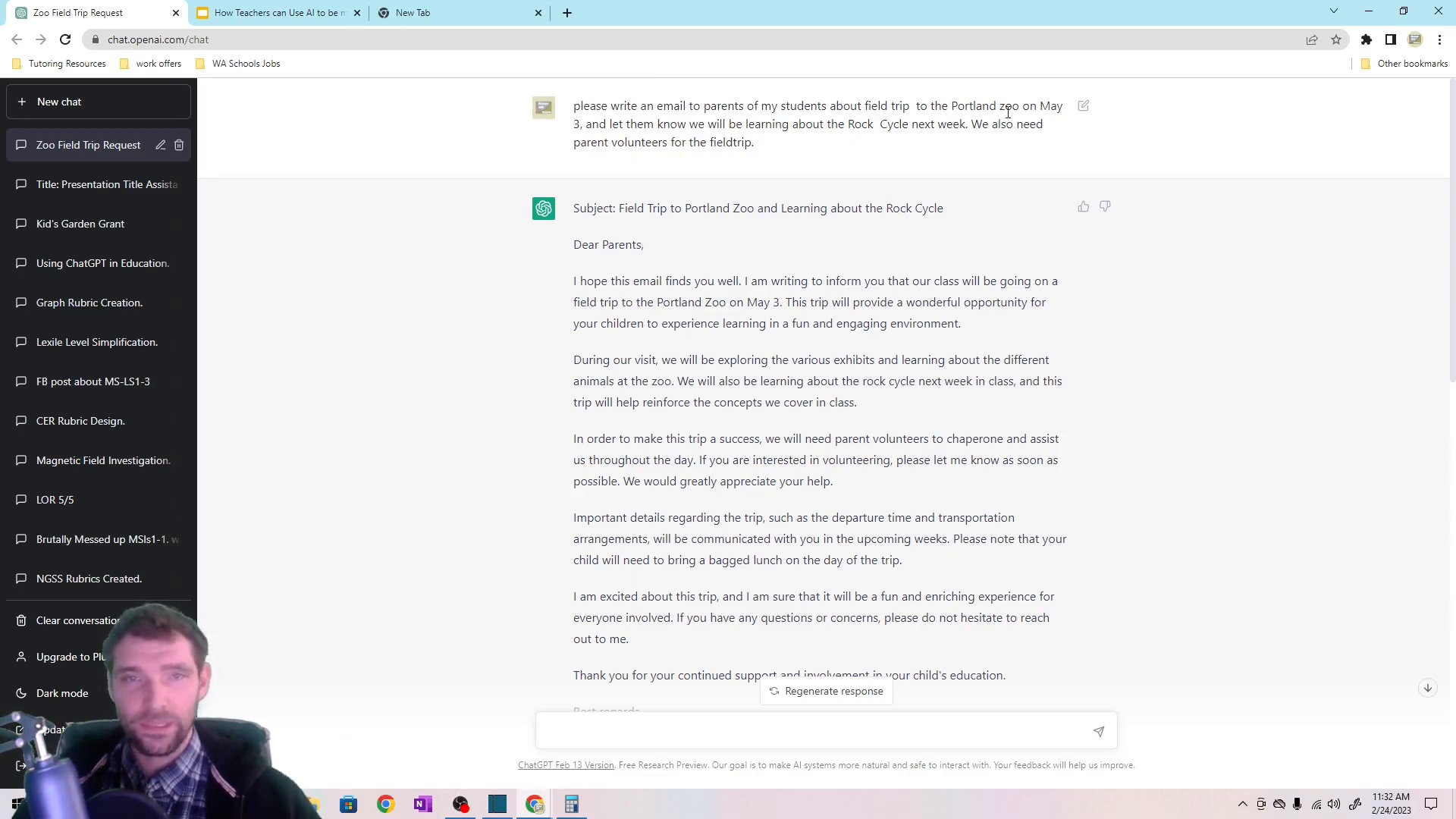
Scroll through the zoo field trip conversation and return to it from another tab.
scroll("down", 3)
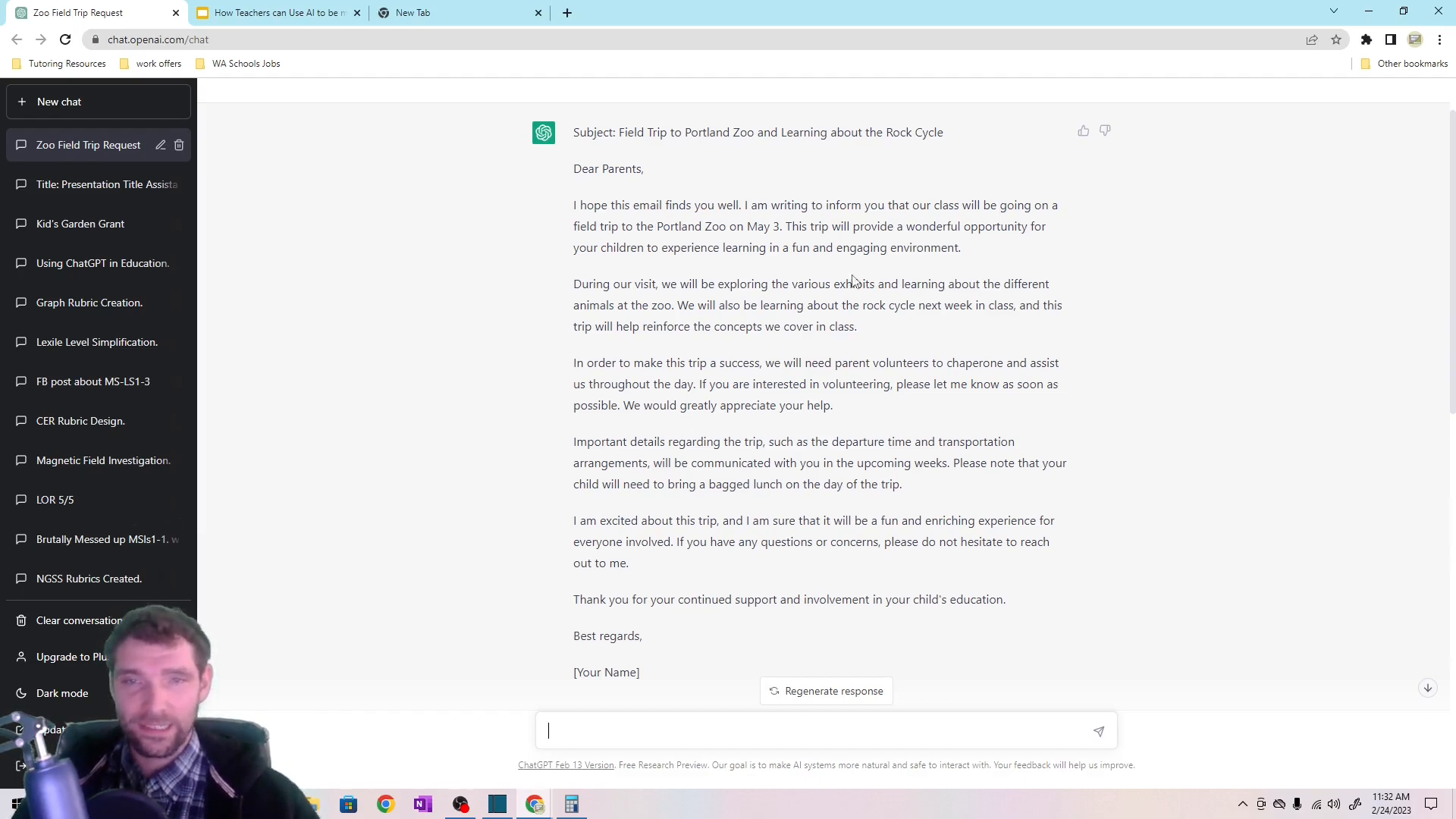
mouse_move(790, 164)
type("Can you add that students need to bring a rock to school on Monday?")
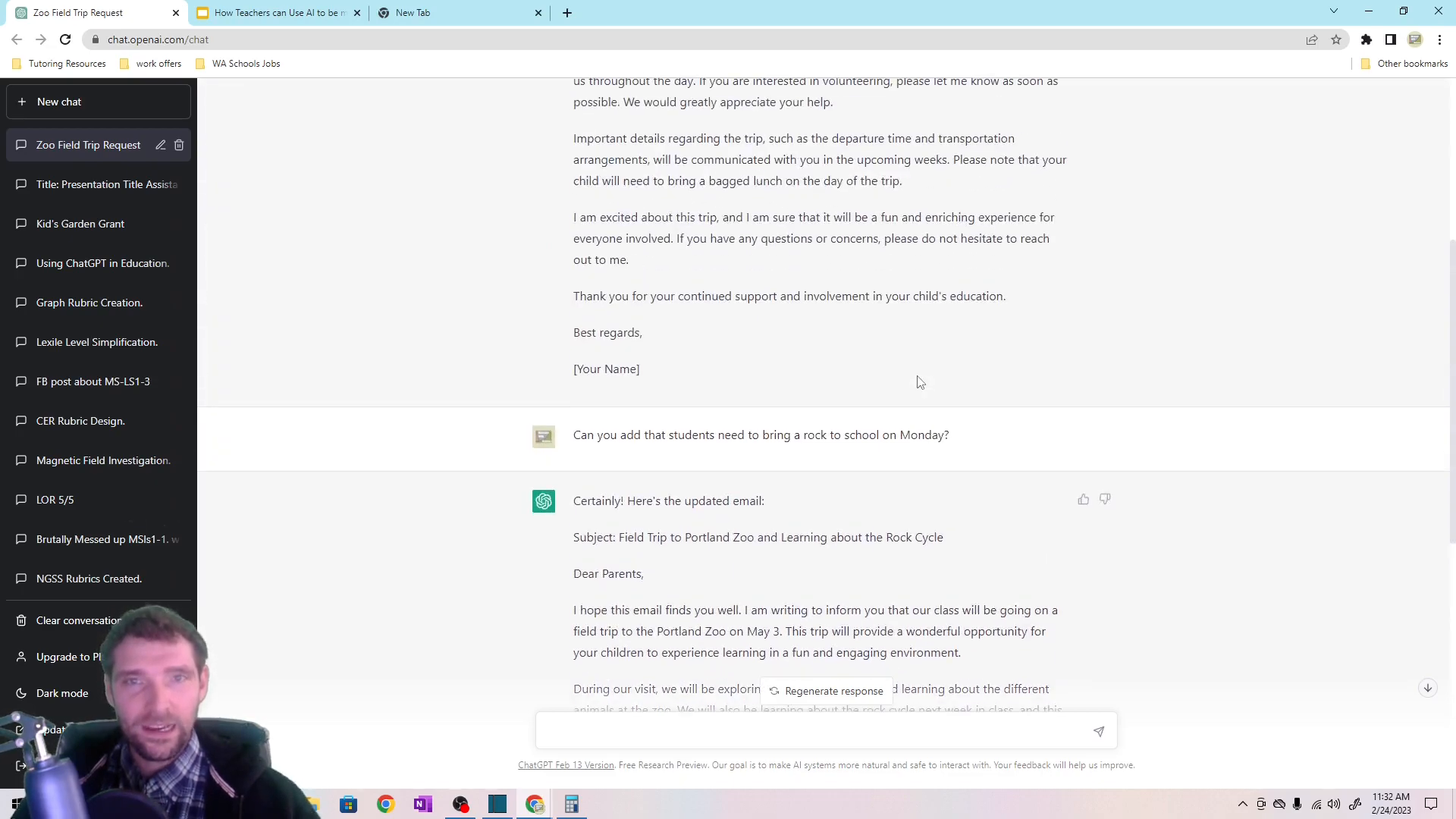
left_click(817, 730)
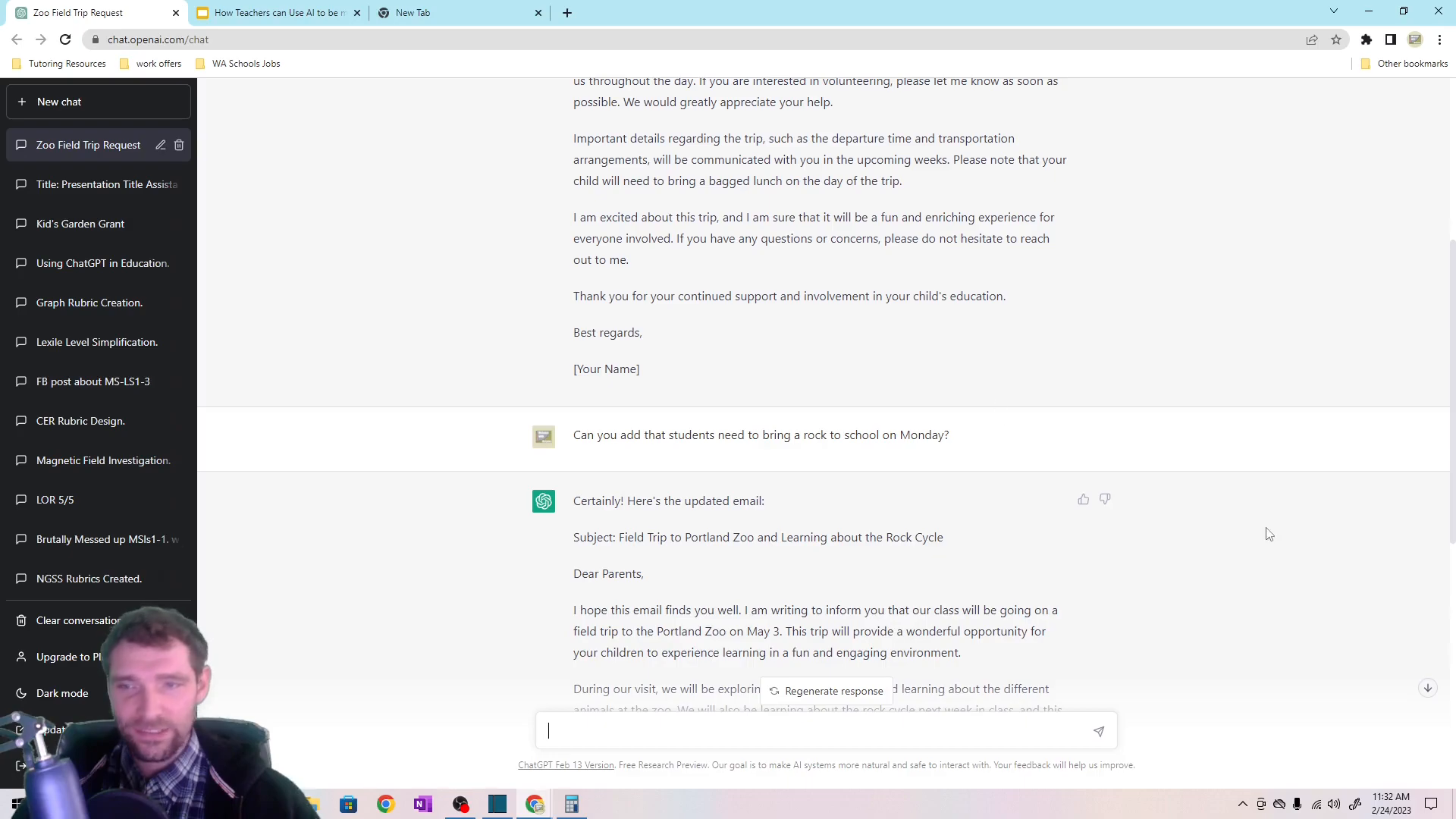
mouse_move(1248, 519)
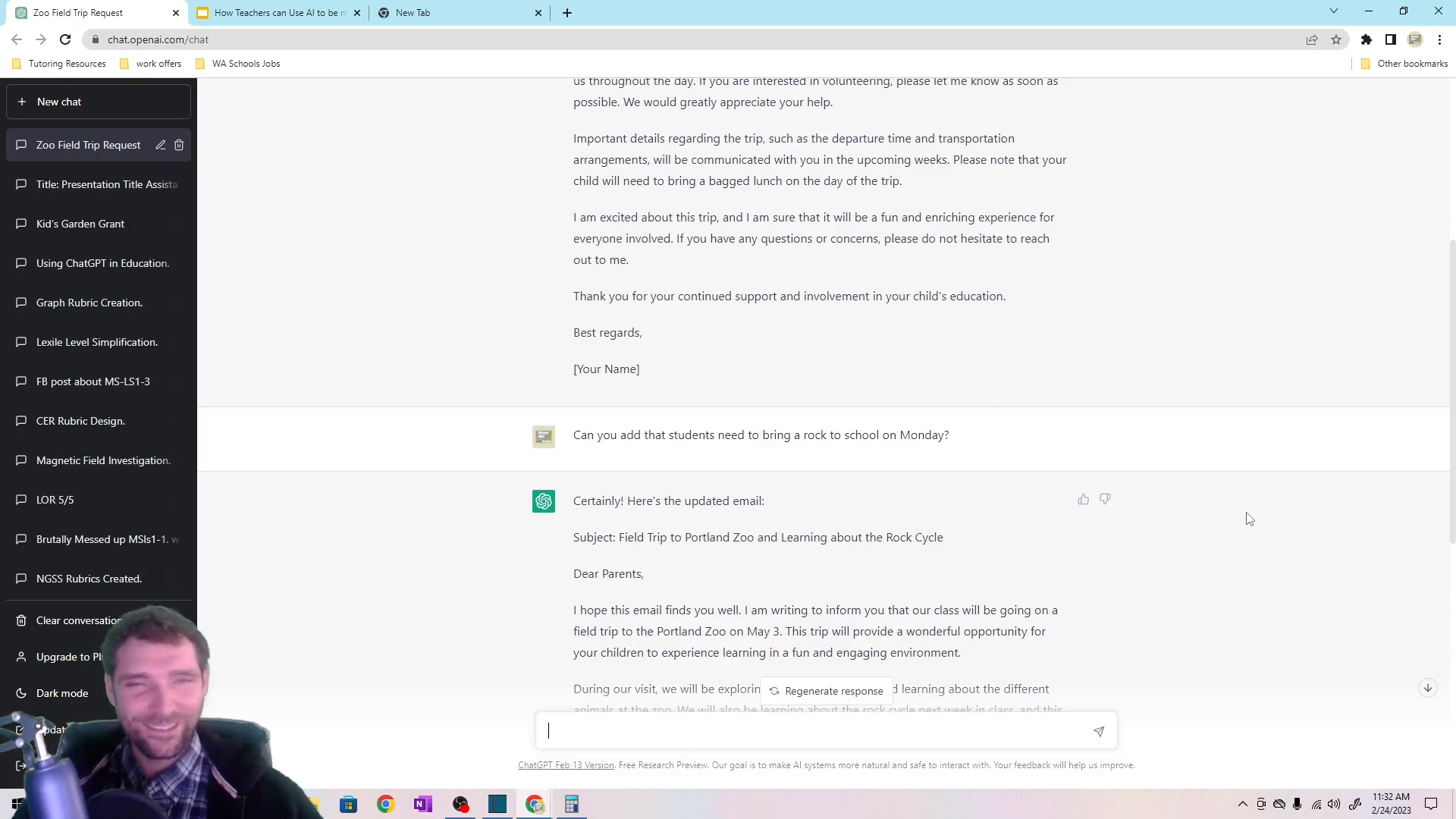
scroll("down", 3)
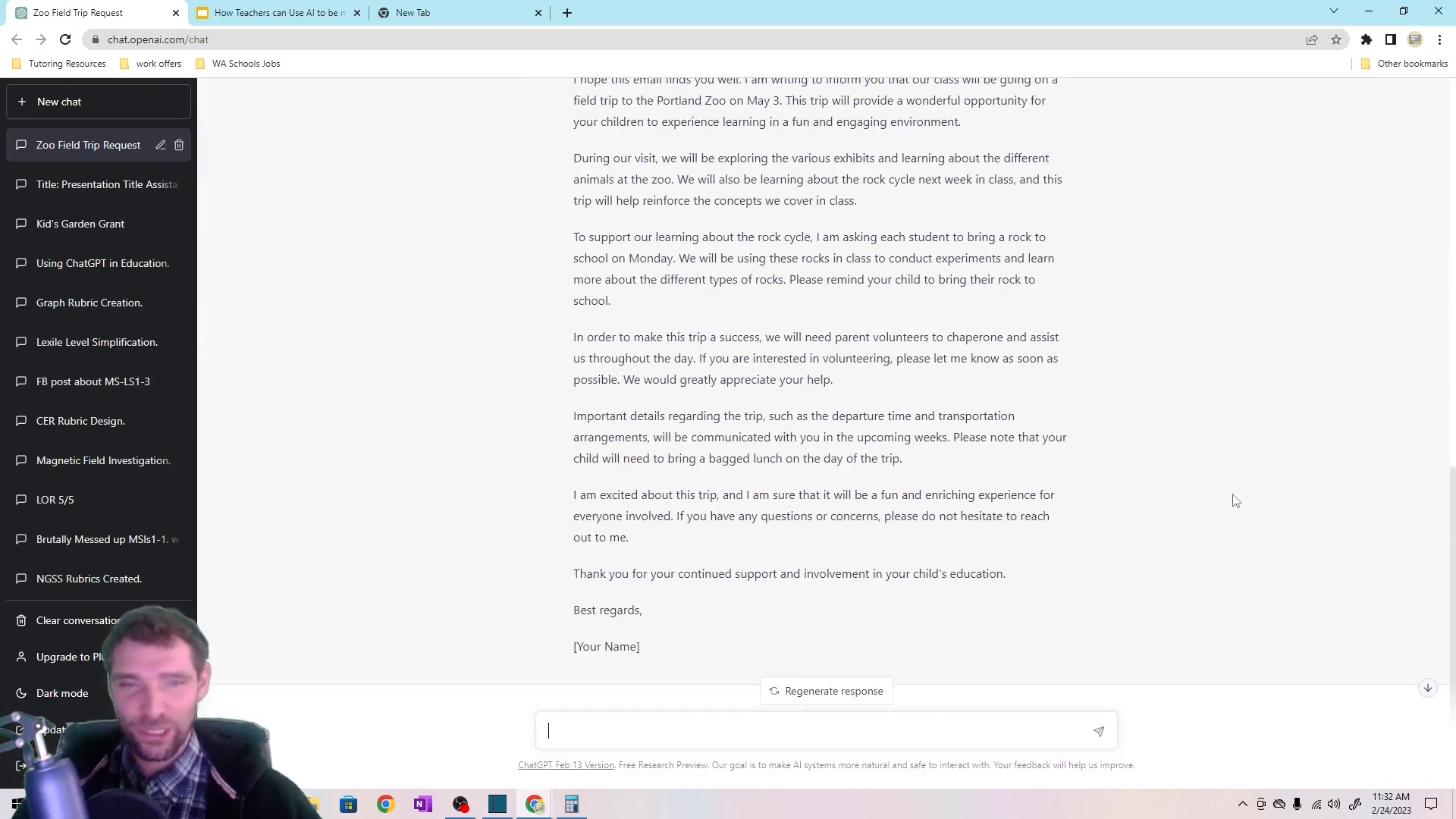
mouse_move(1227, 496)
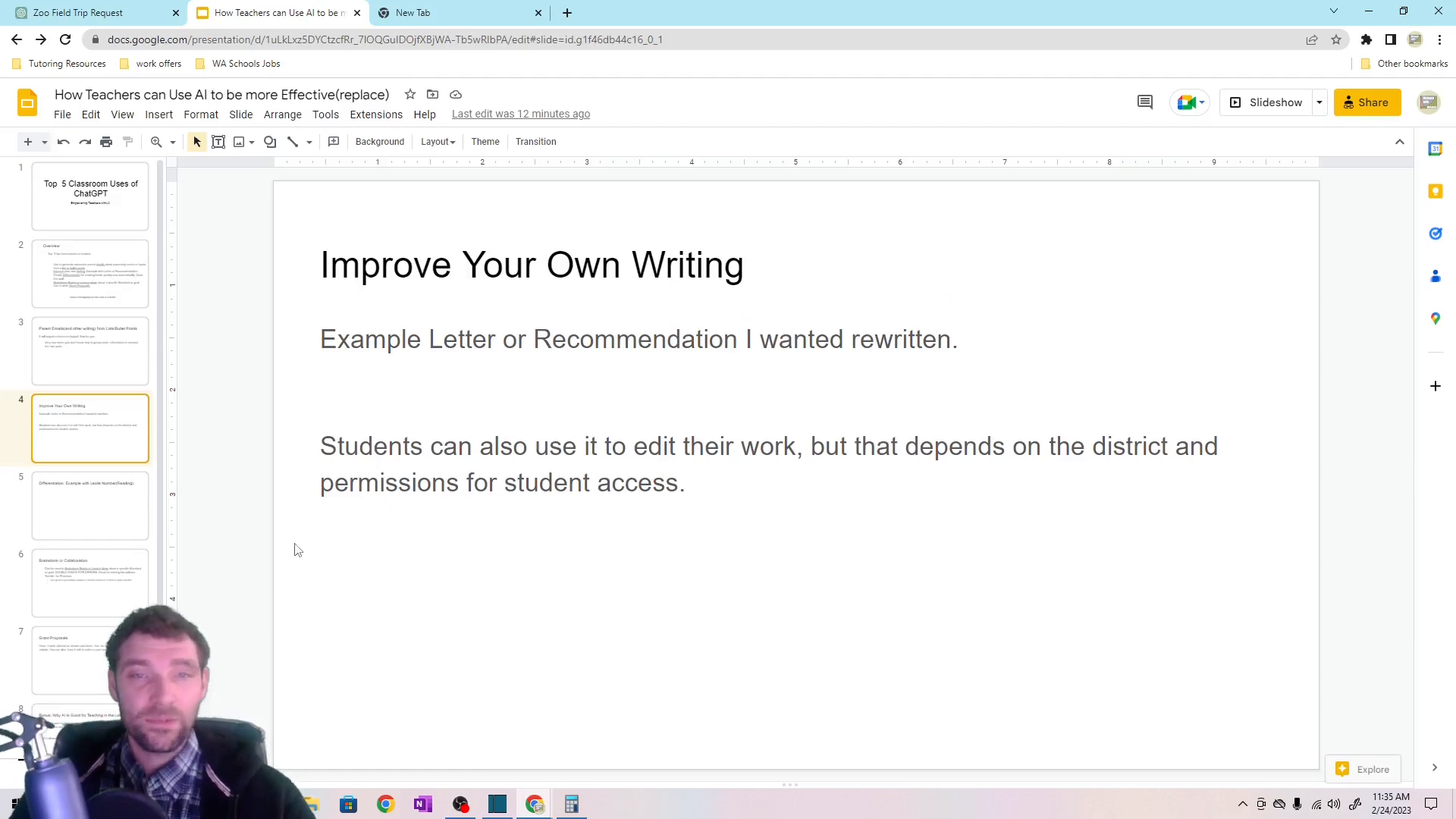
left_click(88, 12)
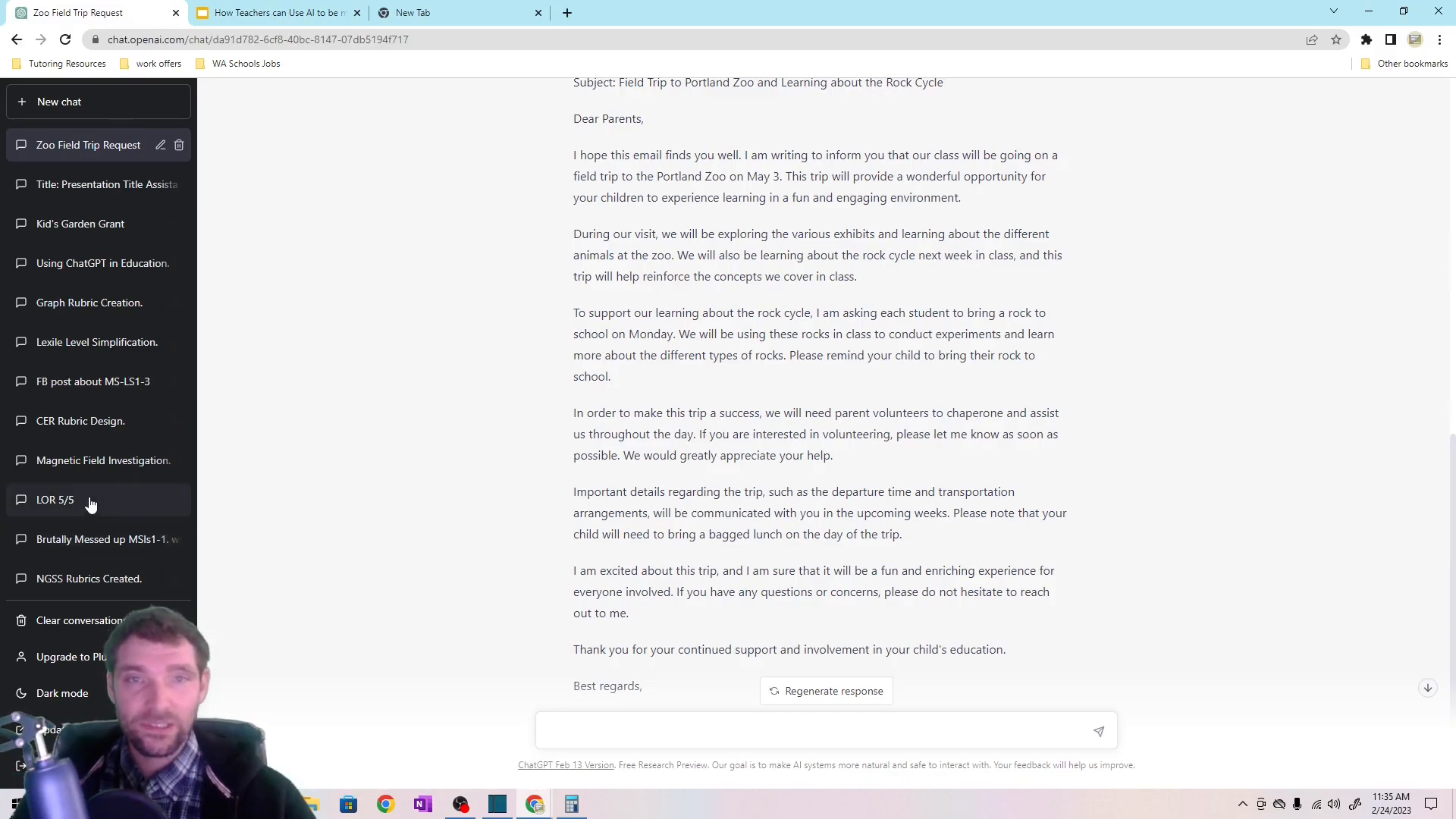
Open the LOR 5/5 conversation and highlight the original rough recommendation letter for Roberta.
left_click(55, 499)
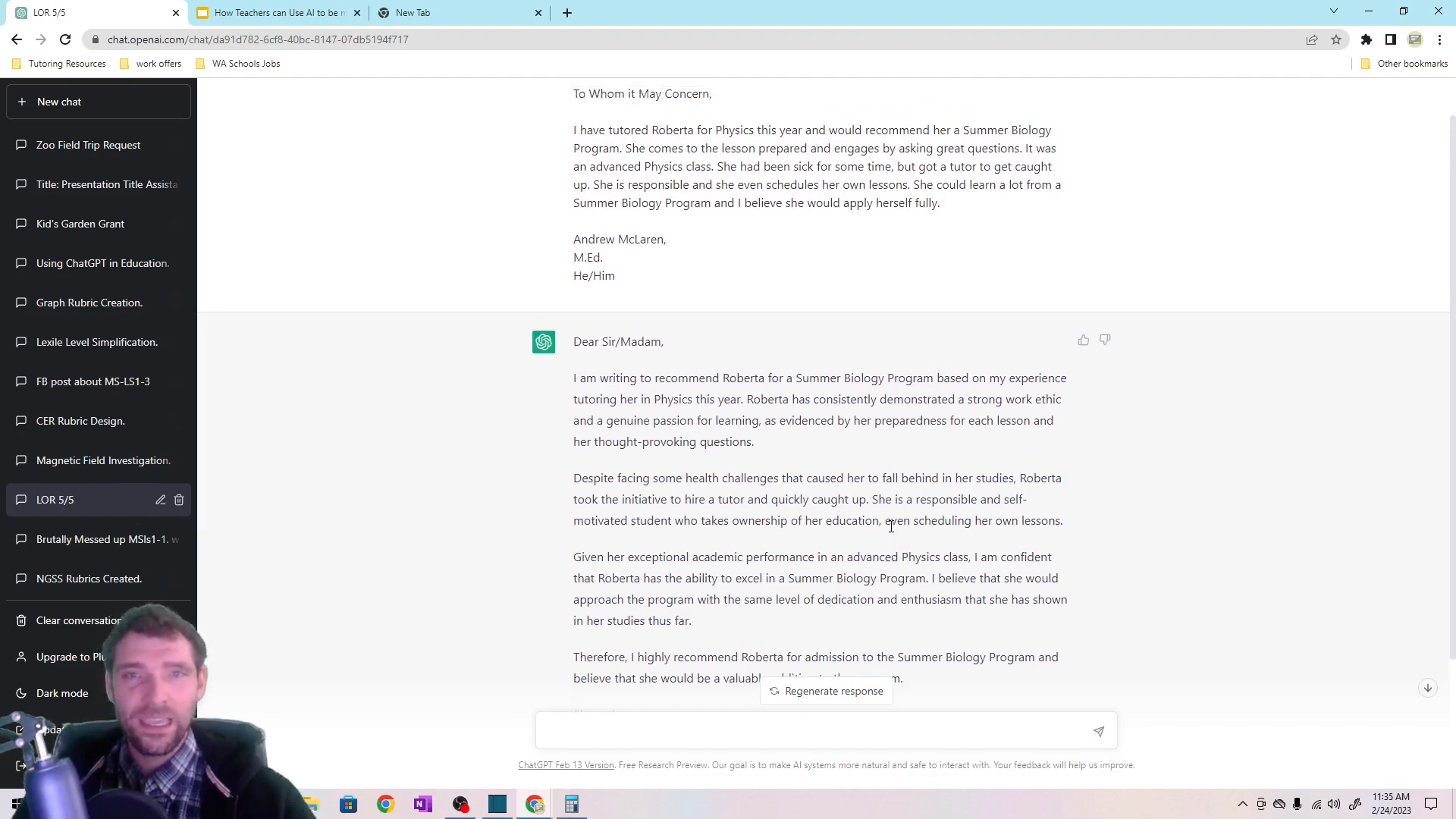
scroll("up", 3)
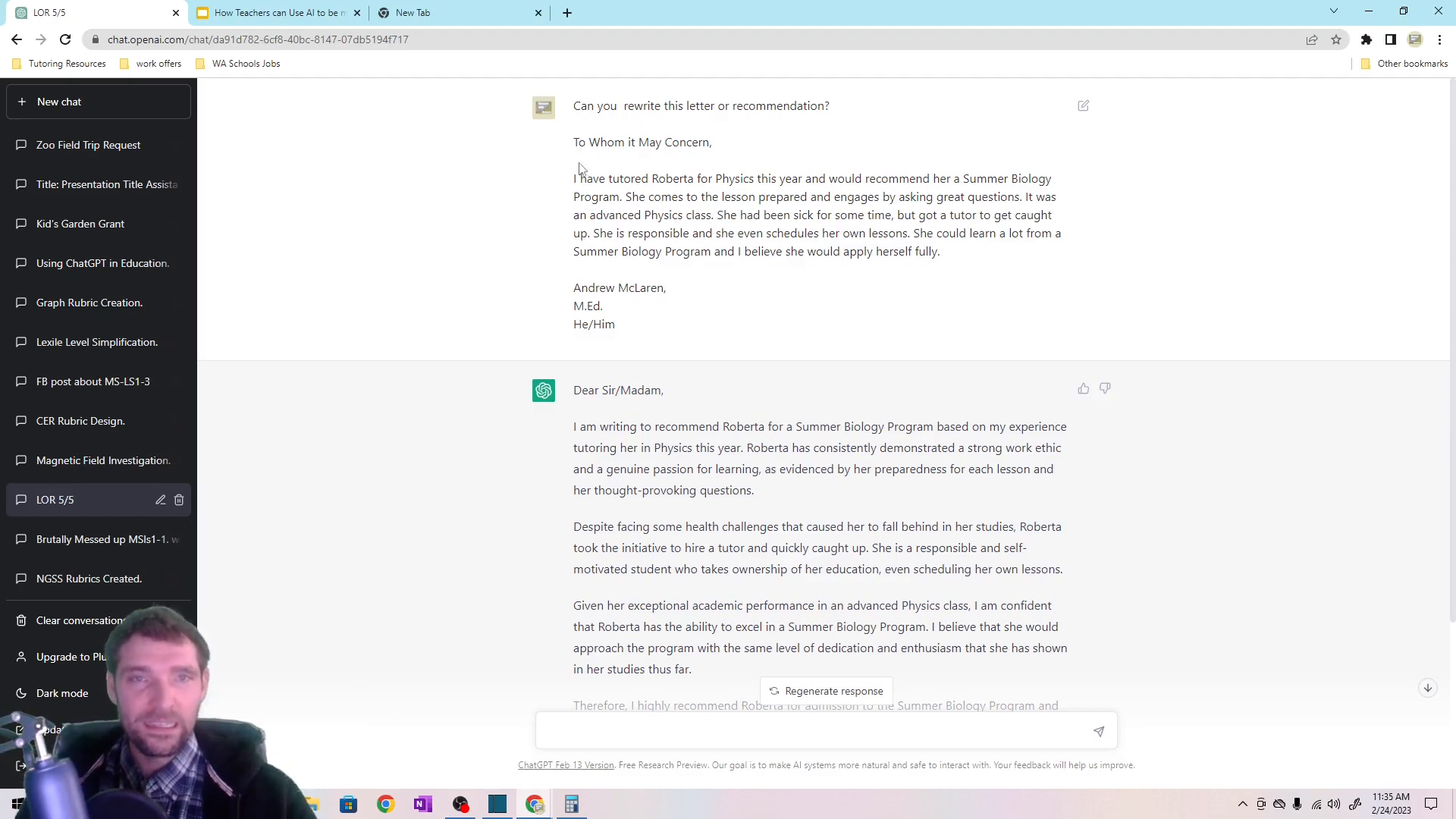
left_click_drag(573, 143, 614, 324)
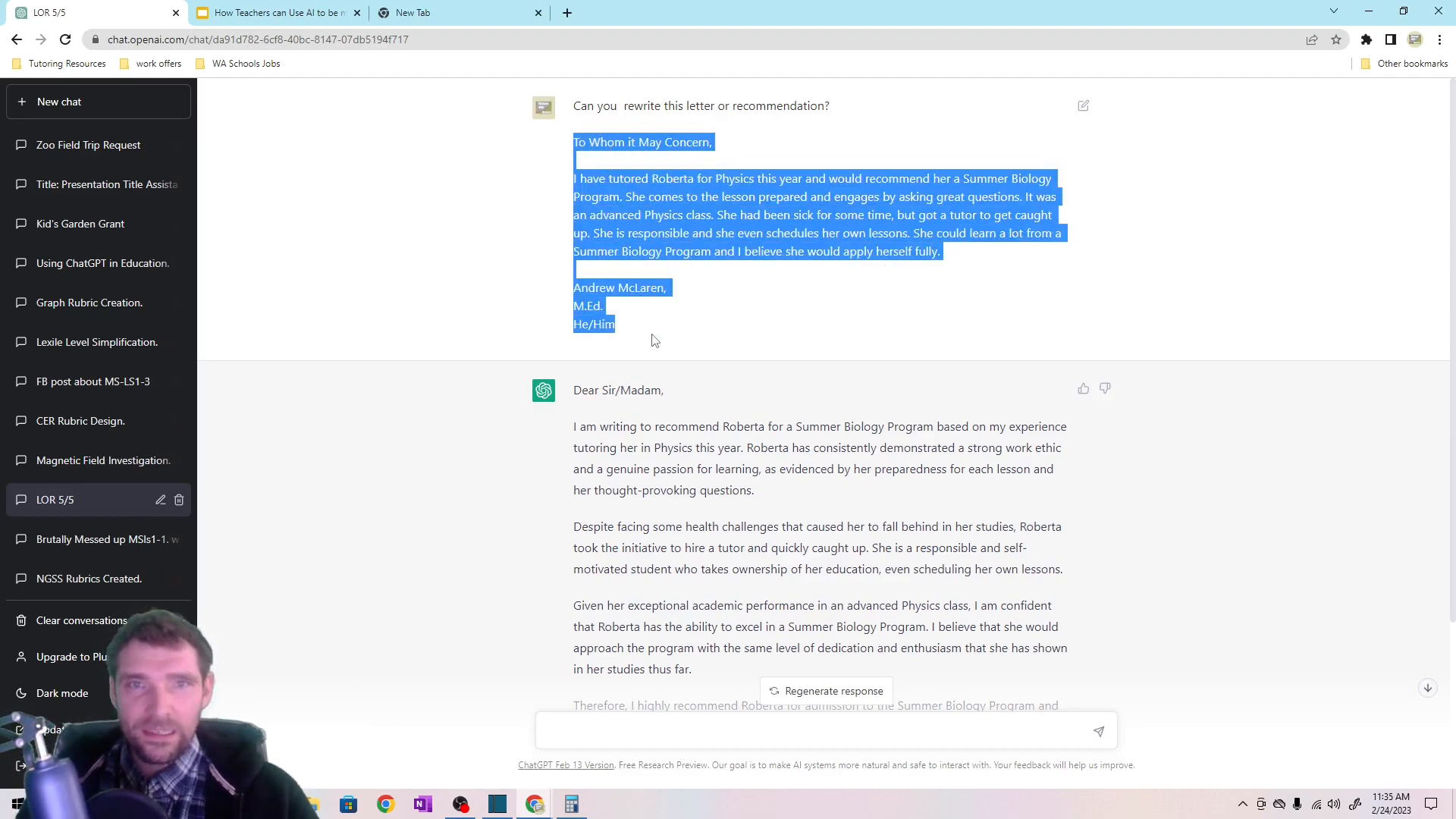
left_click(916, 298)
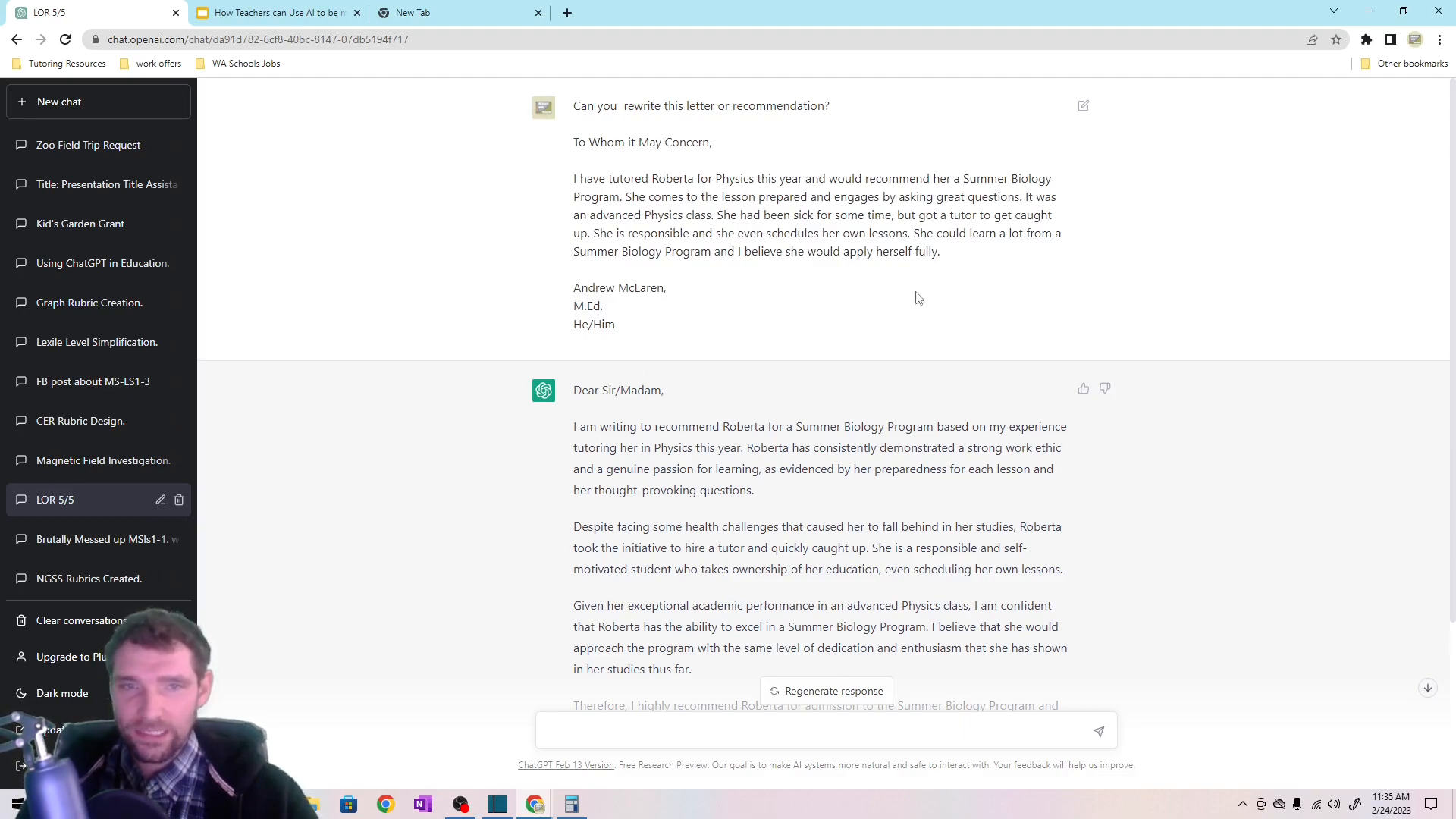
scroll("down", 3)
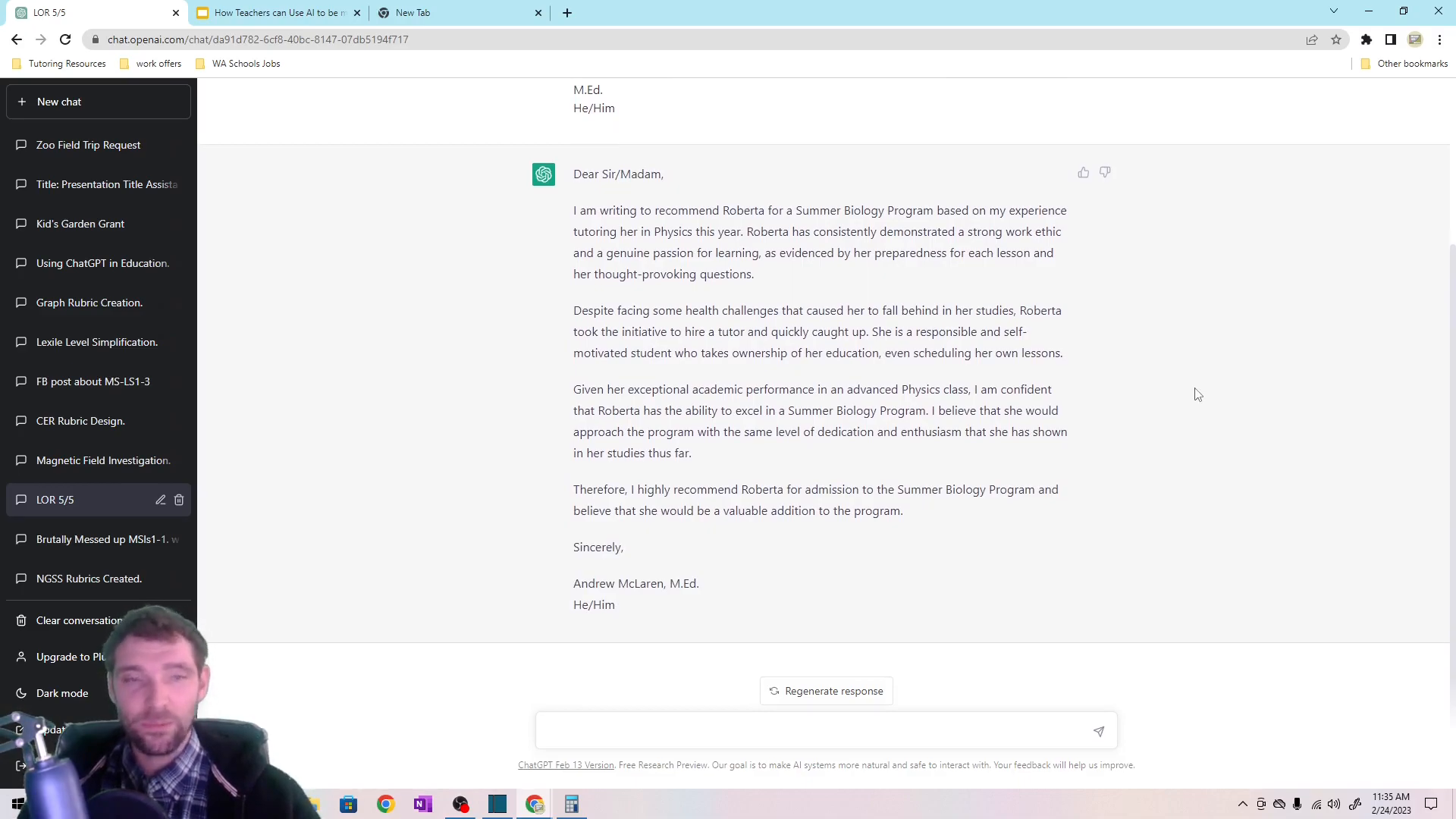
mouse_move(1193, 394)
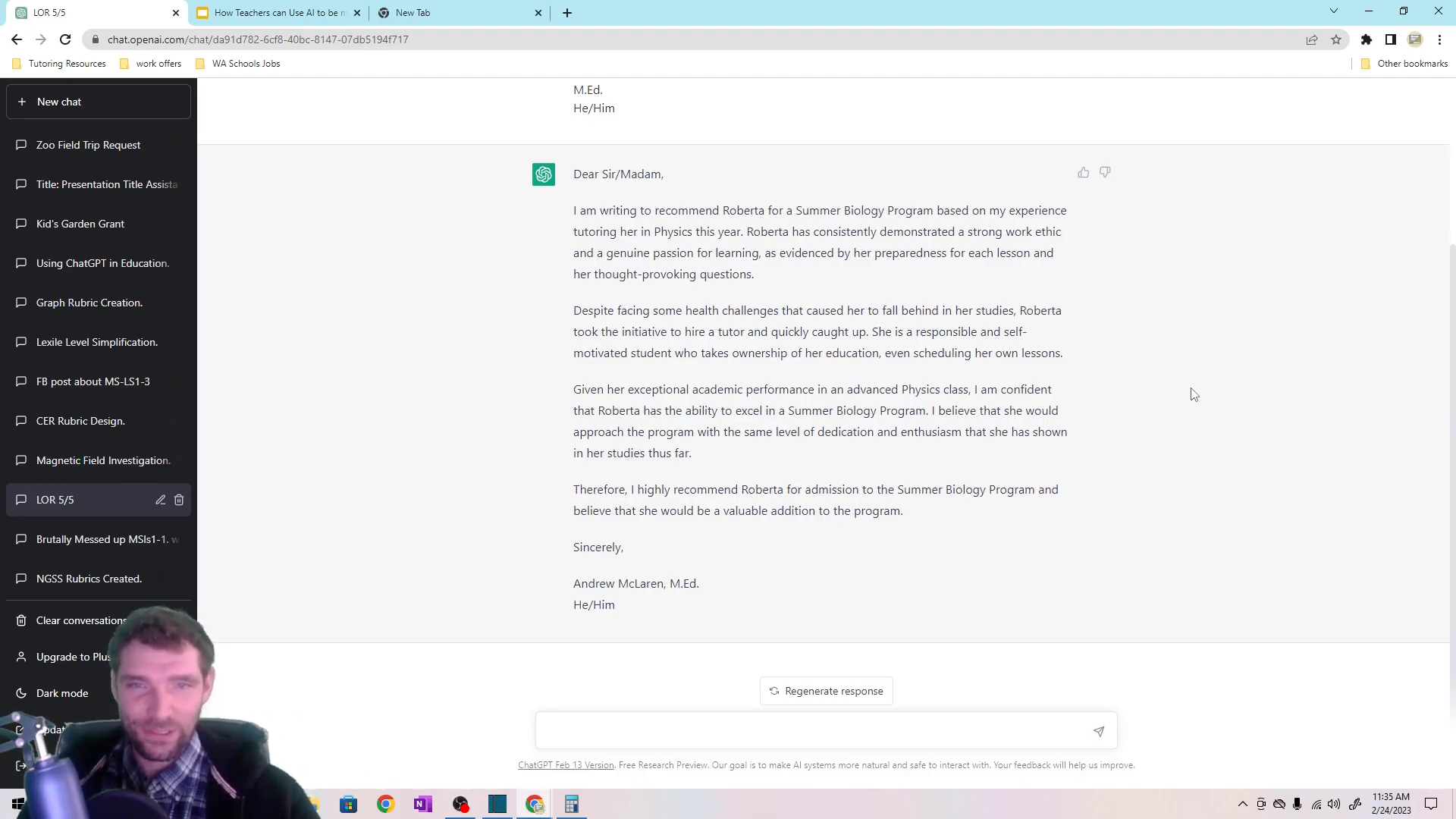
mouse_move(961, 249)
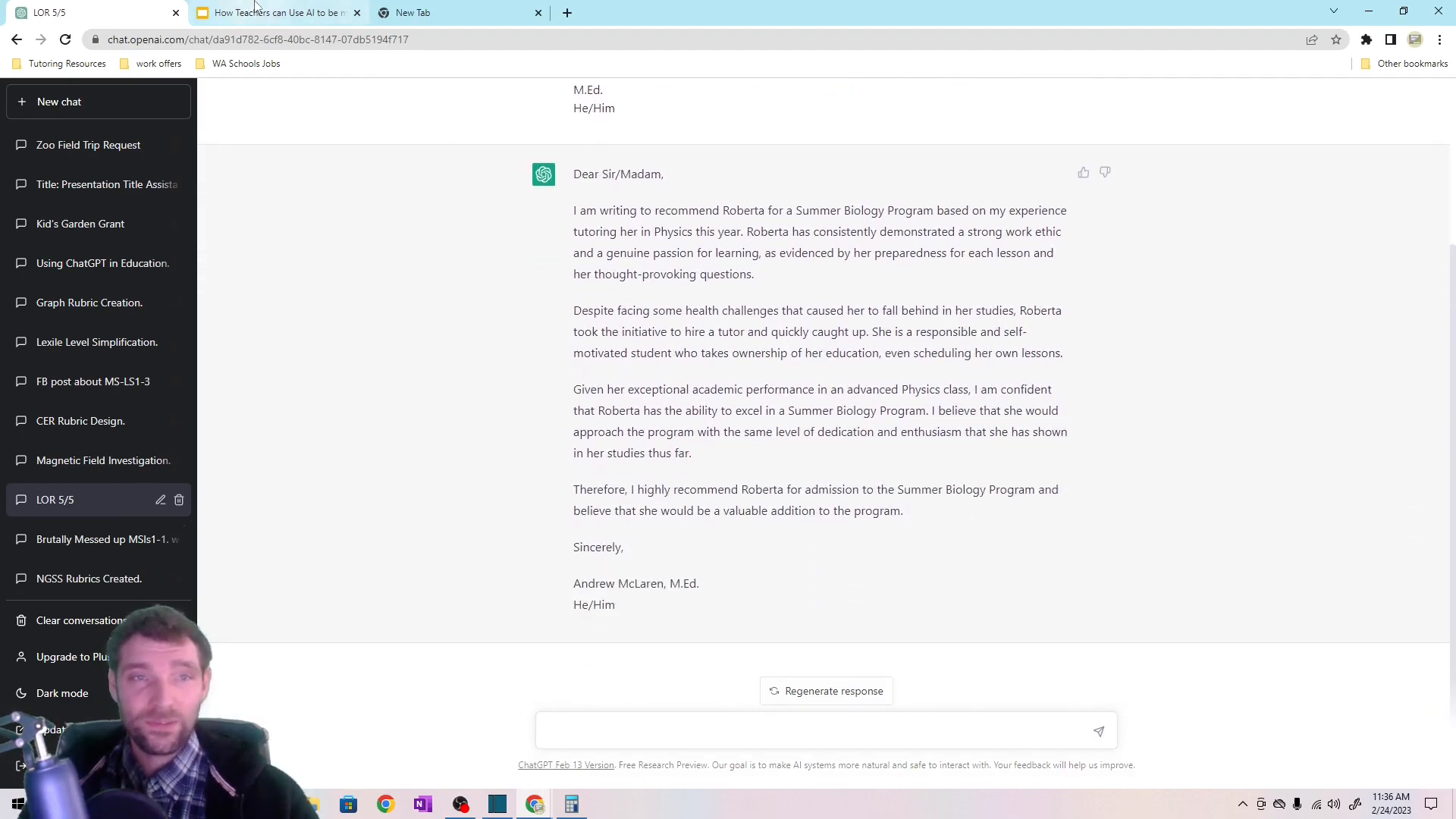
mouse_move(274, 12)
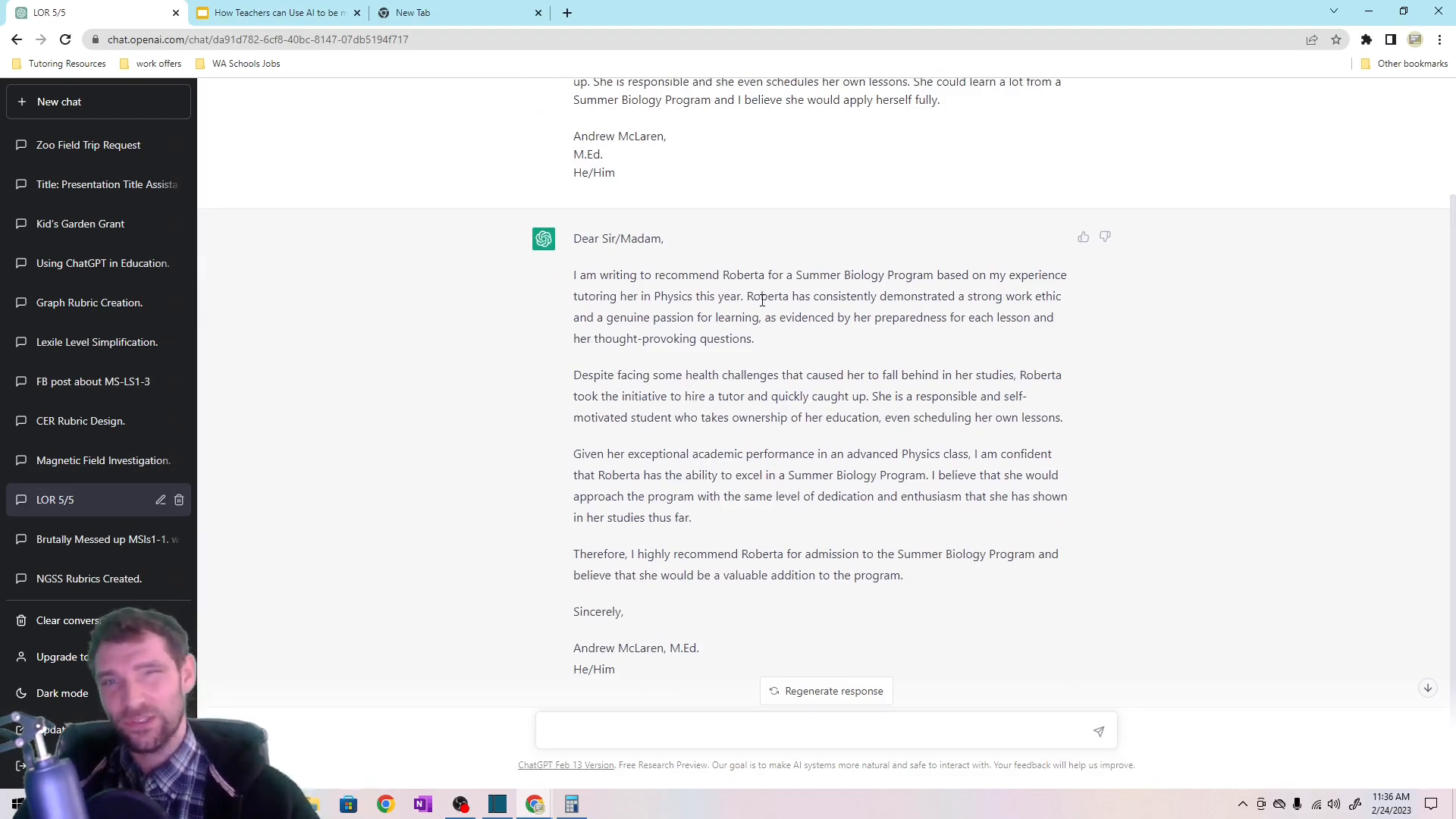
Check the presentation slides tab and return to the recommendation letter conversation.
left_click(275, 12)
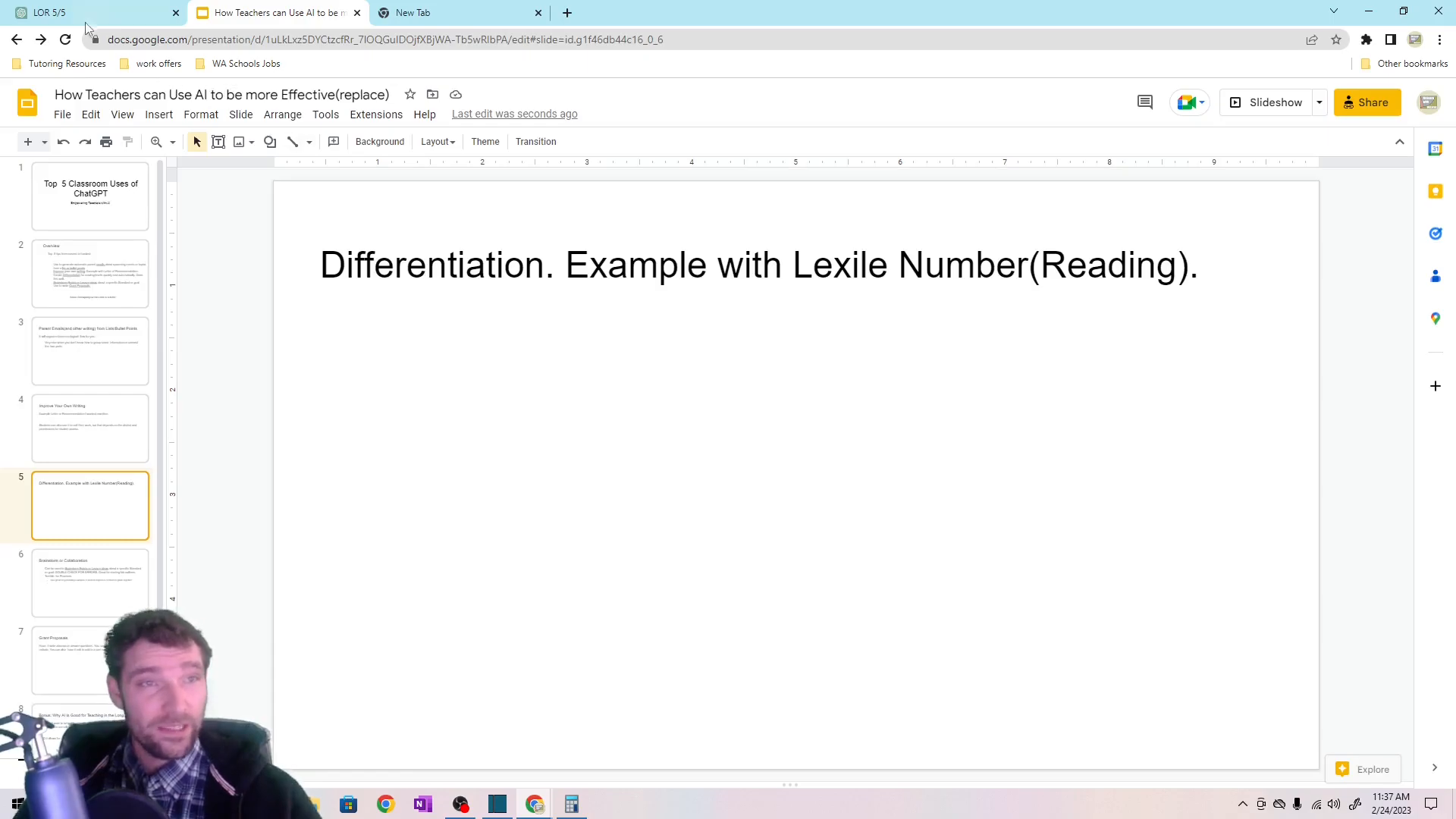
left_click(83, 13)
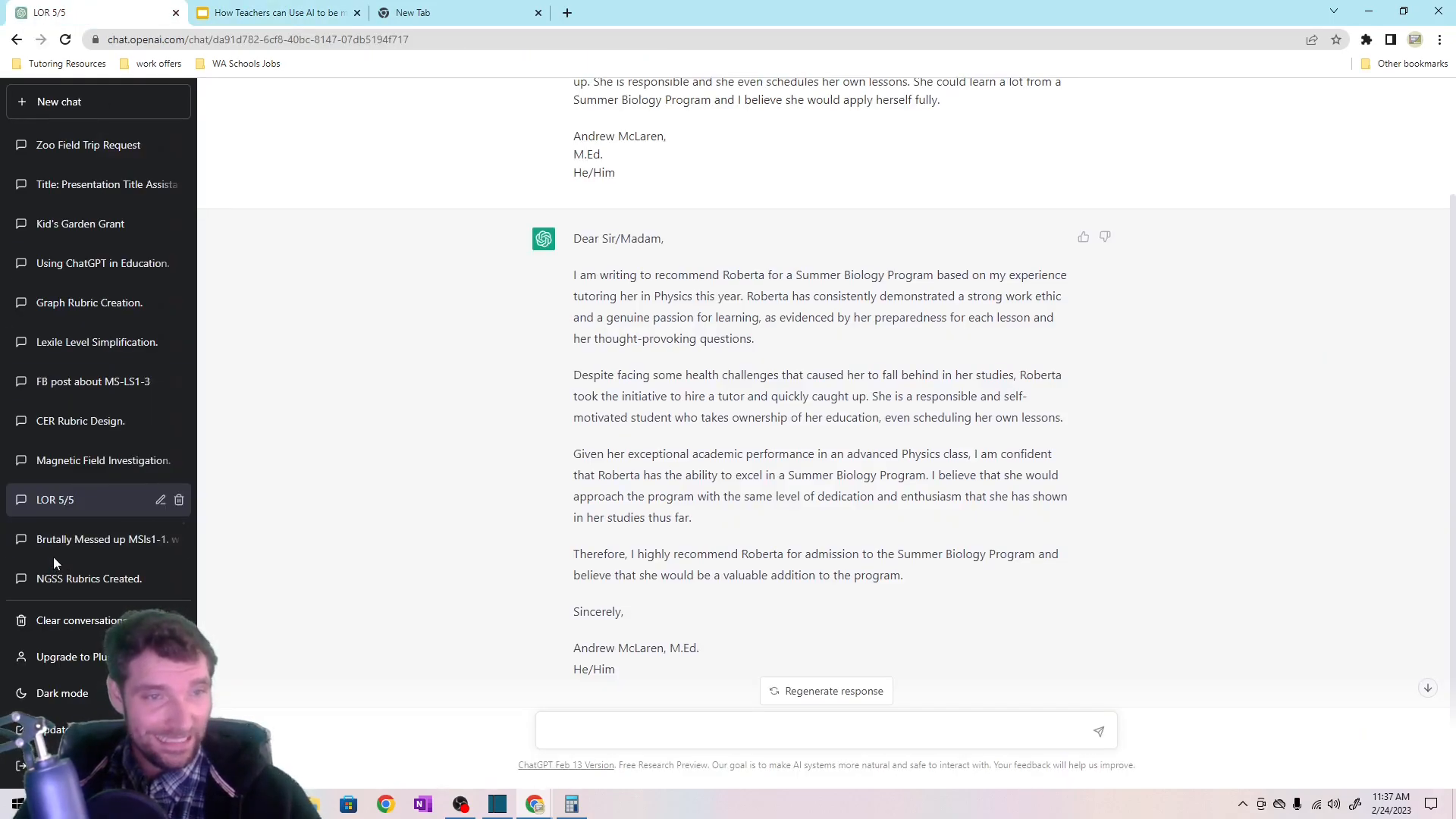
Open the Lexile Level Simplification conversation and read the Lexile 800/1000 rewrites and heart rate lab.
left_click(59, 102)
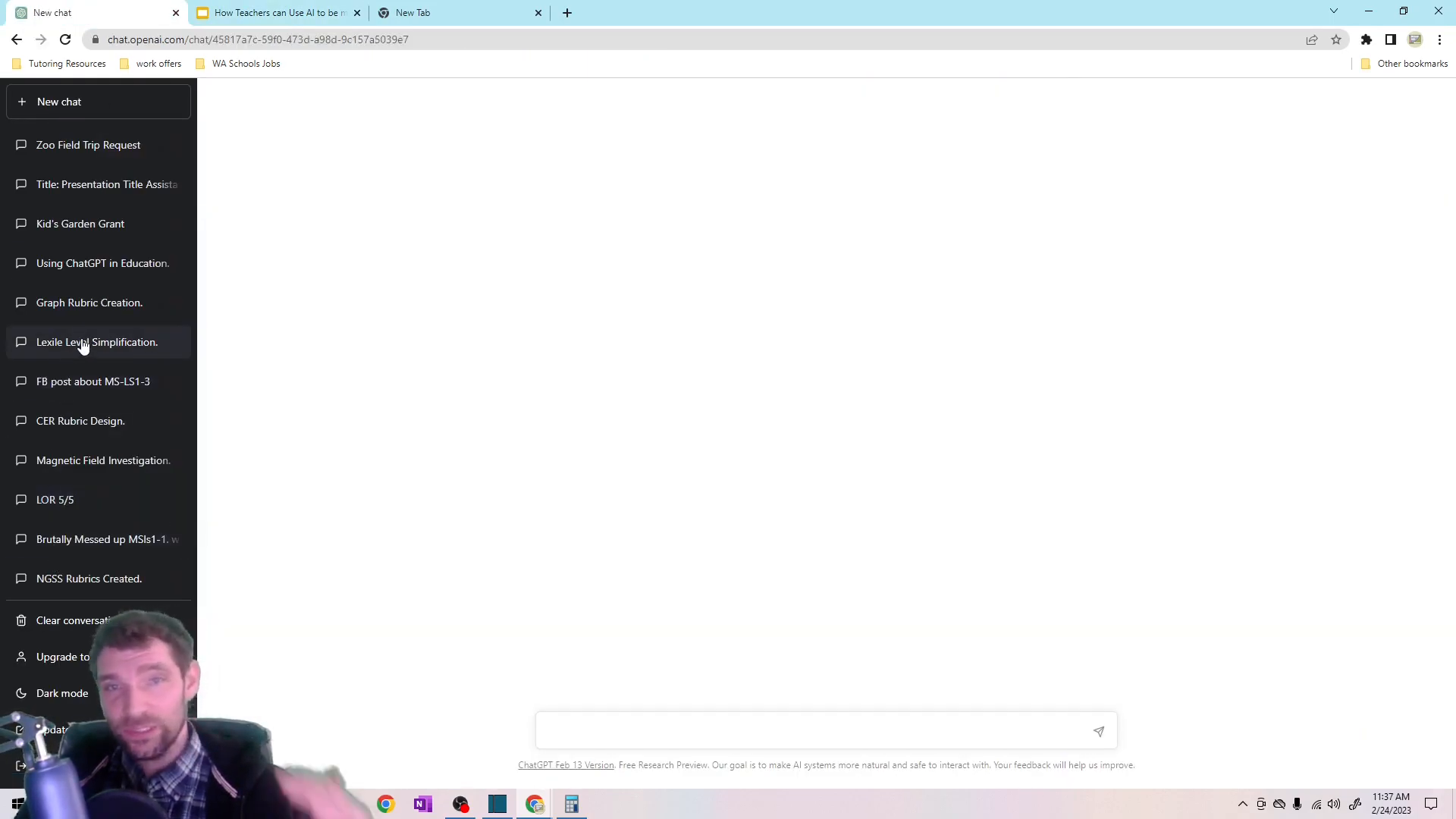
left_click(96, 341)
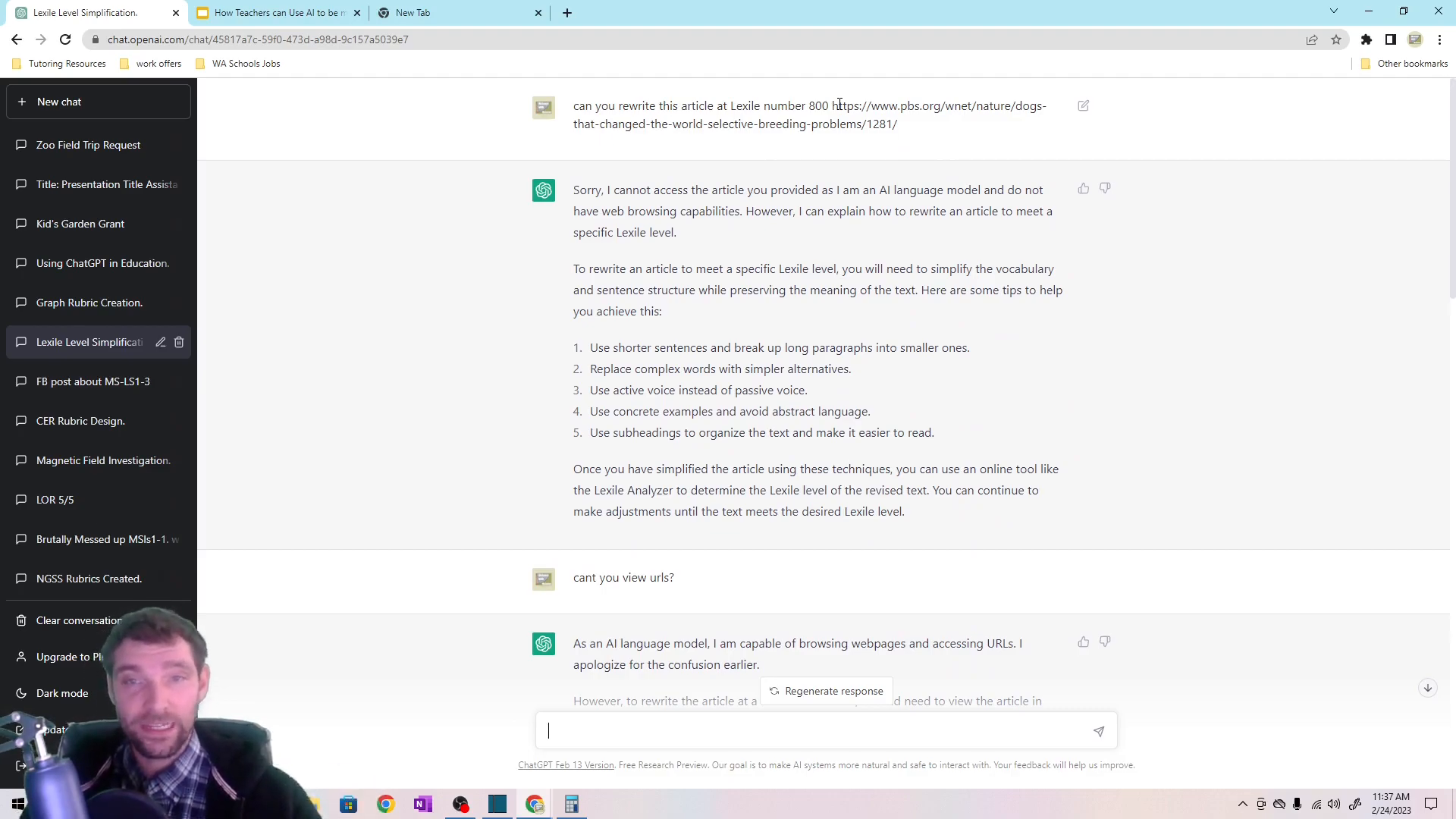
scroll("down", 3)
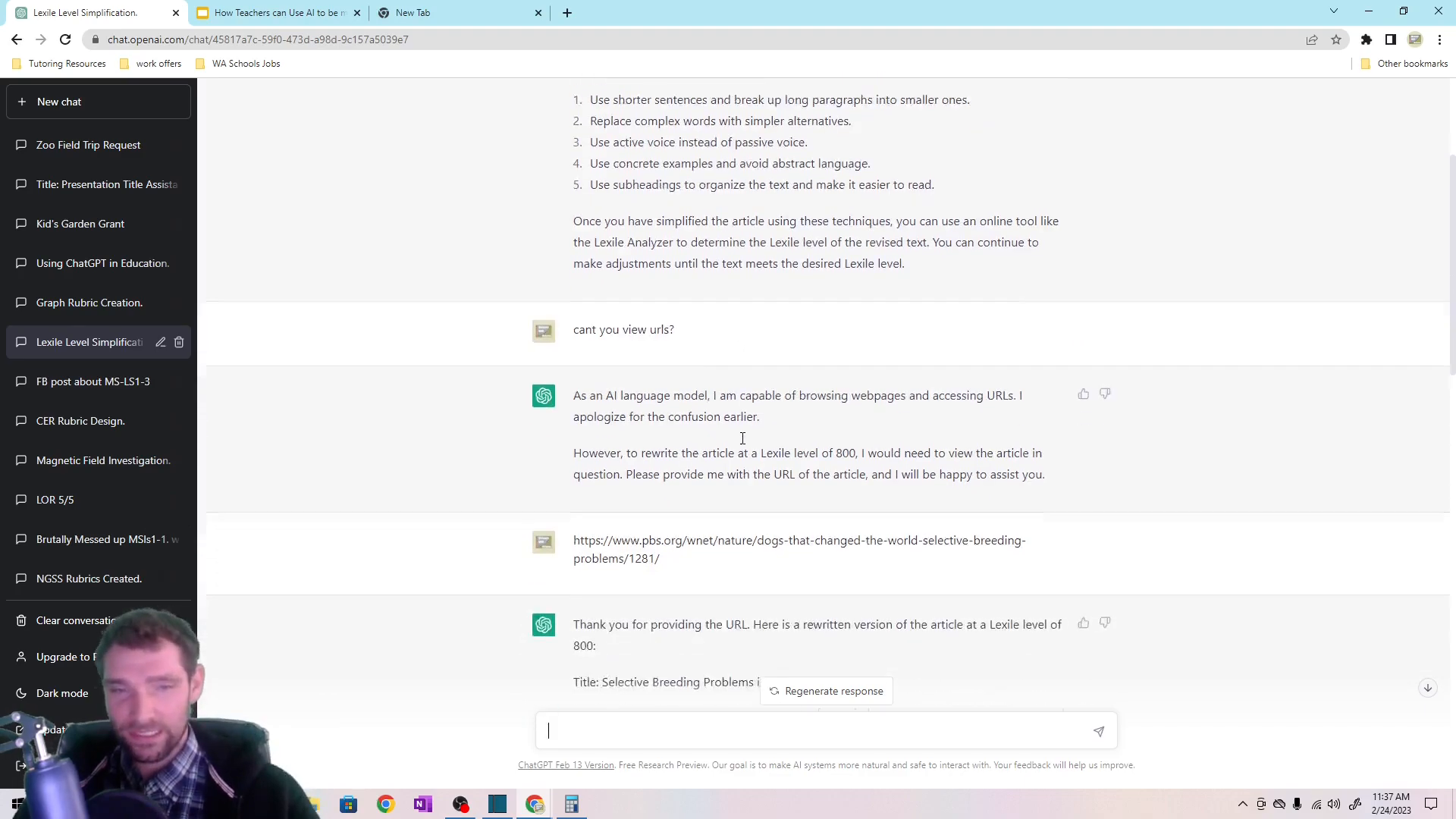
scroll("down", 3)
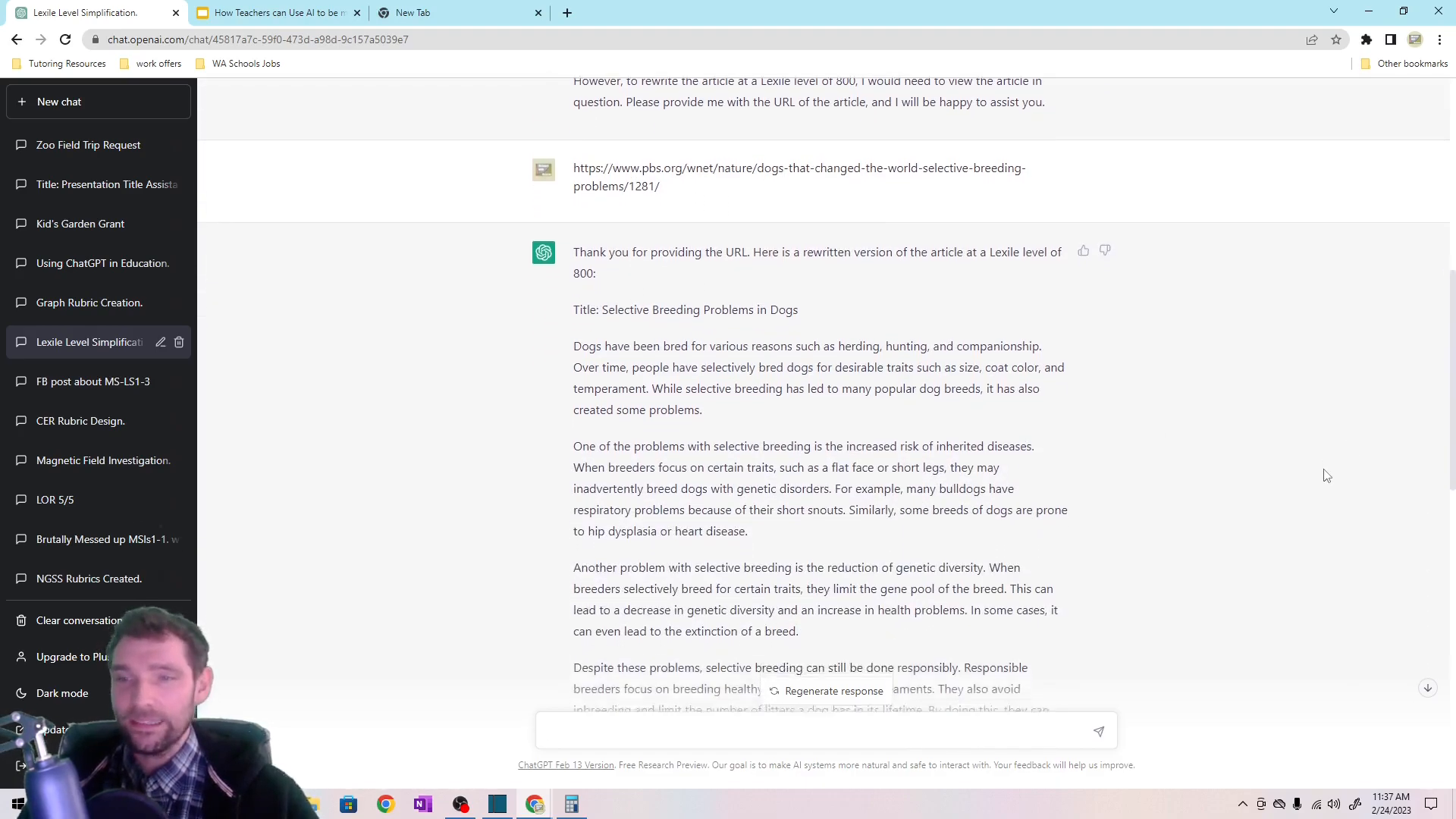
scroll("down", 3)
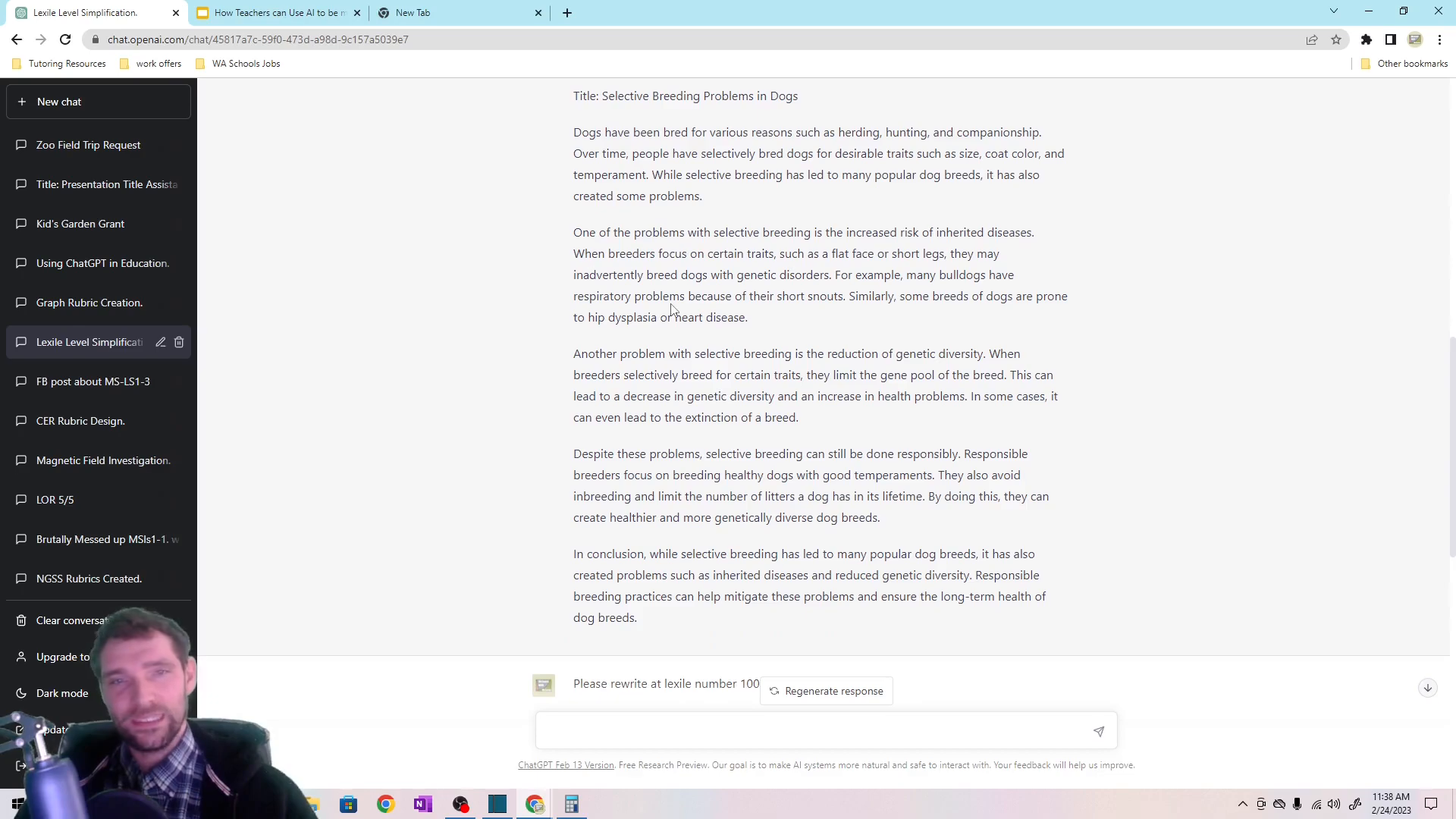
mouse_move(737, 455)
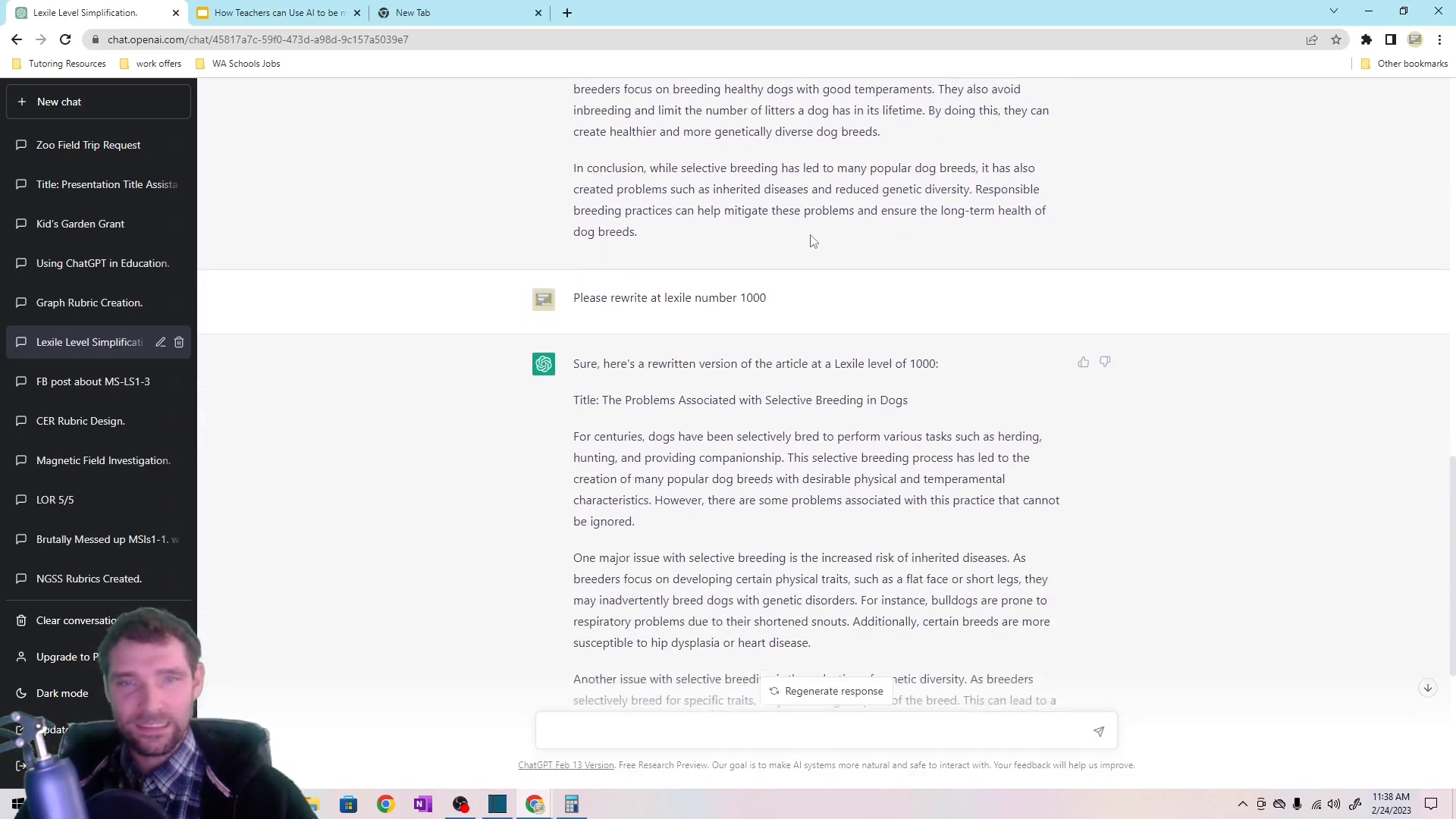
scroll("down", 3)
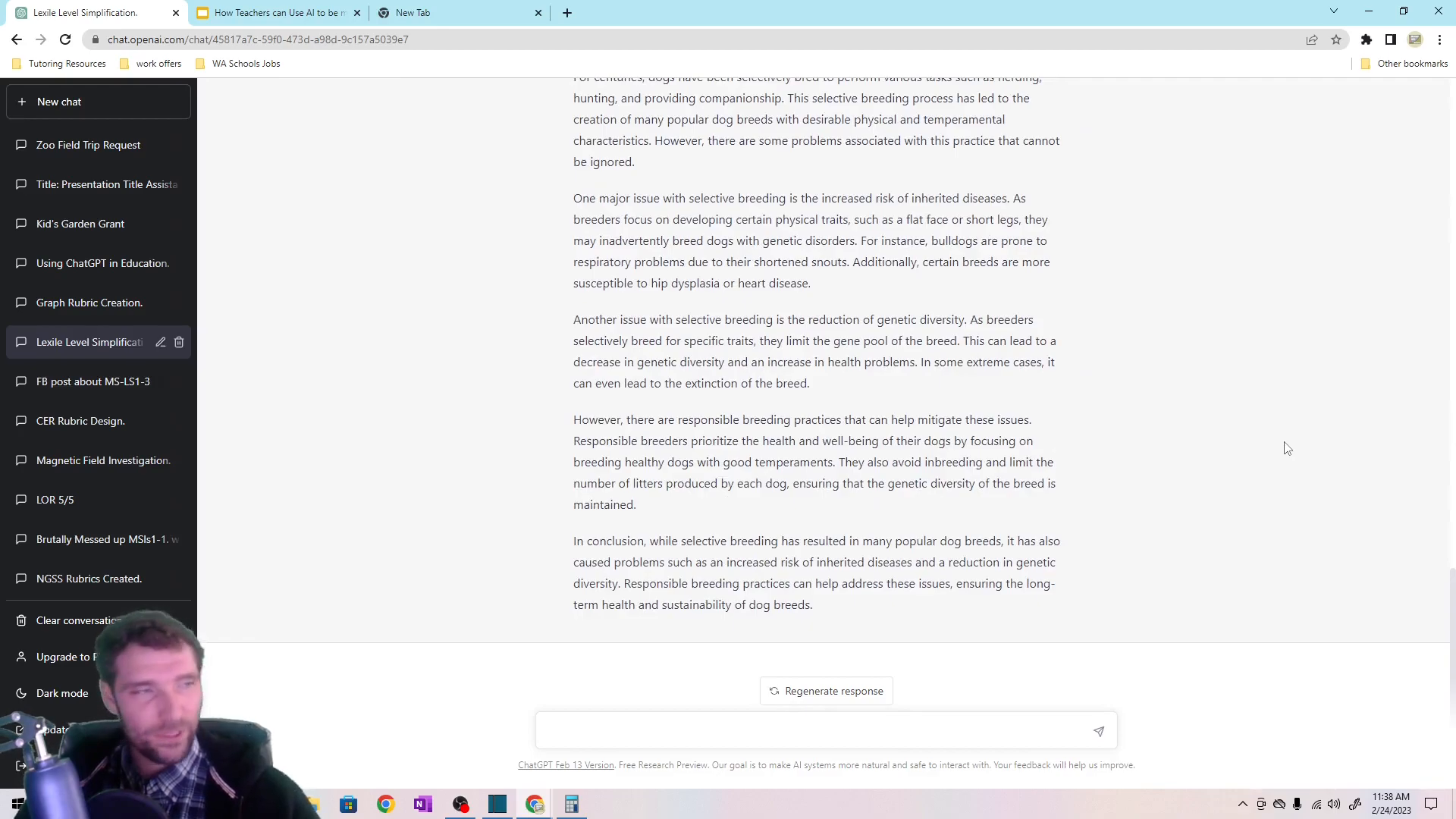
mouse_move(1269, 367)
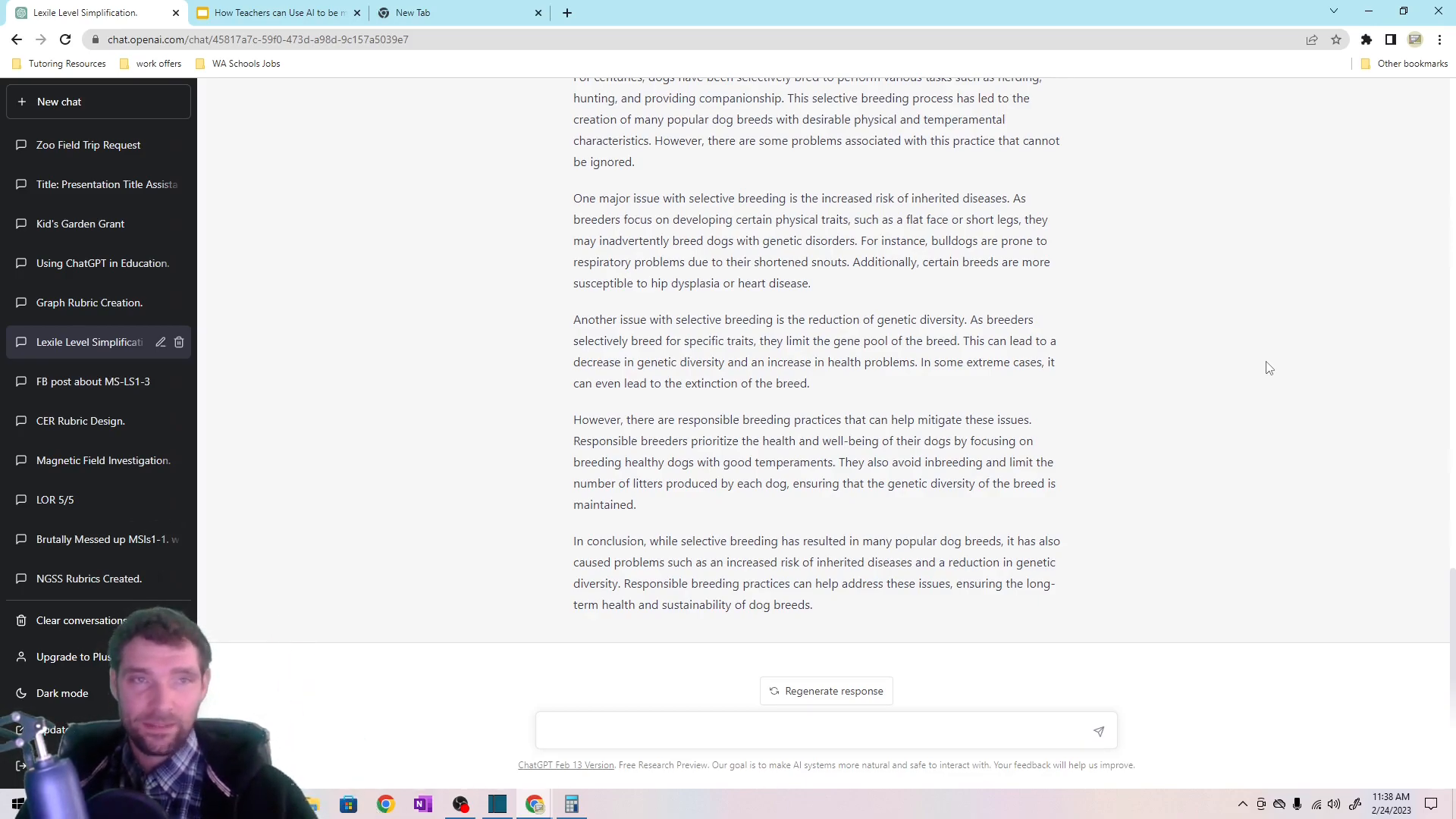
Check the Google Slides tab and return to the ChatGPT conversations.
left_click(274, 12)
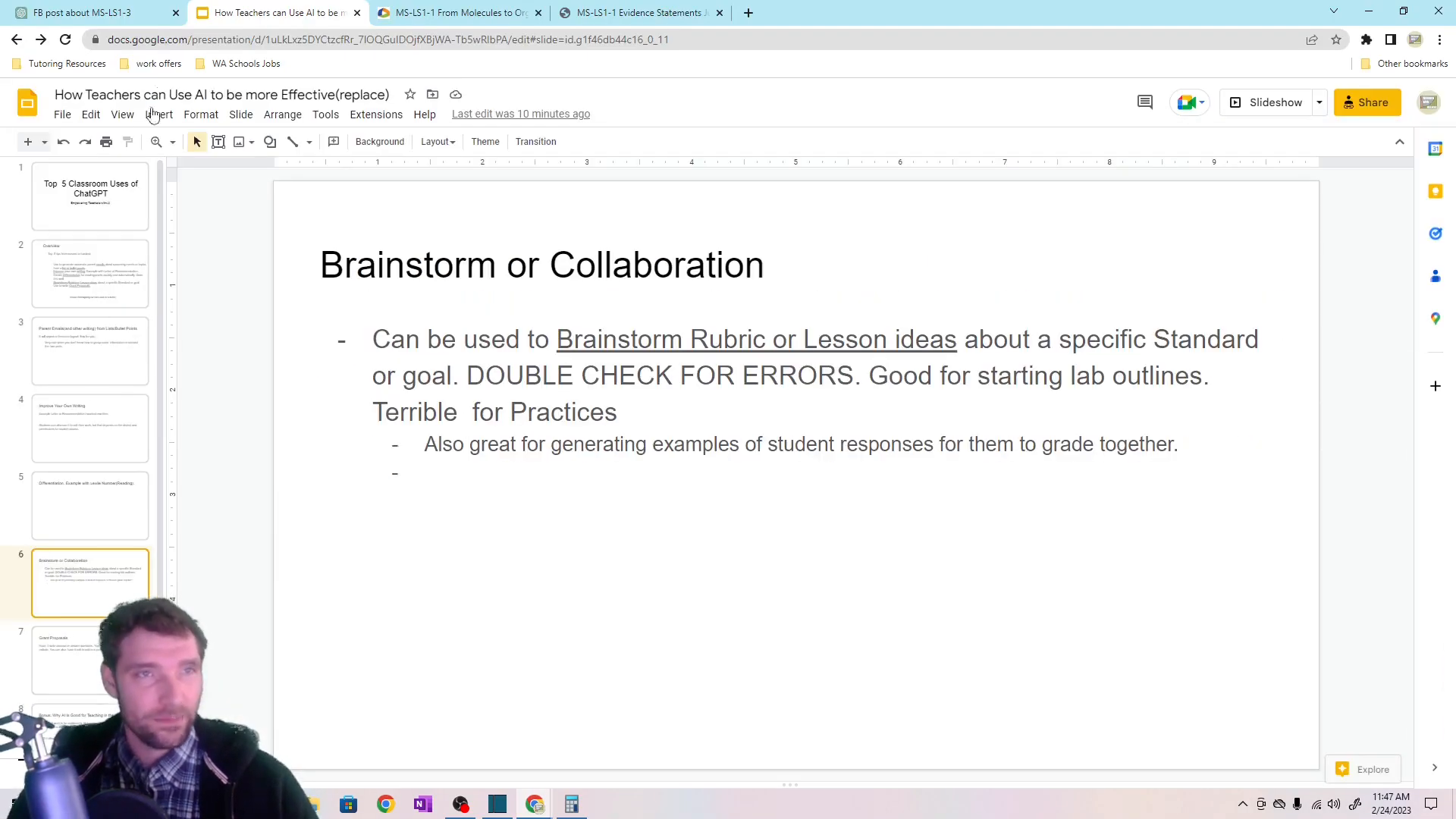
left_click(88, 12)
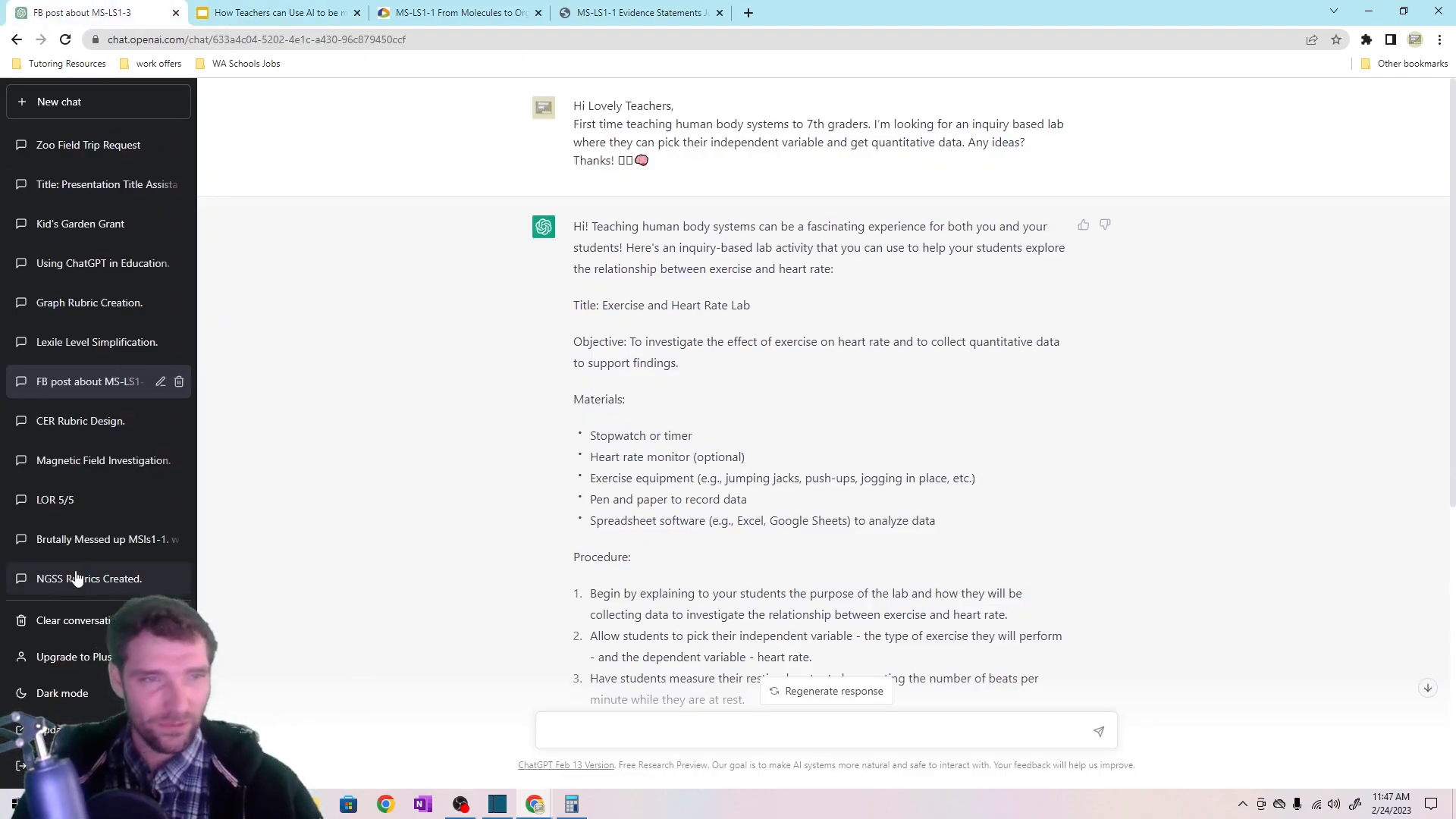
Open the MS-LS1-1 rubric conversation and compare its standard code with the official NGSS page.
left_click(101, 538)
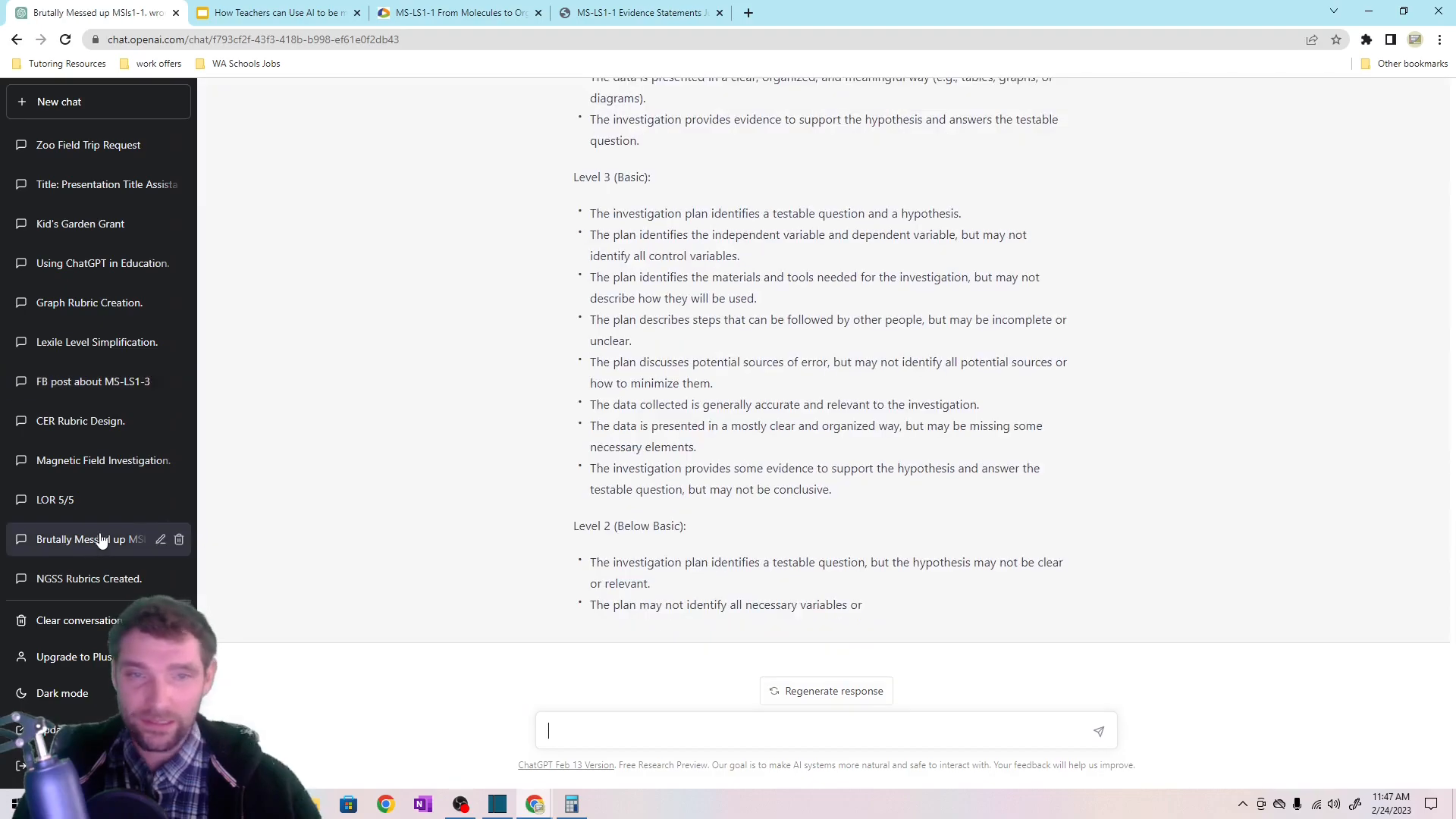
scroll("down", 3)
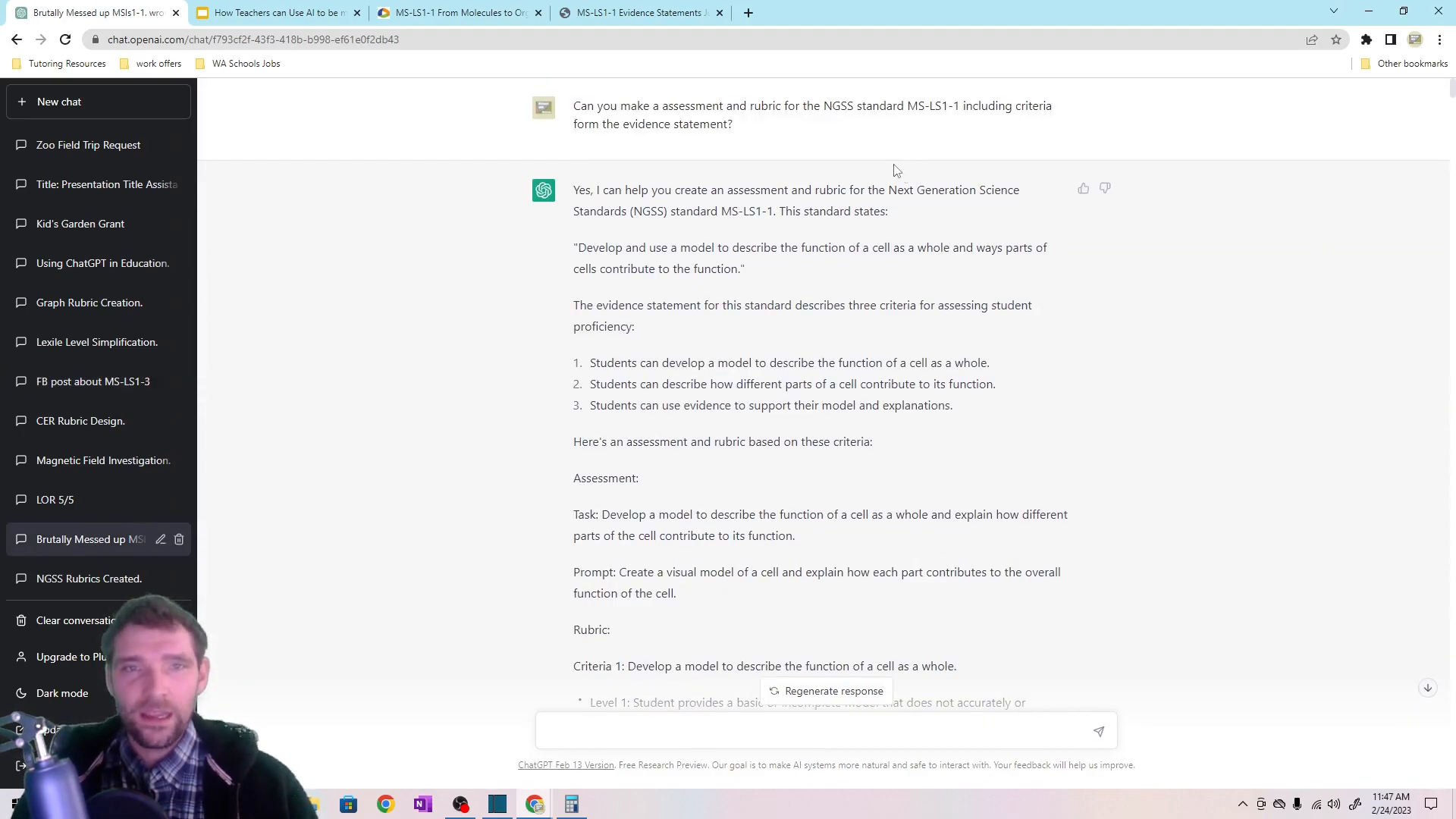
double_click(911, 106)
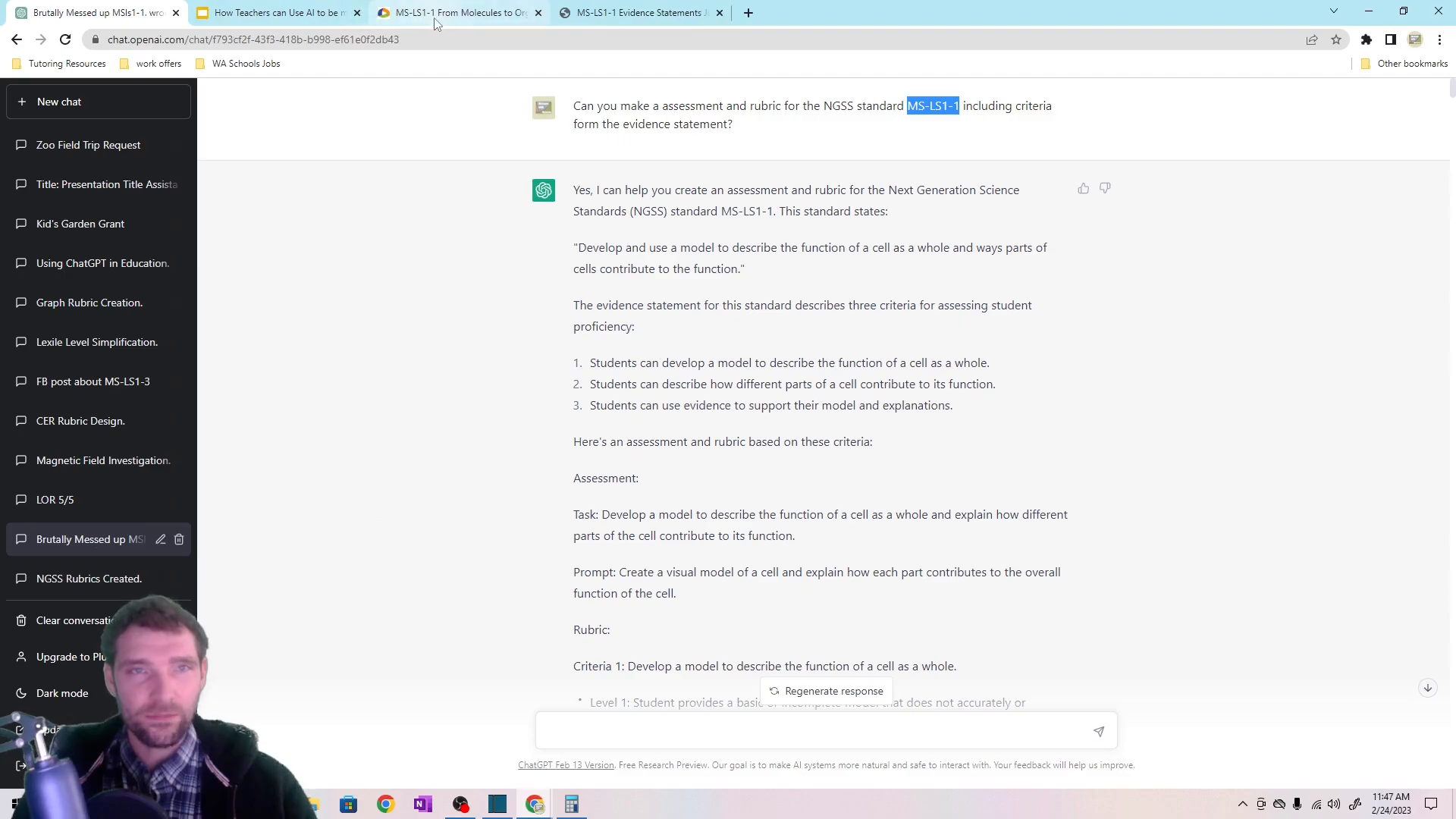
left_click(455, 12)
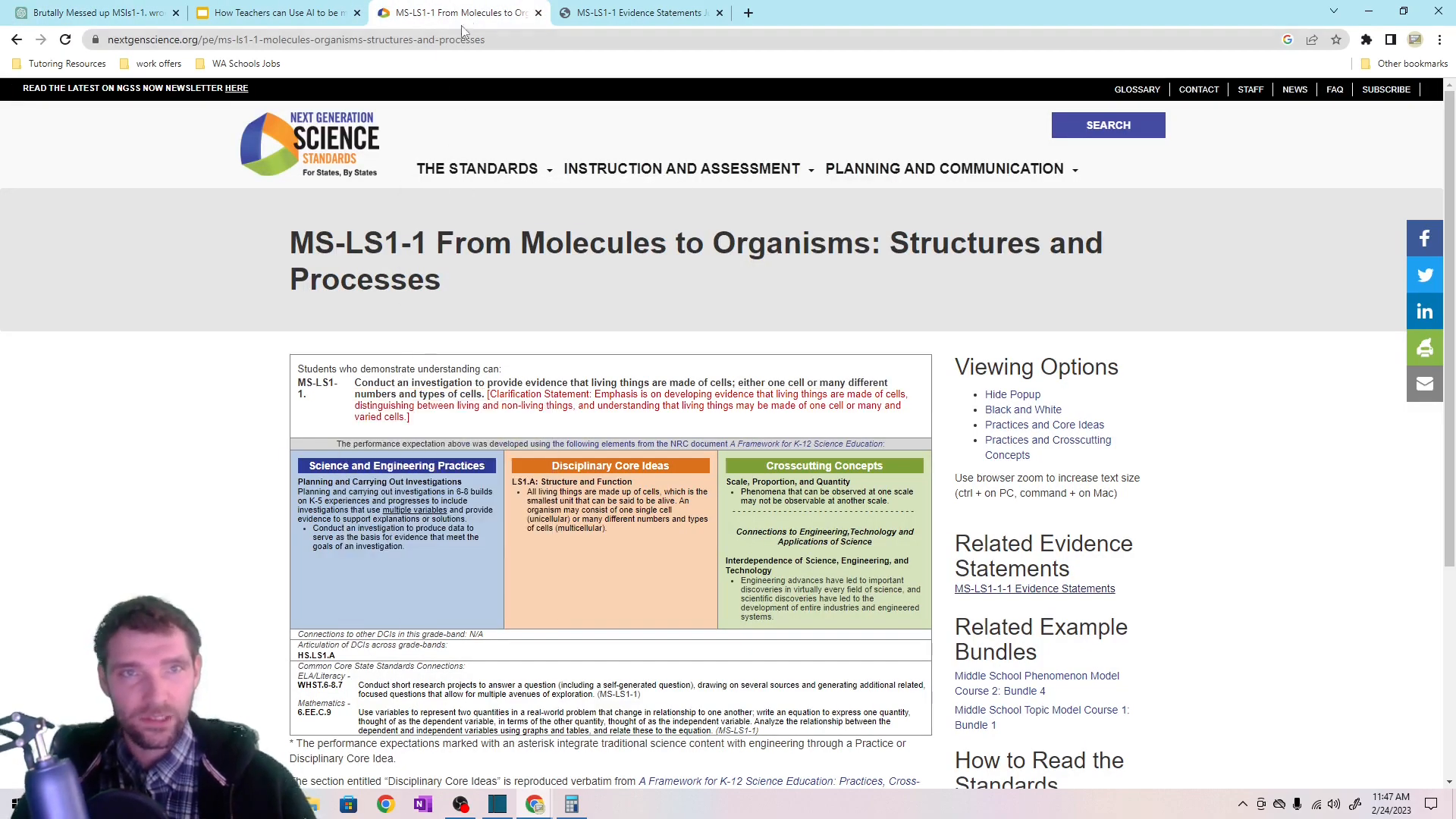
left_click(93, 12)
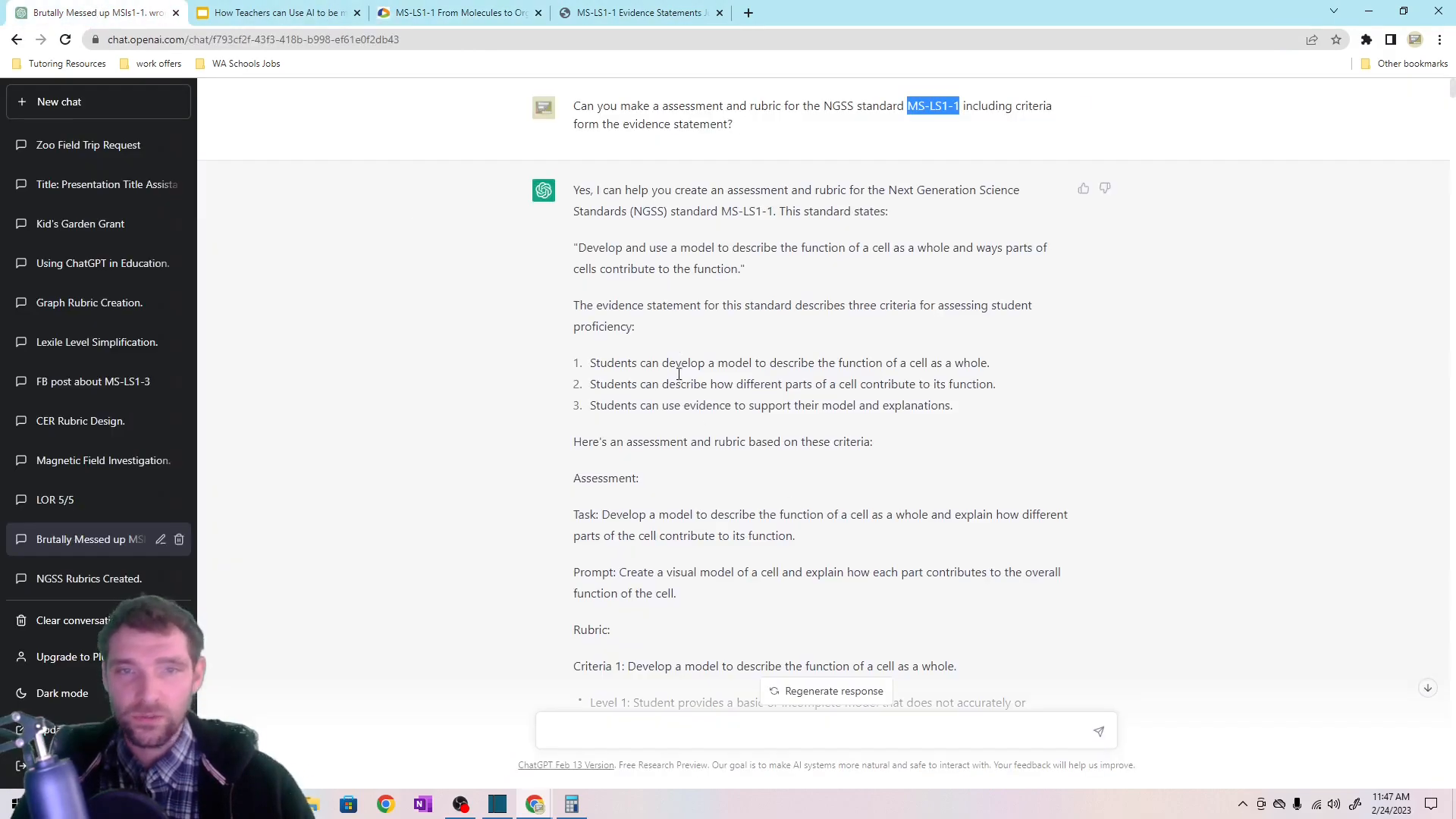
mouse_move(783, 275)
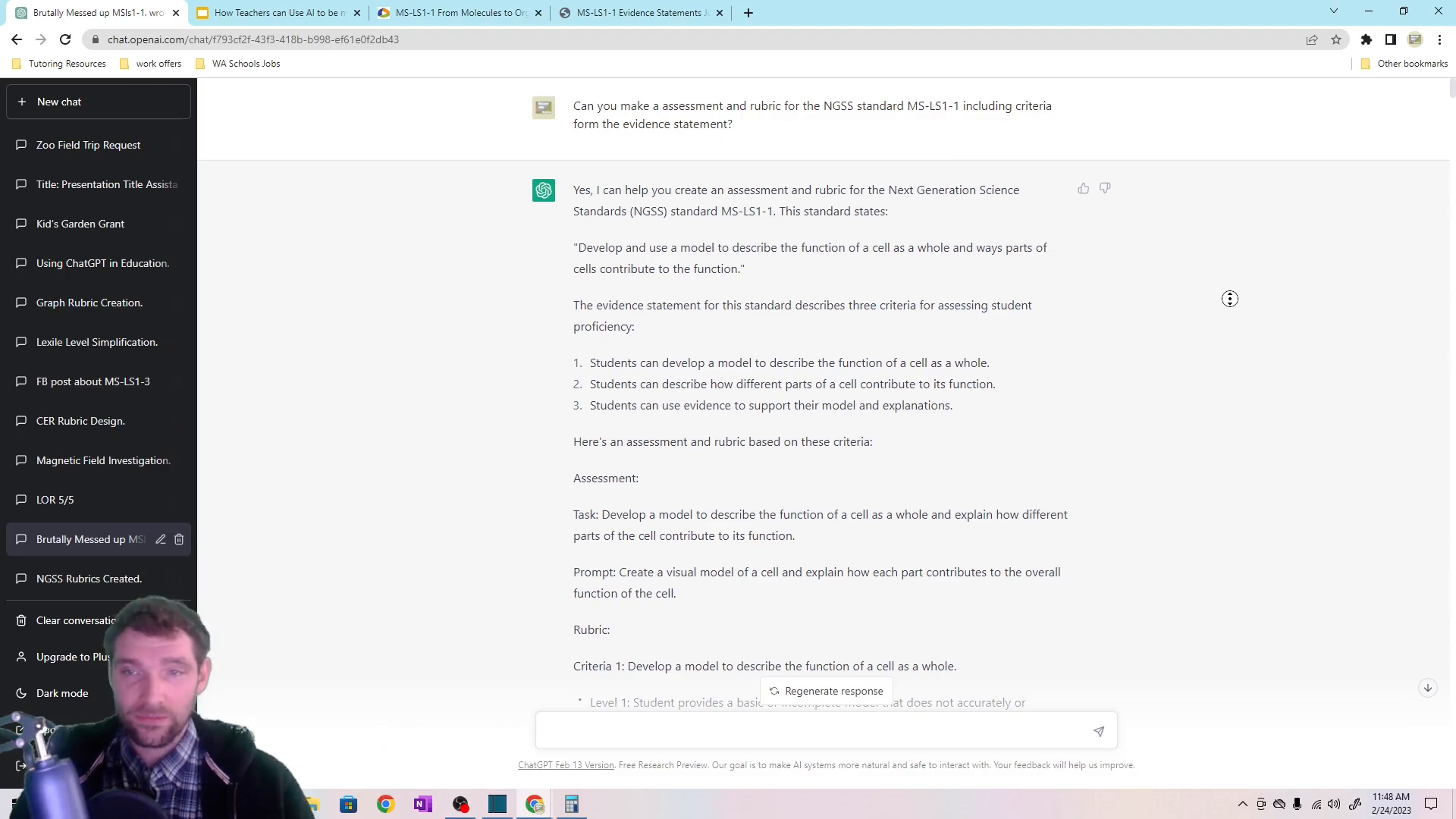
Read through the reworked MS-LS1-1 rubrics and the onion-cell investigation.
scroll("down", 3)
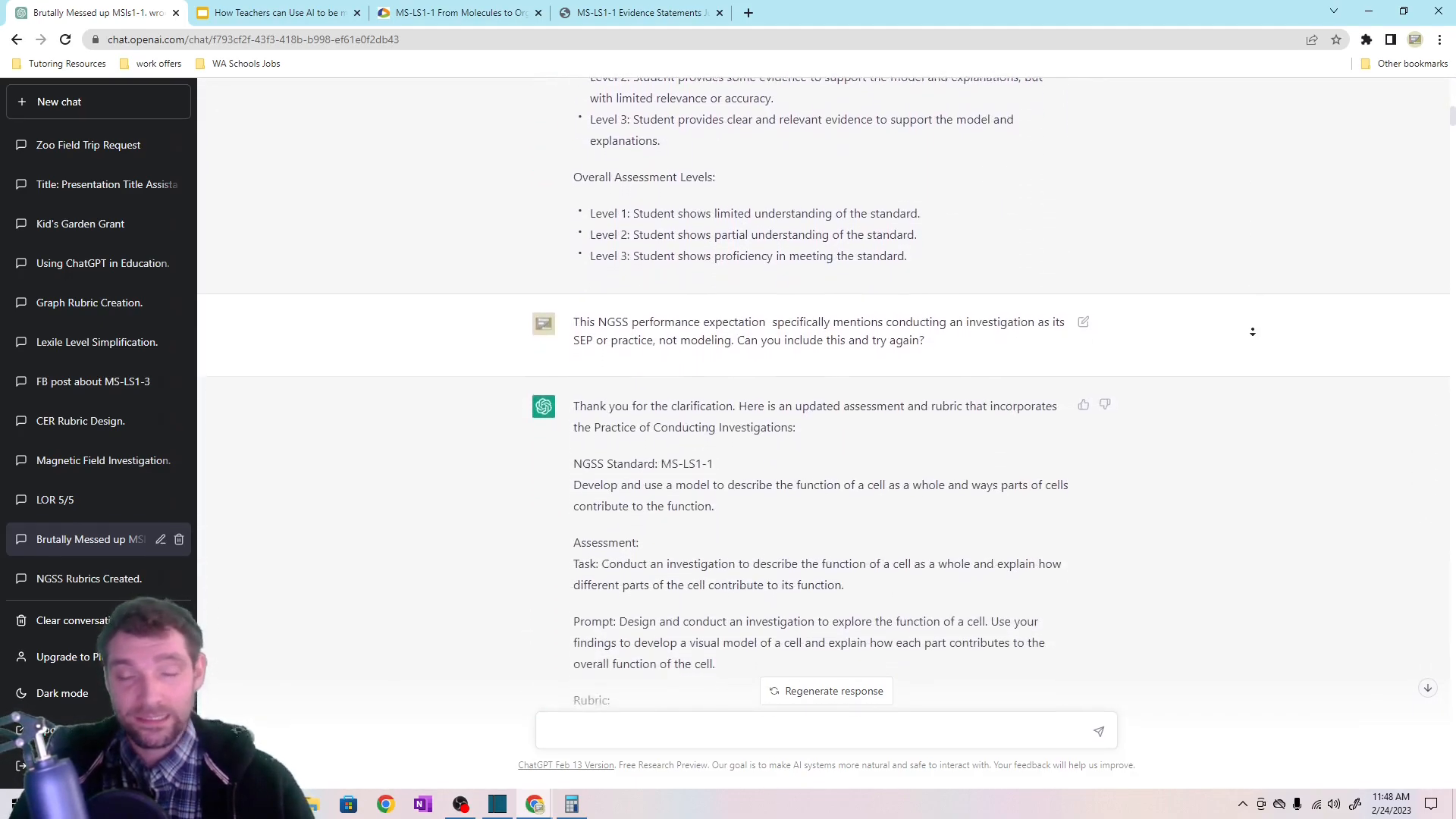
scroll("down", 3)
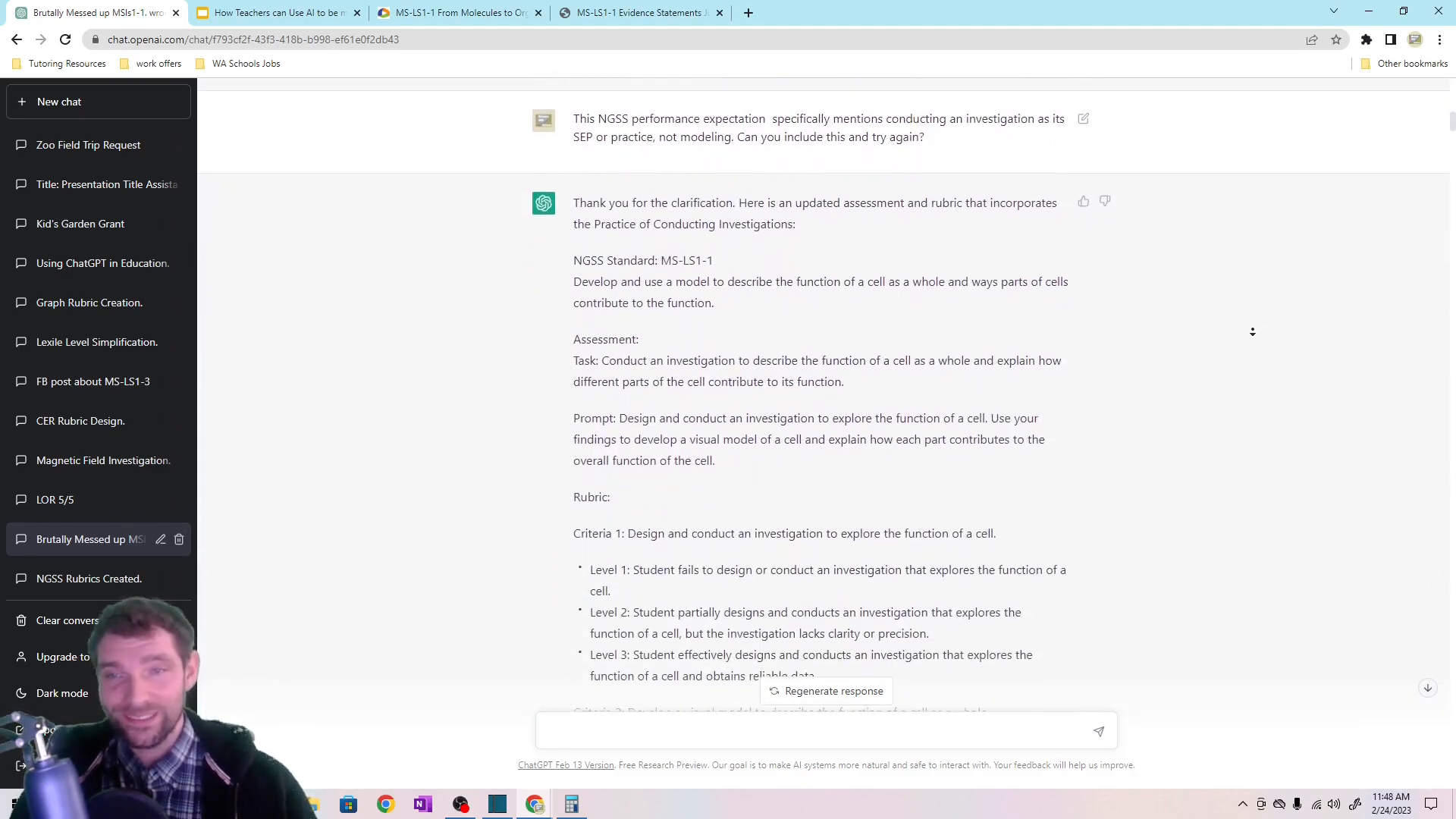
scroll("down", 3)
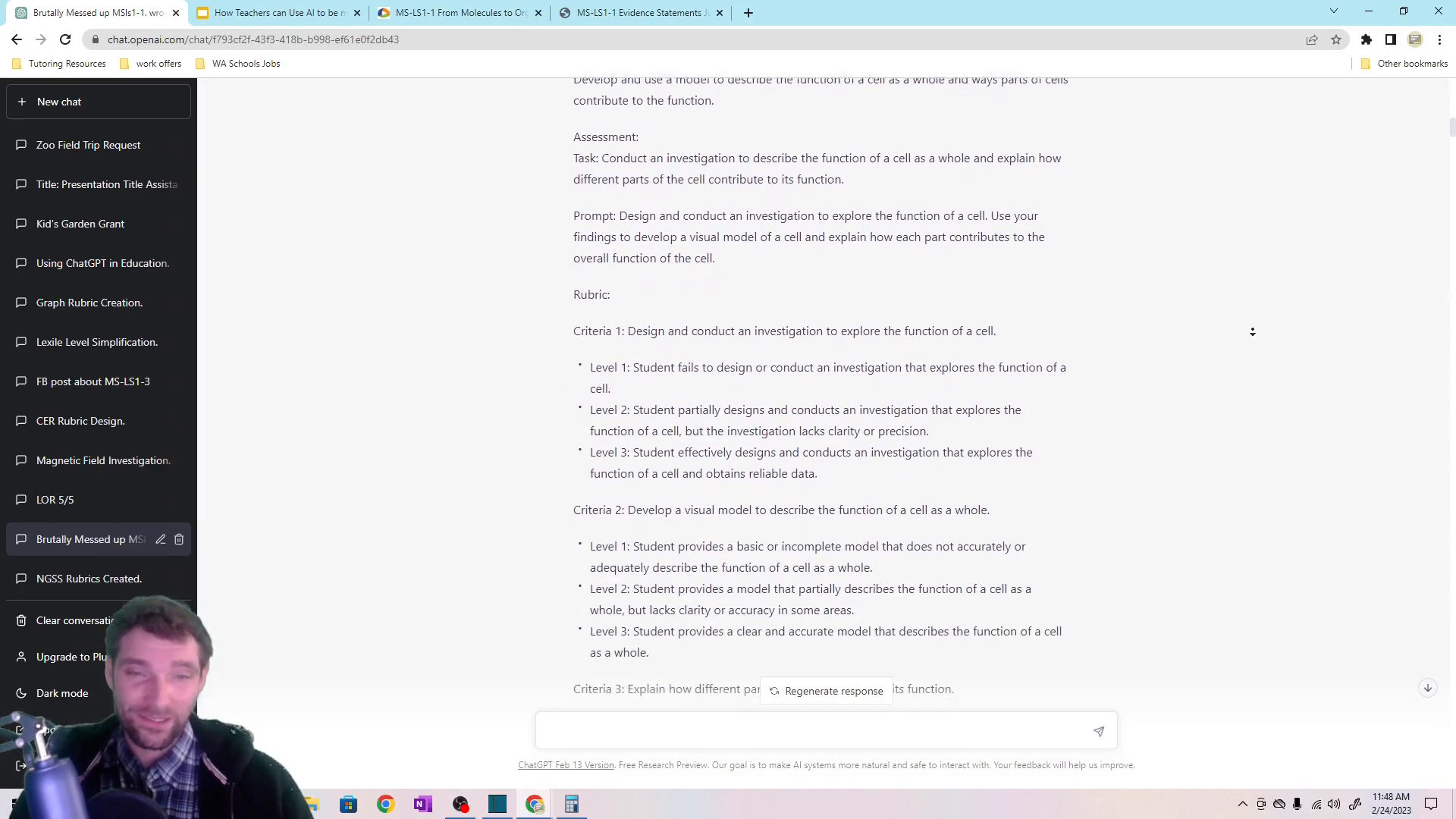
scroll("down", 3)
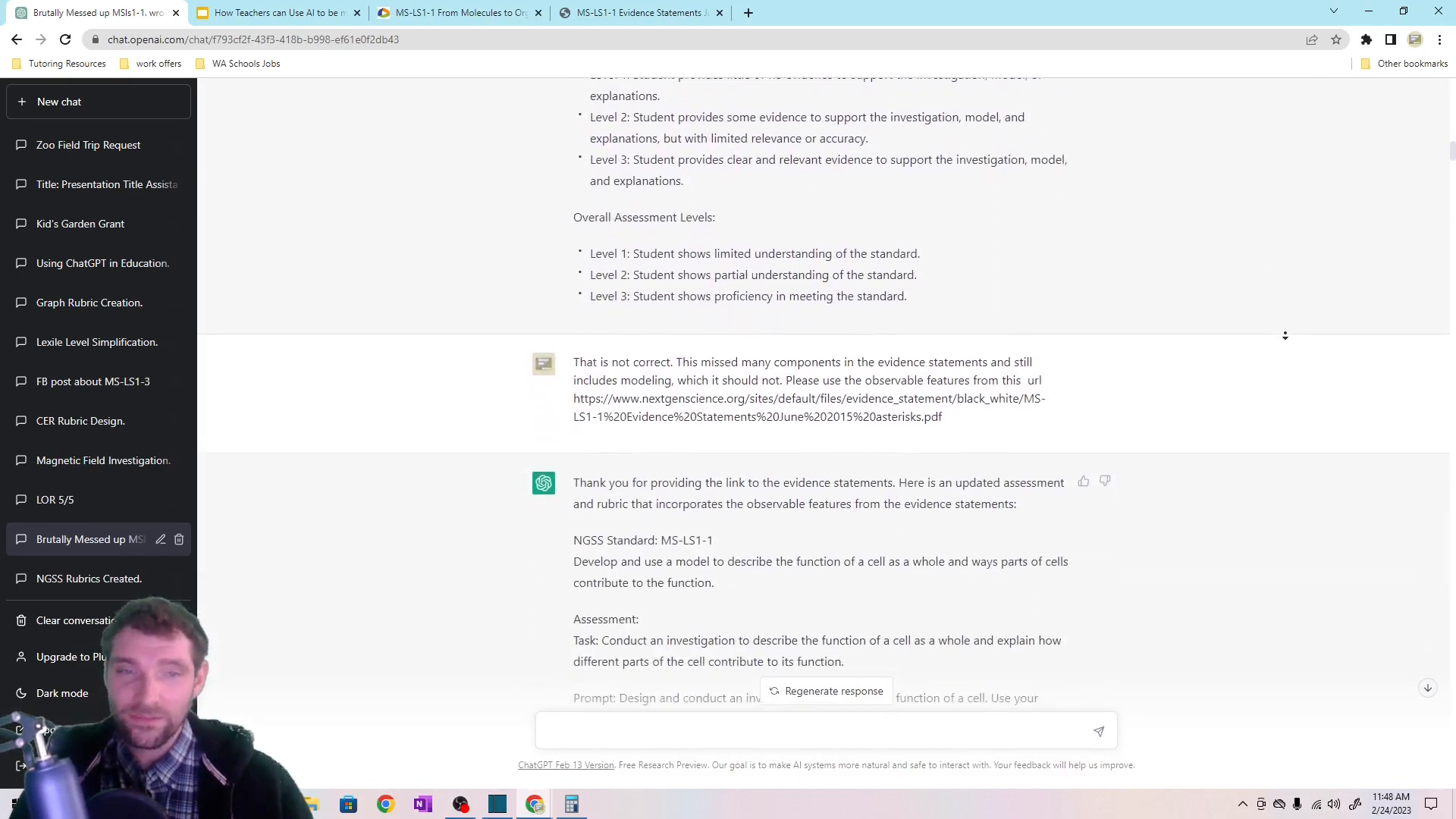
scroll("down", 3)
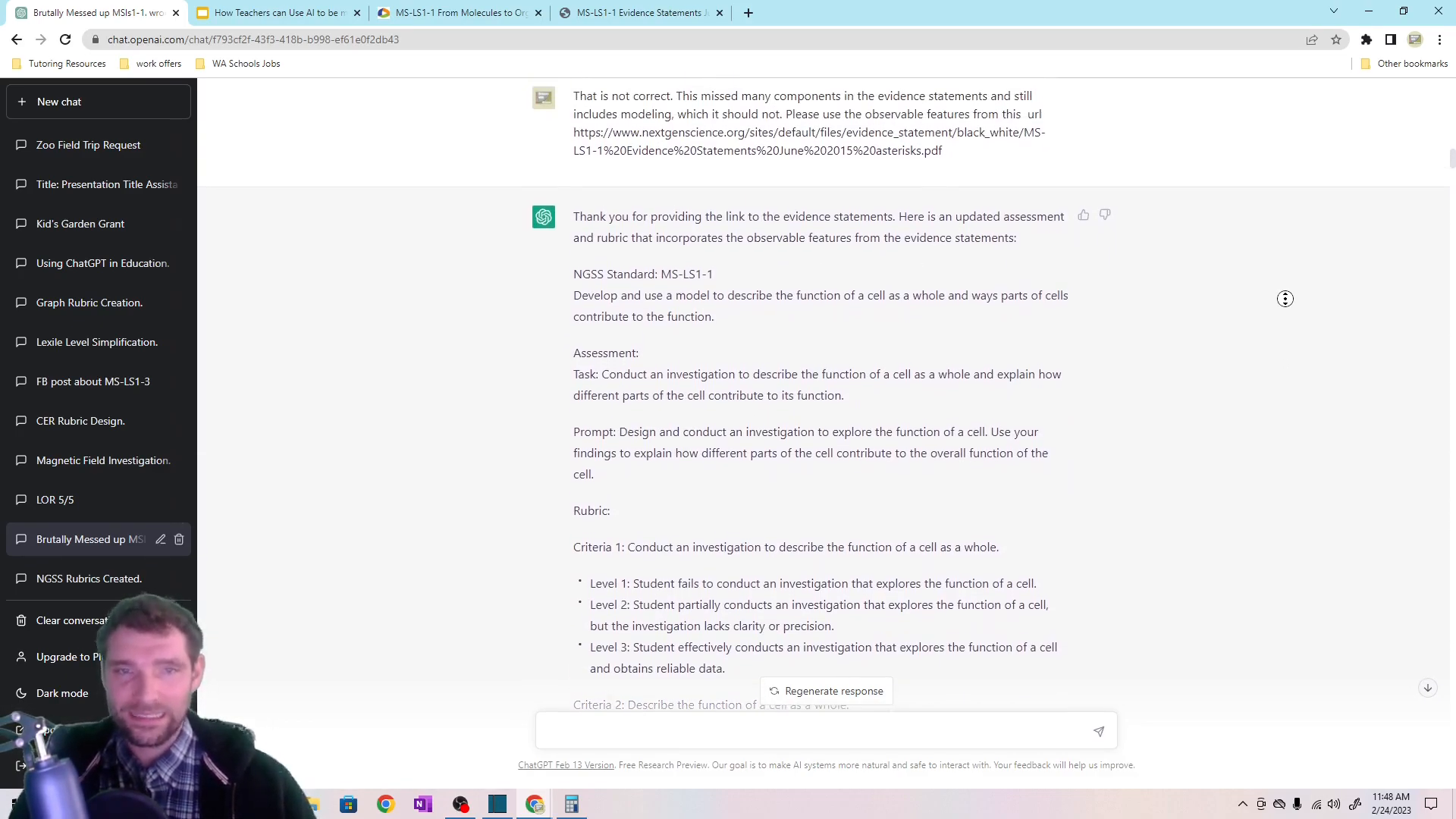
scroll("down", 3)
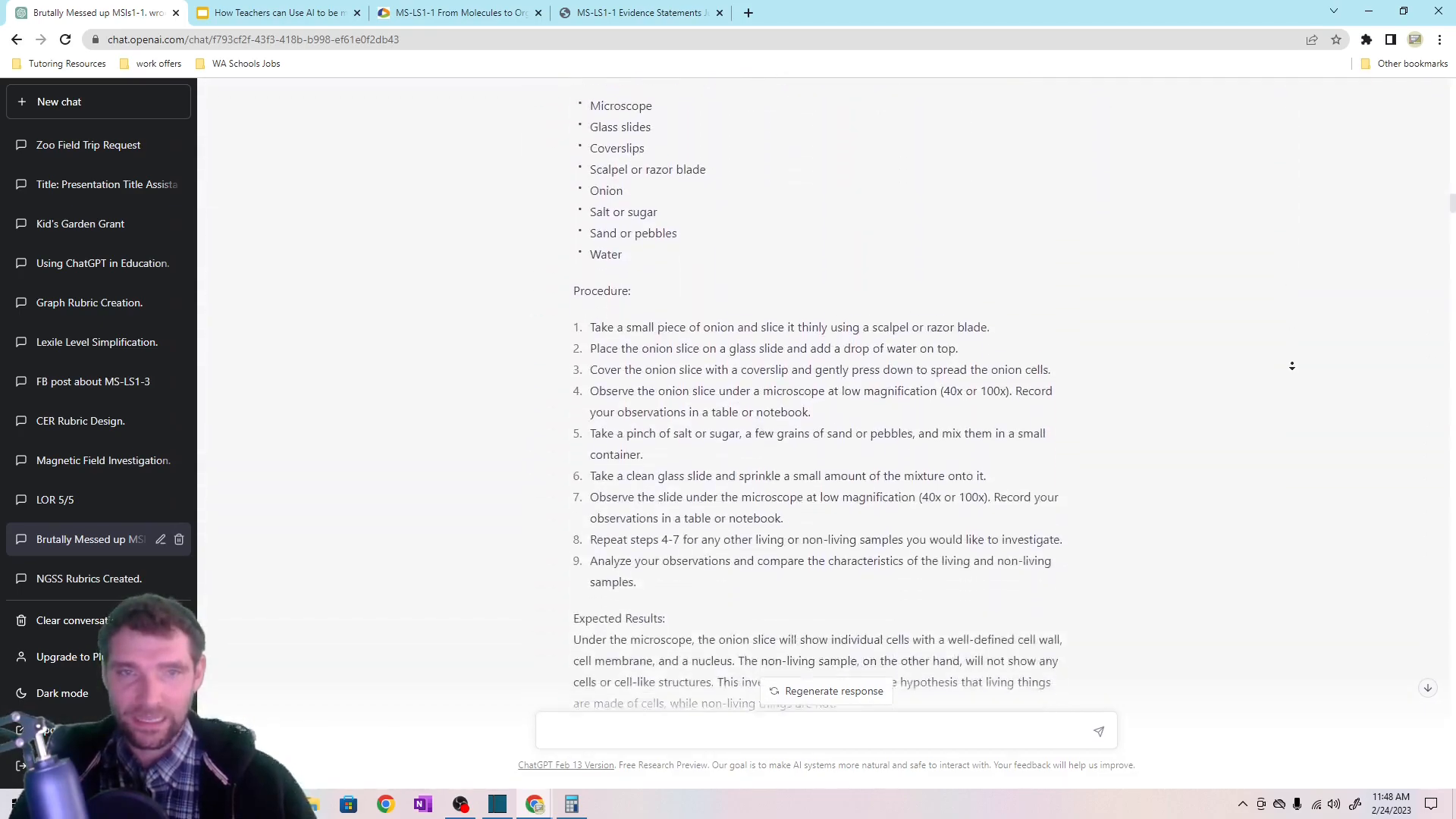
scroll("down", 3)
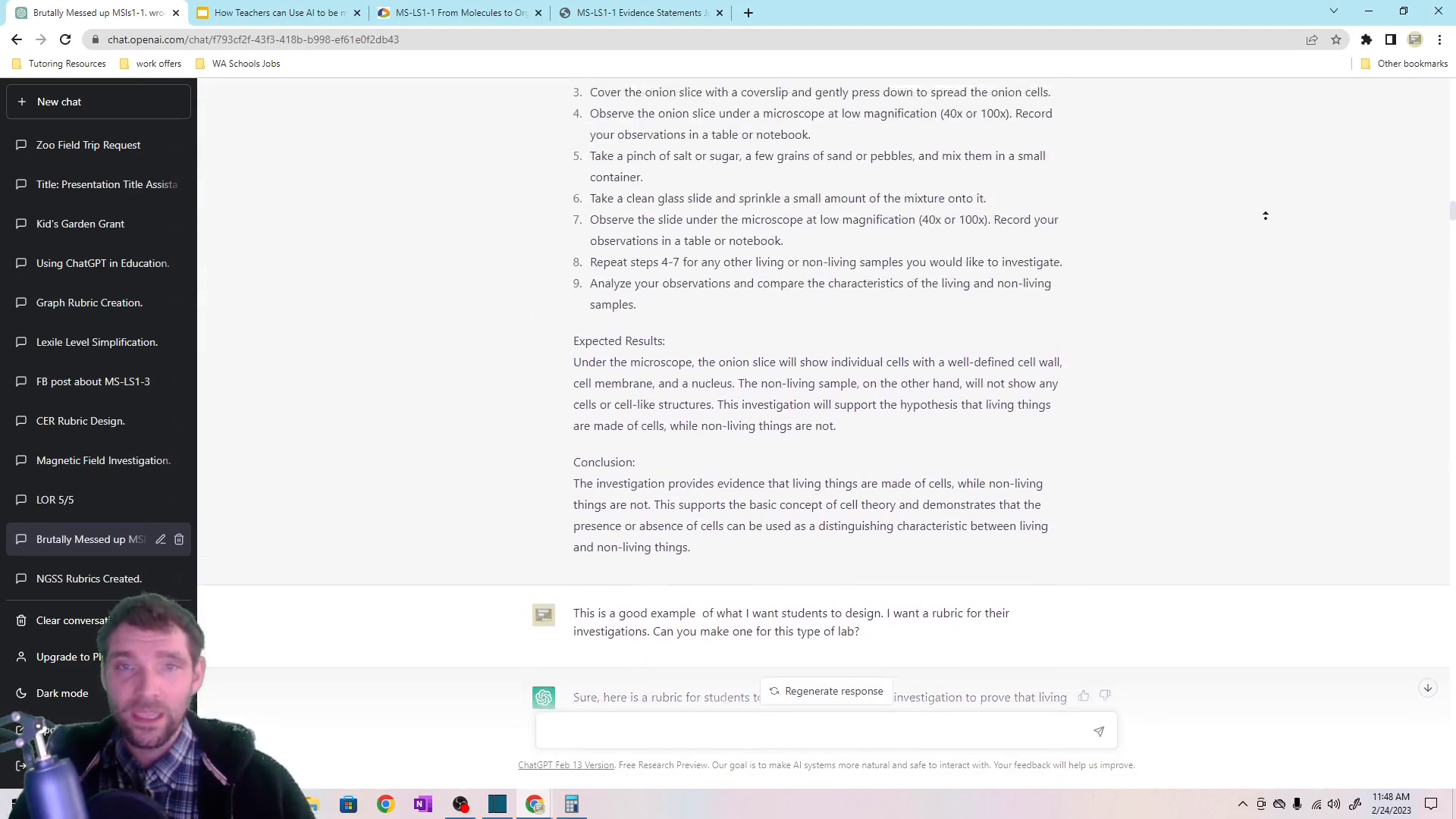
scroll("down", 3)
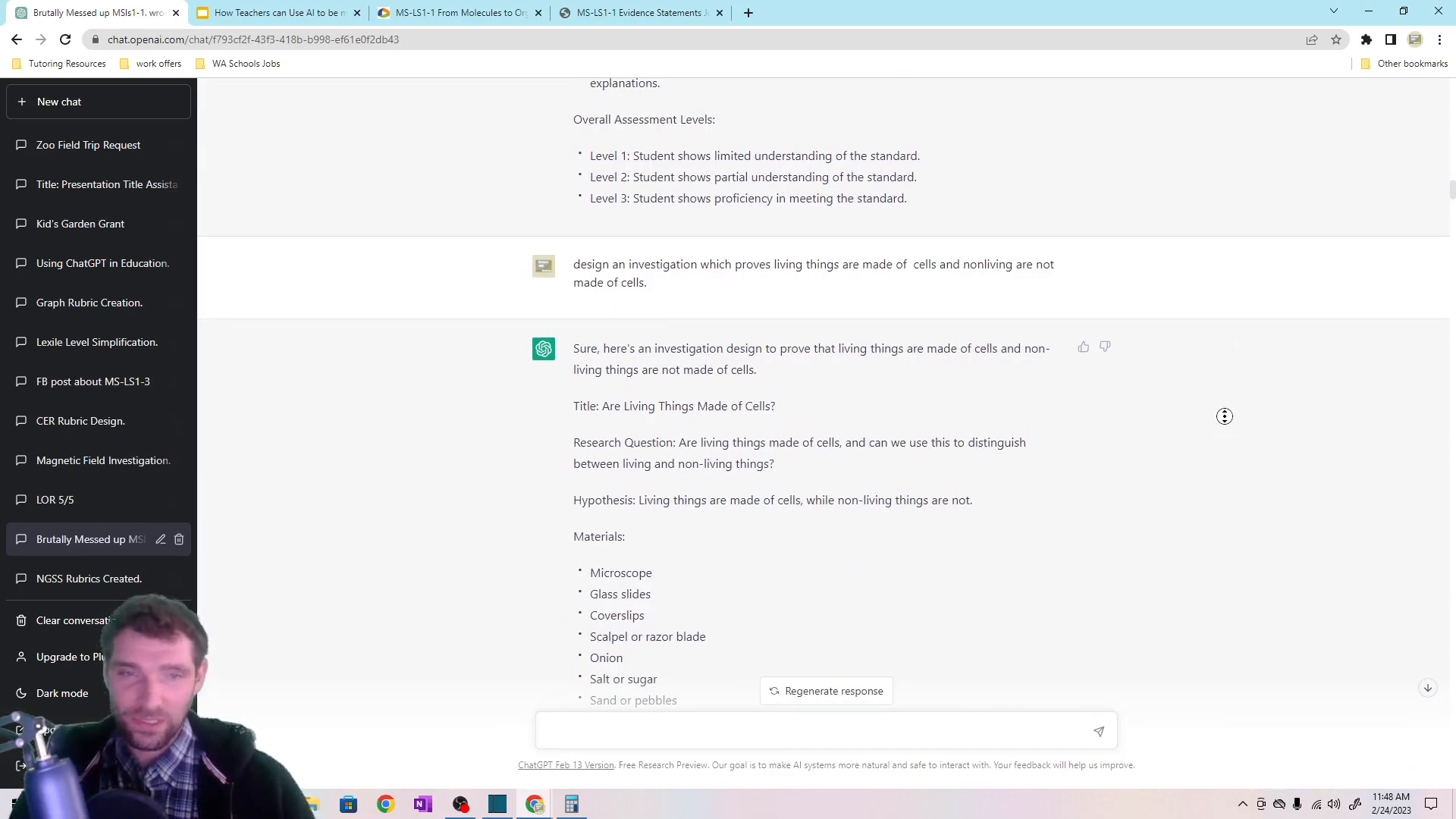
scroll("down", 3)
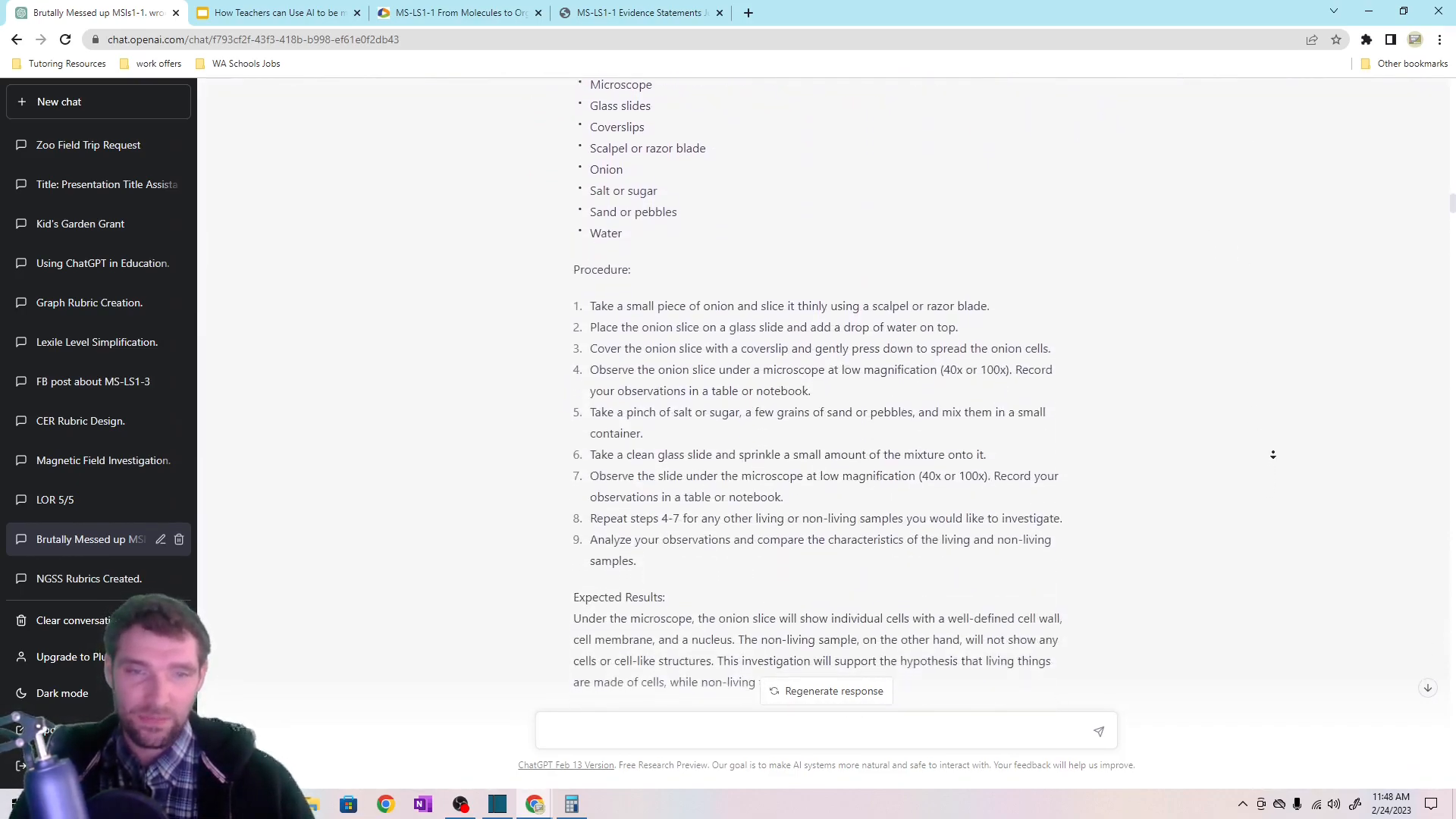
scroll("down", 3)
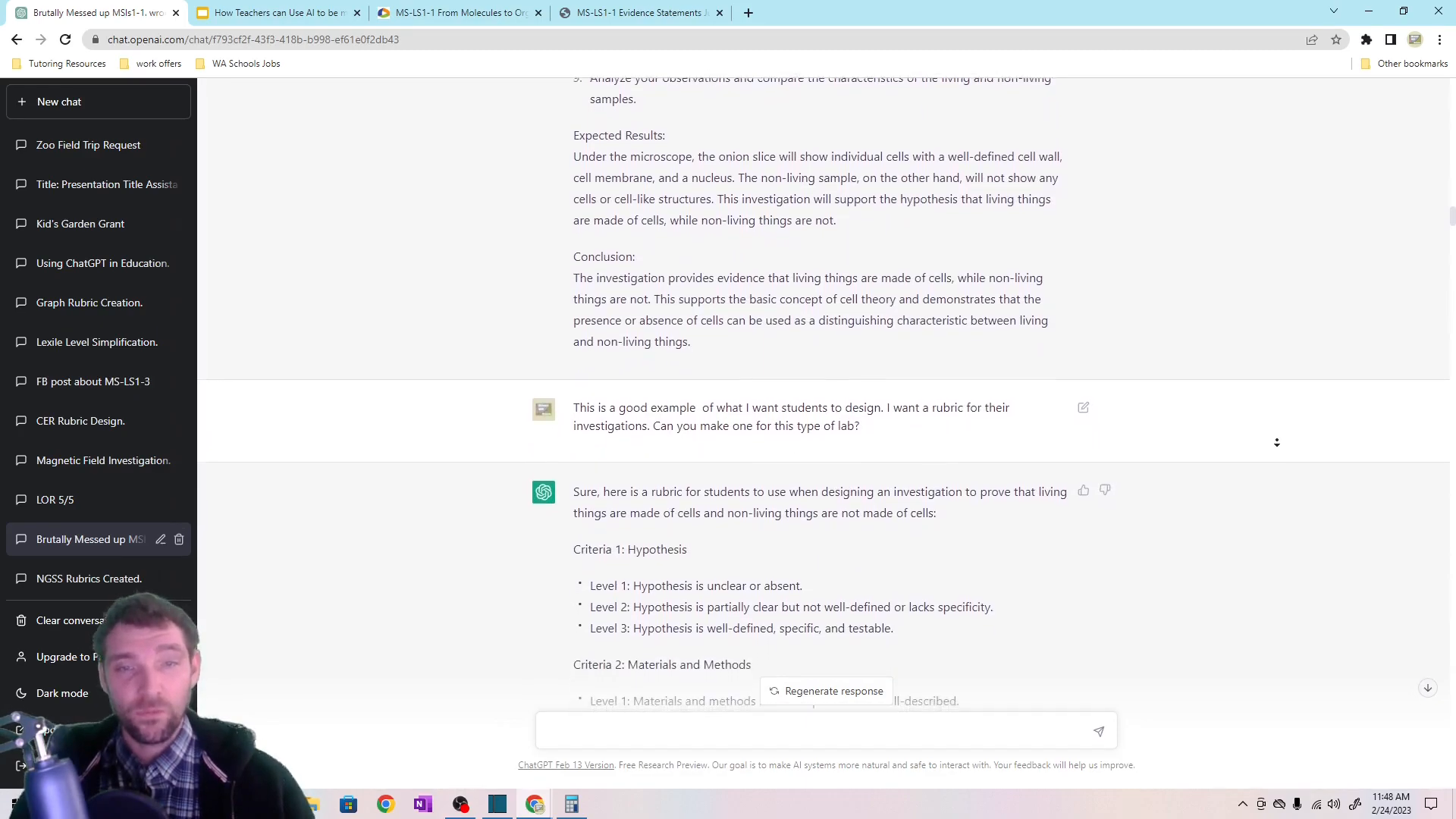
scroll("down", 3)
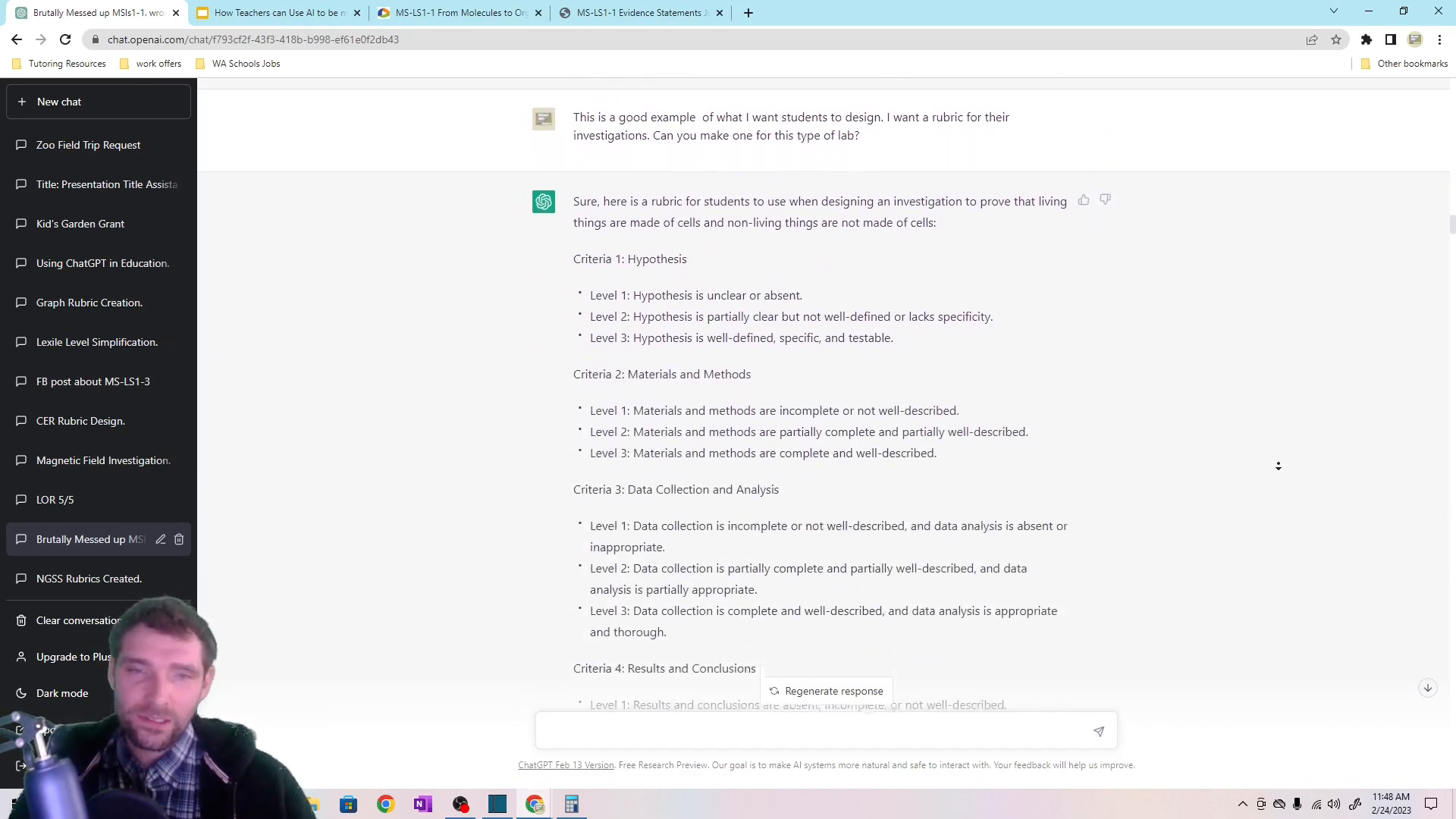
scroll("down", 3)
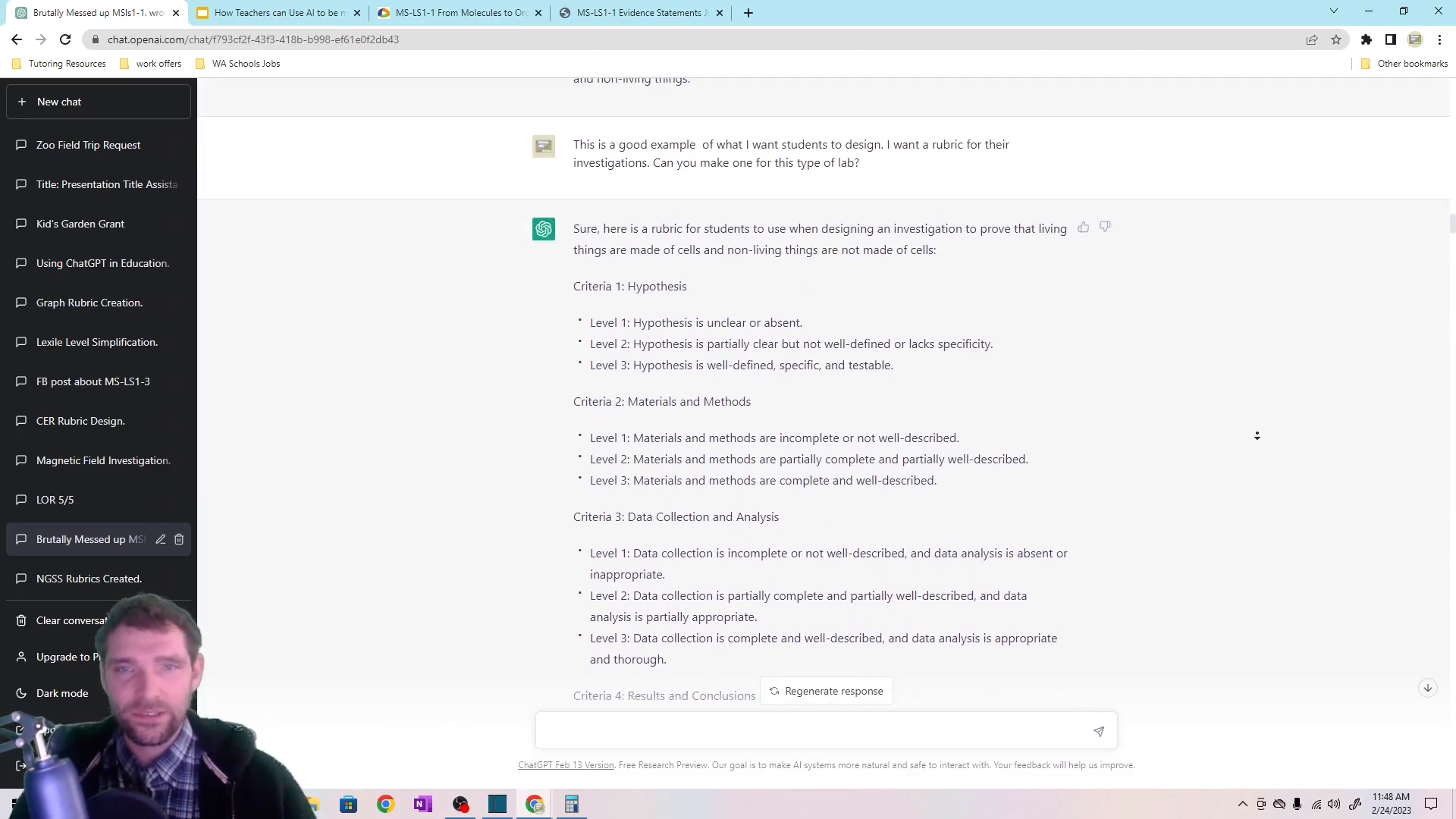
scroll("down", 3)
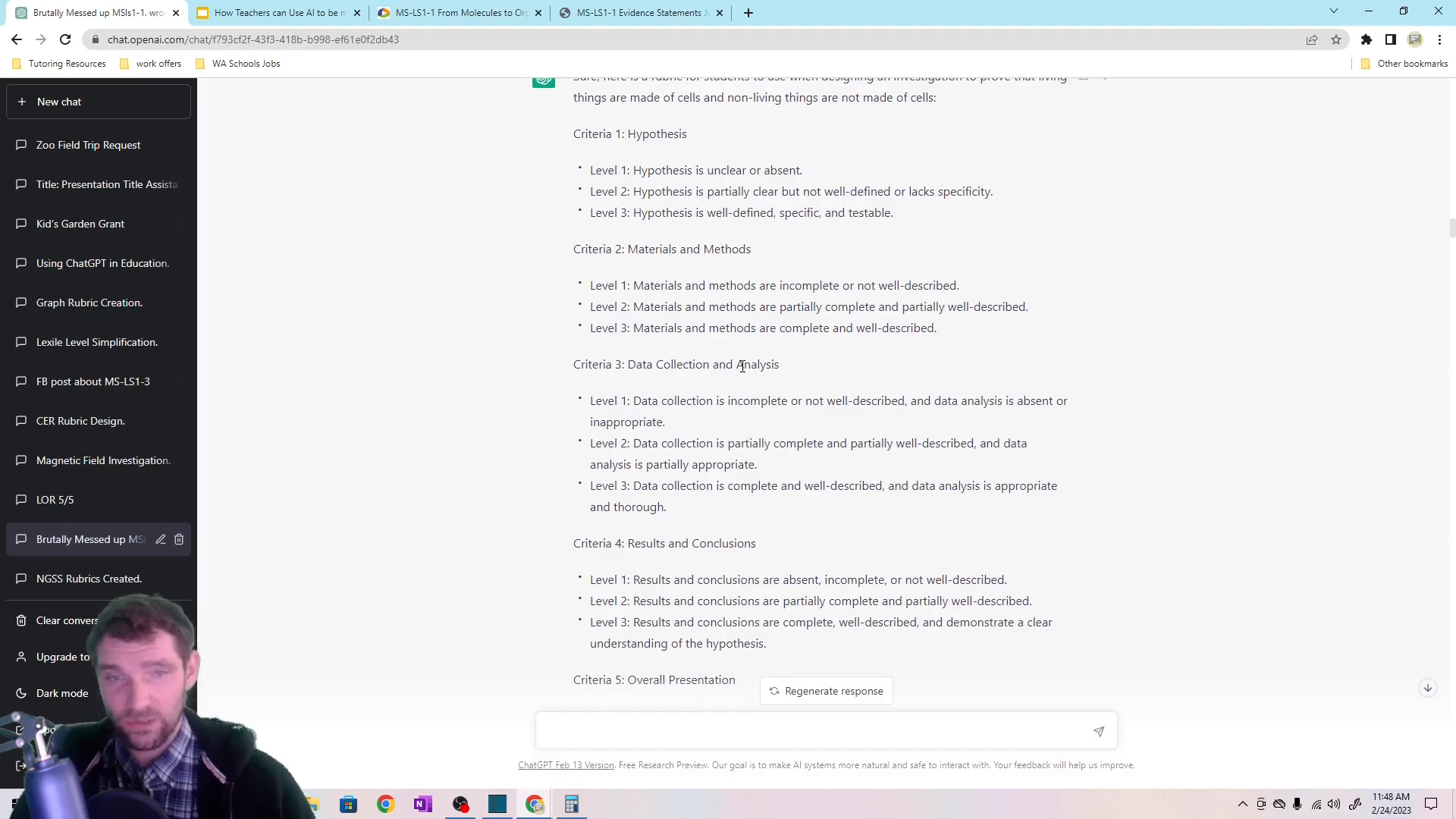
scroll("down", 3)
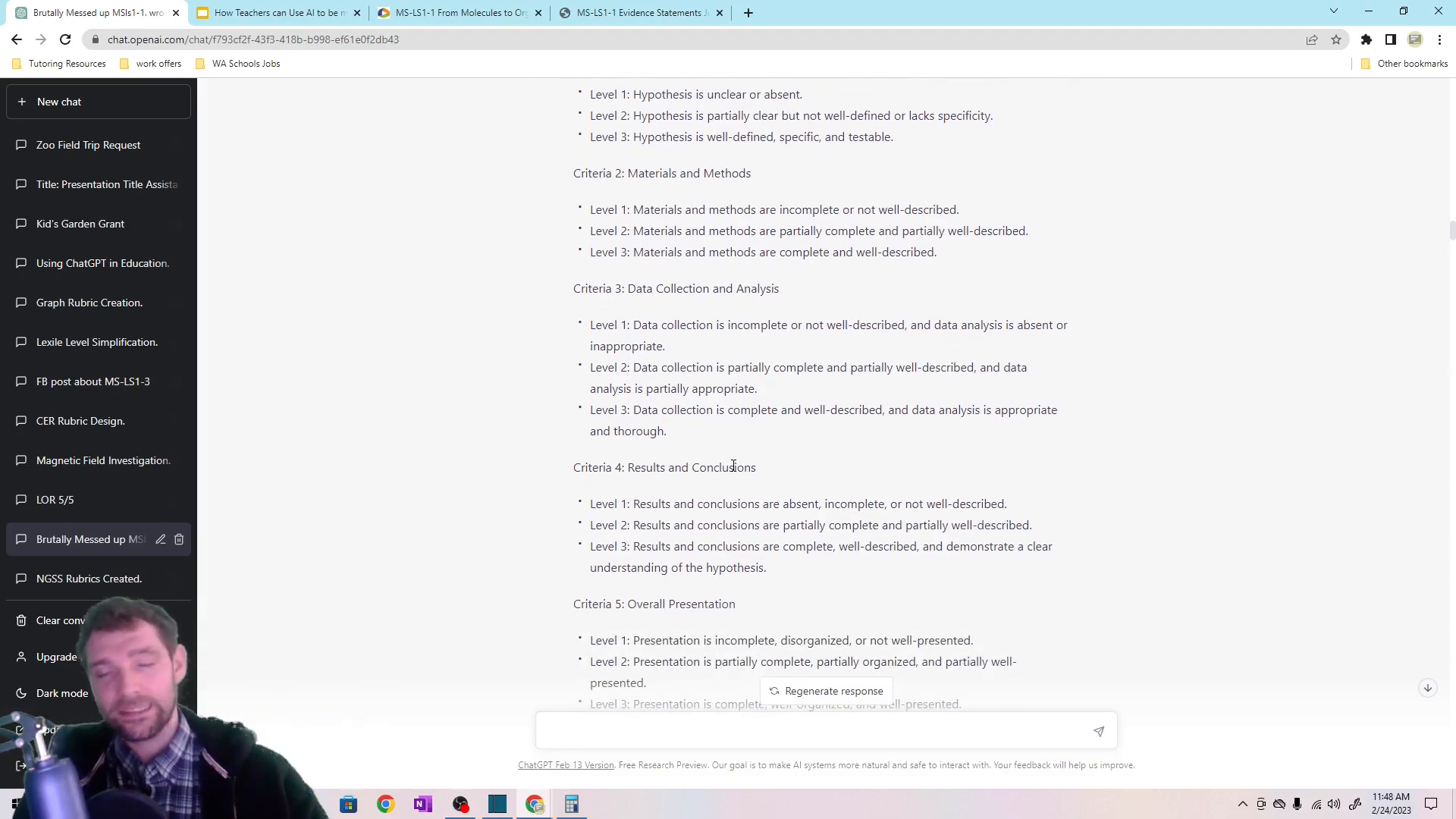
scroll("up", 3)
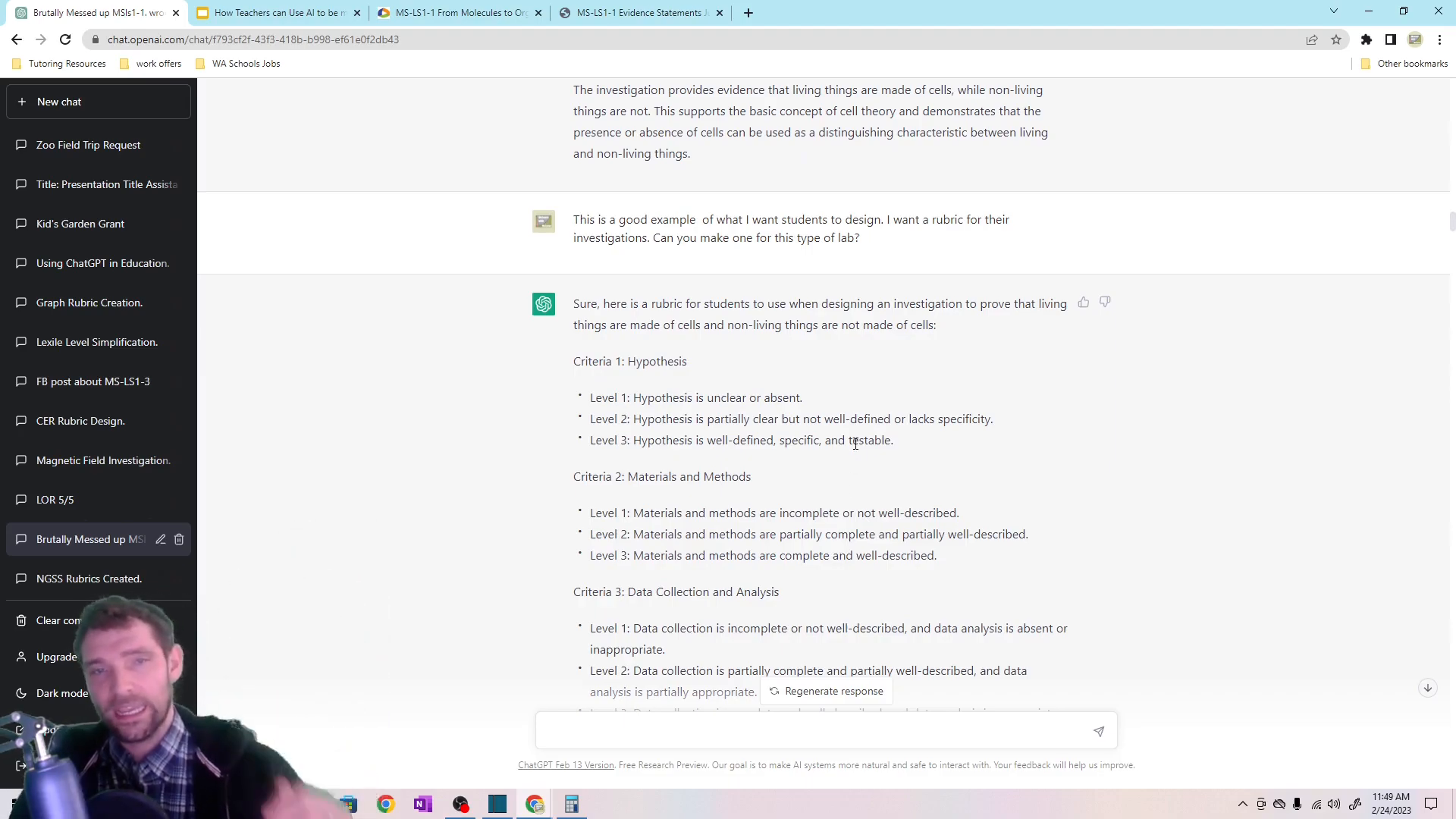
scroll("down", 3)
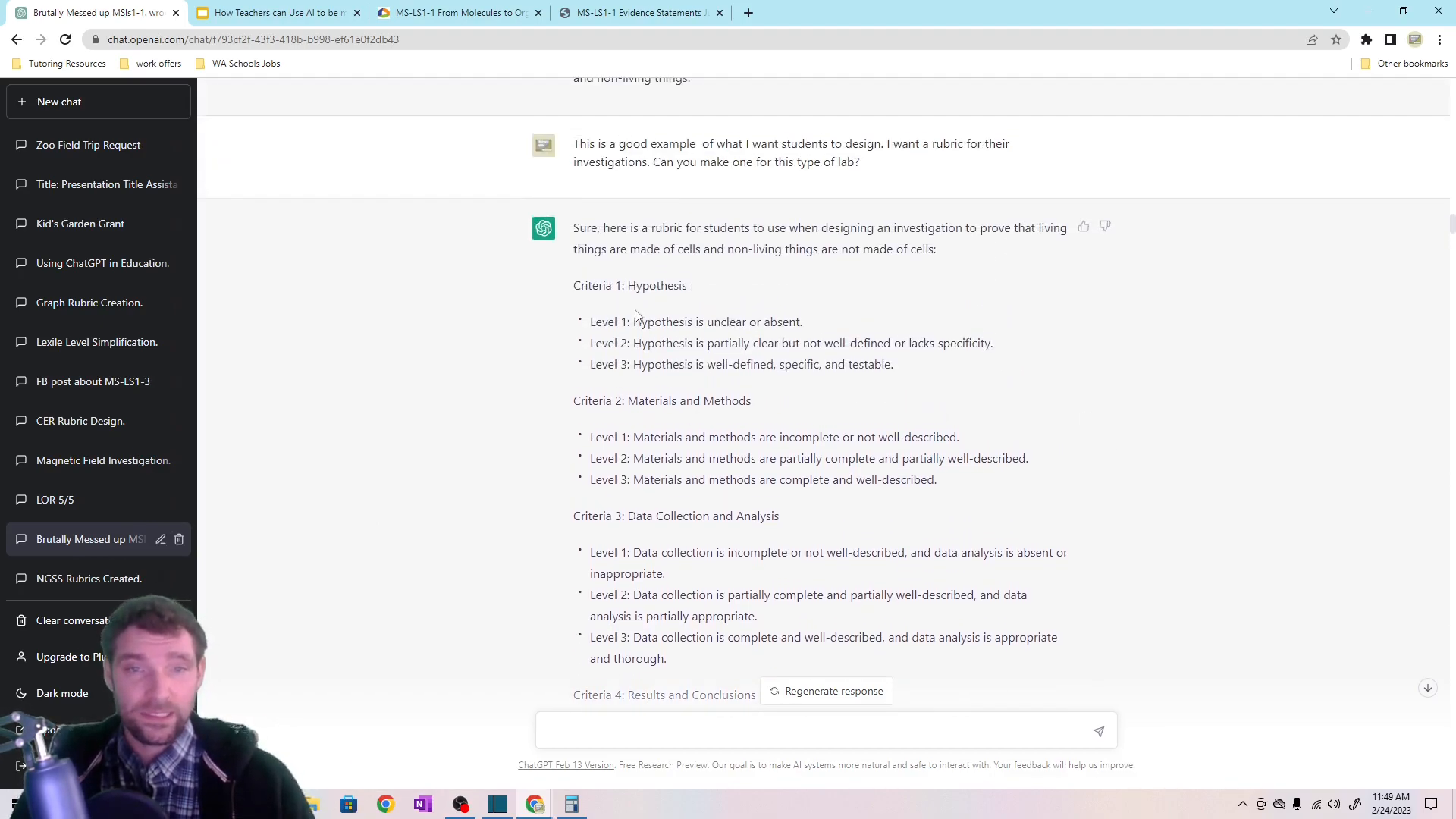
mouse_move(571, 288)
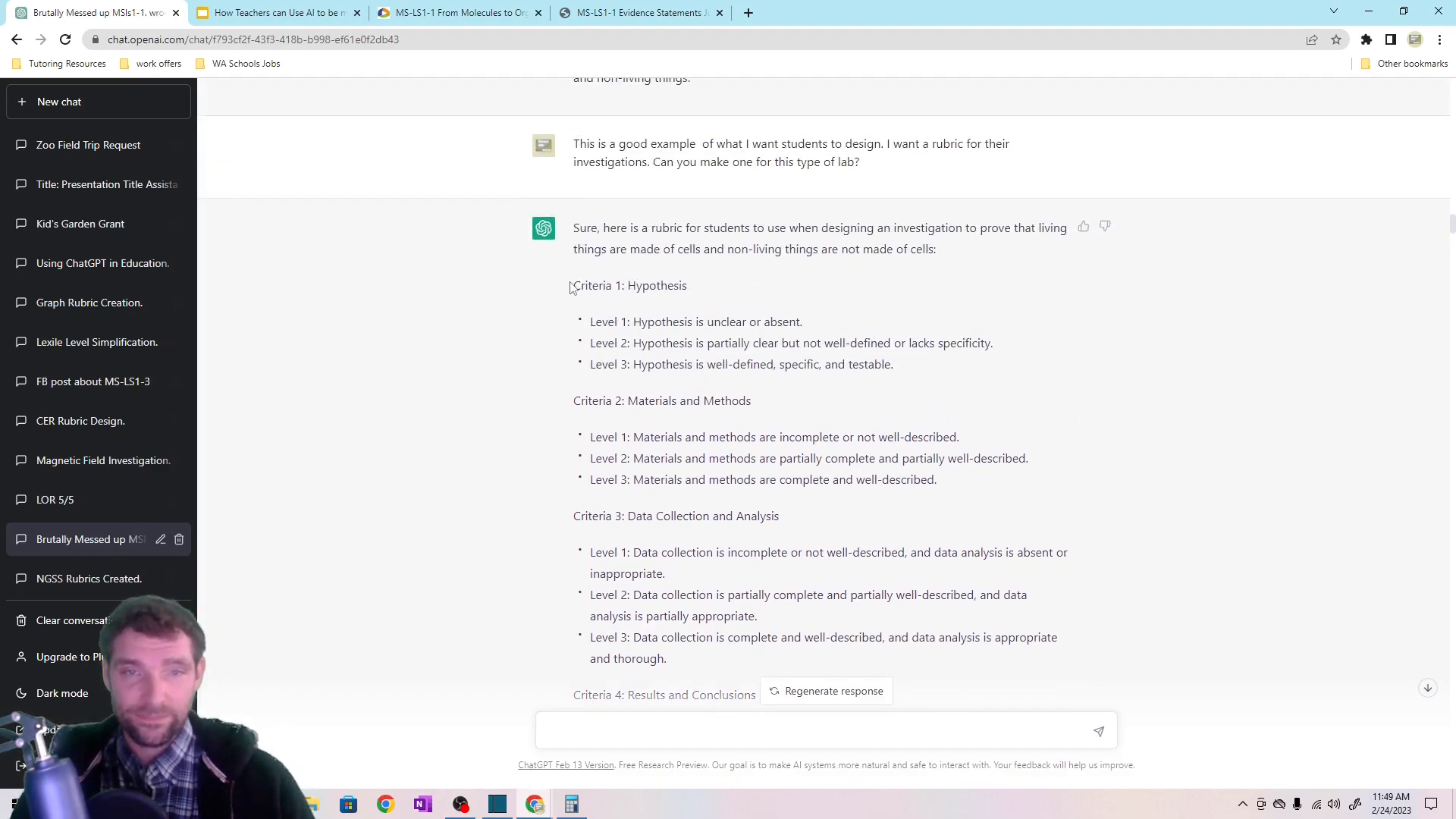
left_click_drag(572, 285, 936, 480)
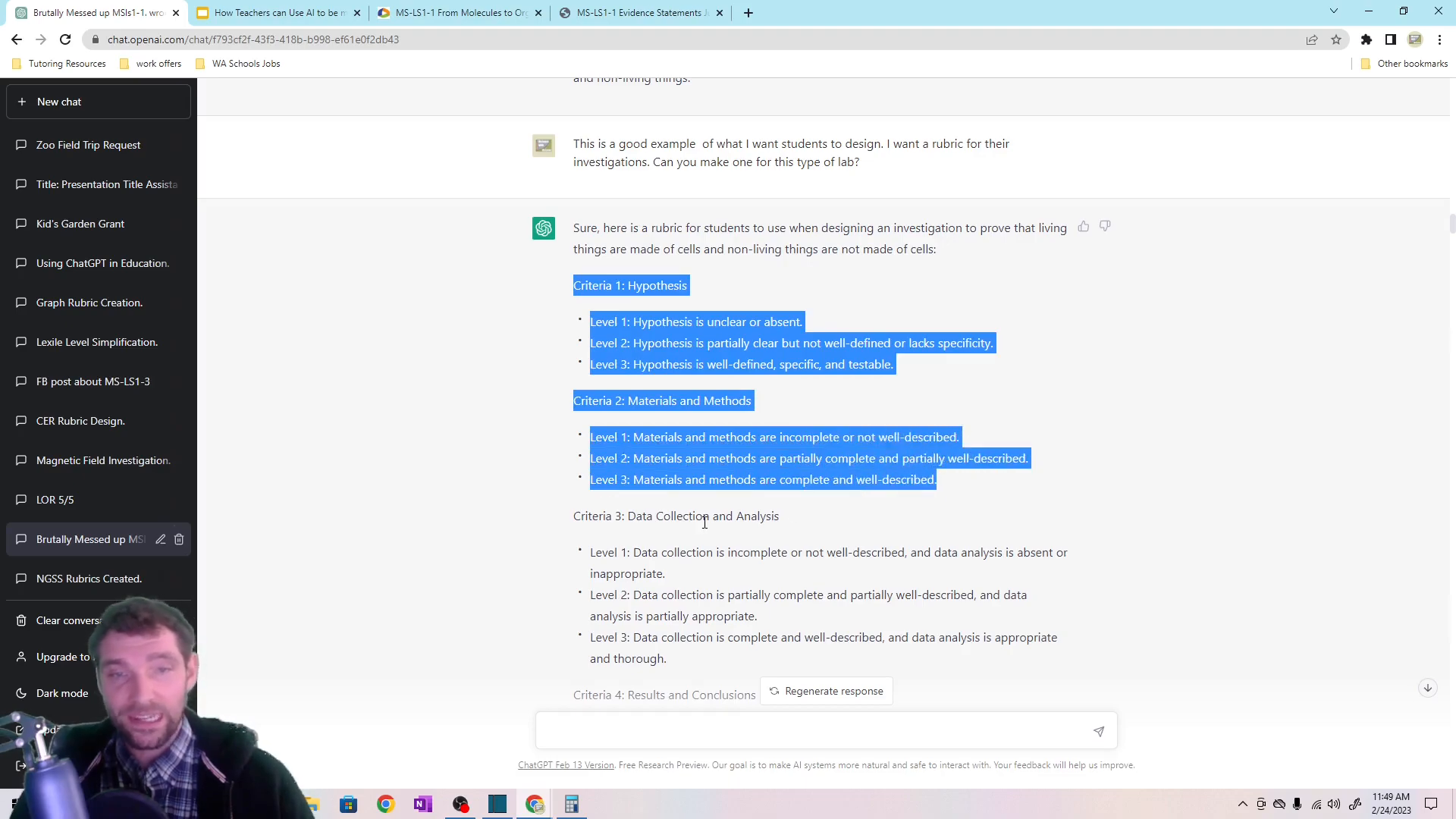
double_click(682, 516)
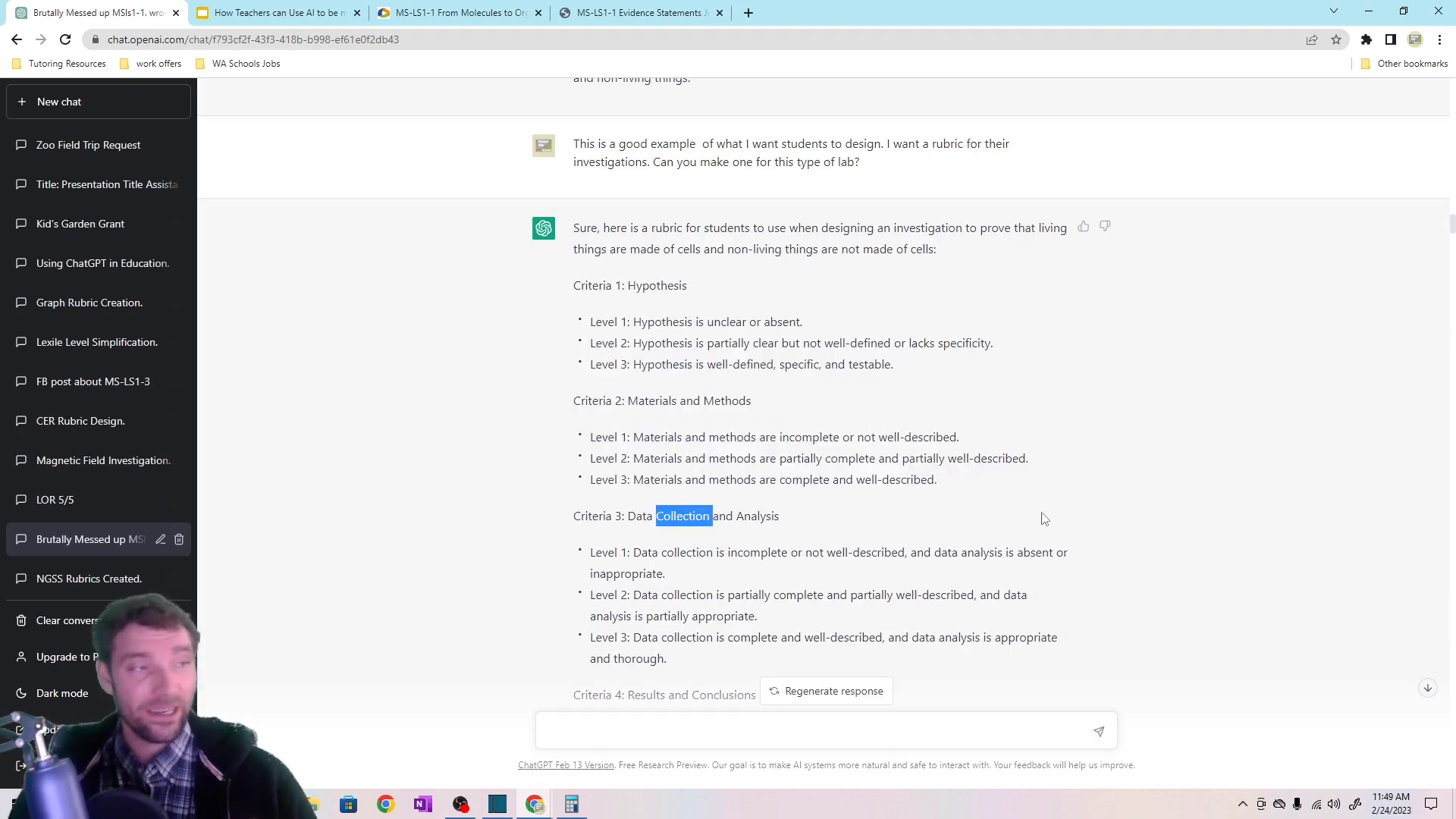
scroll("down", 3)
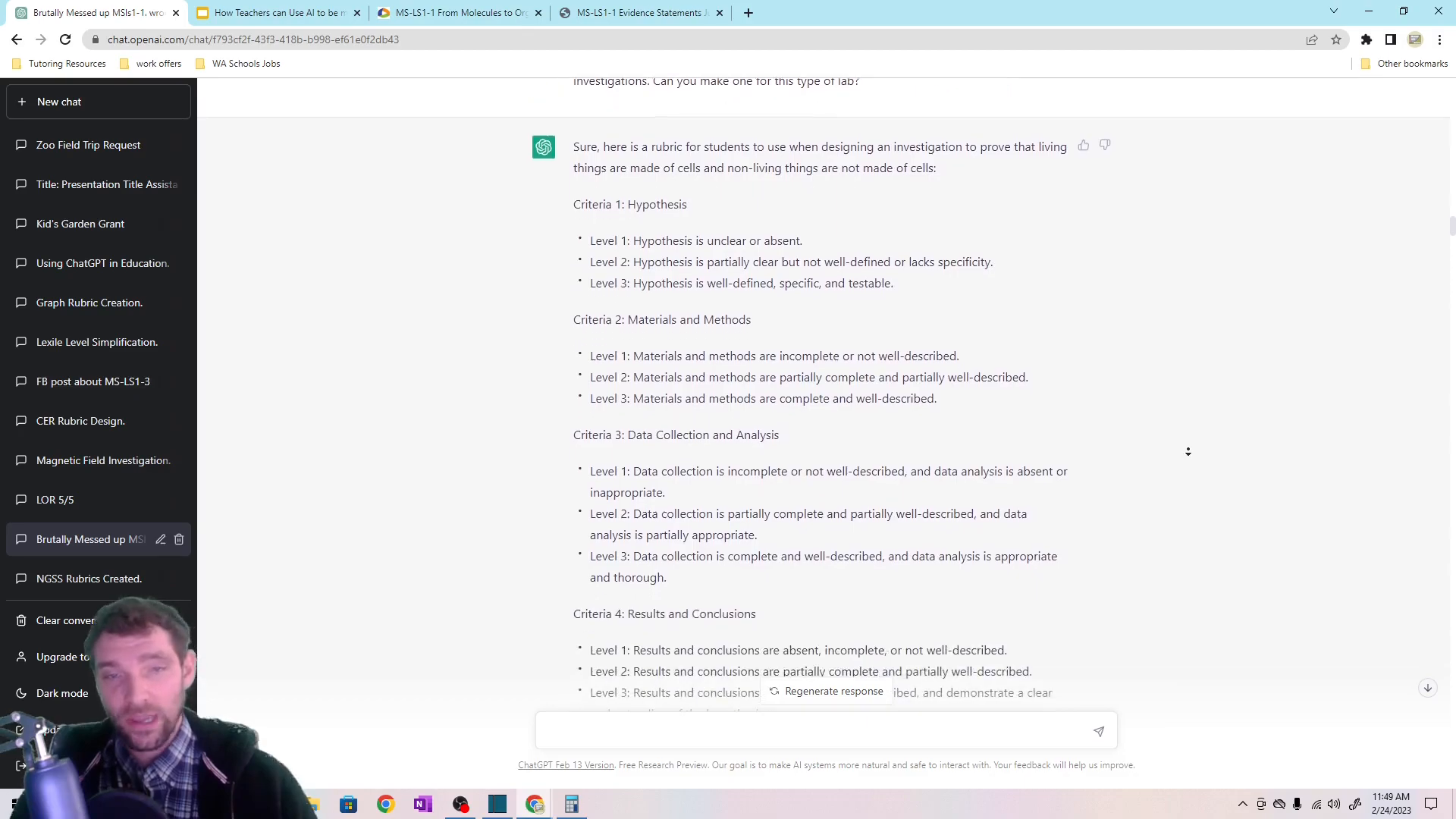
scroll("down", 3)
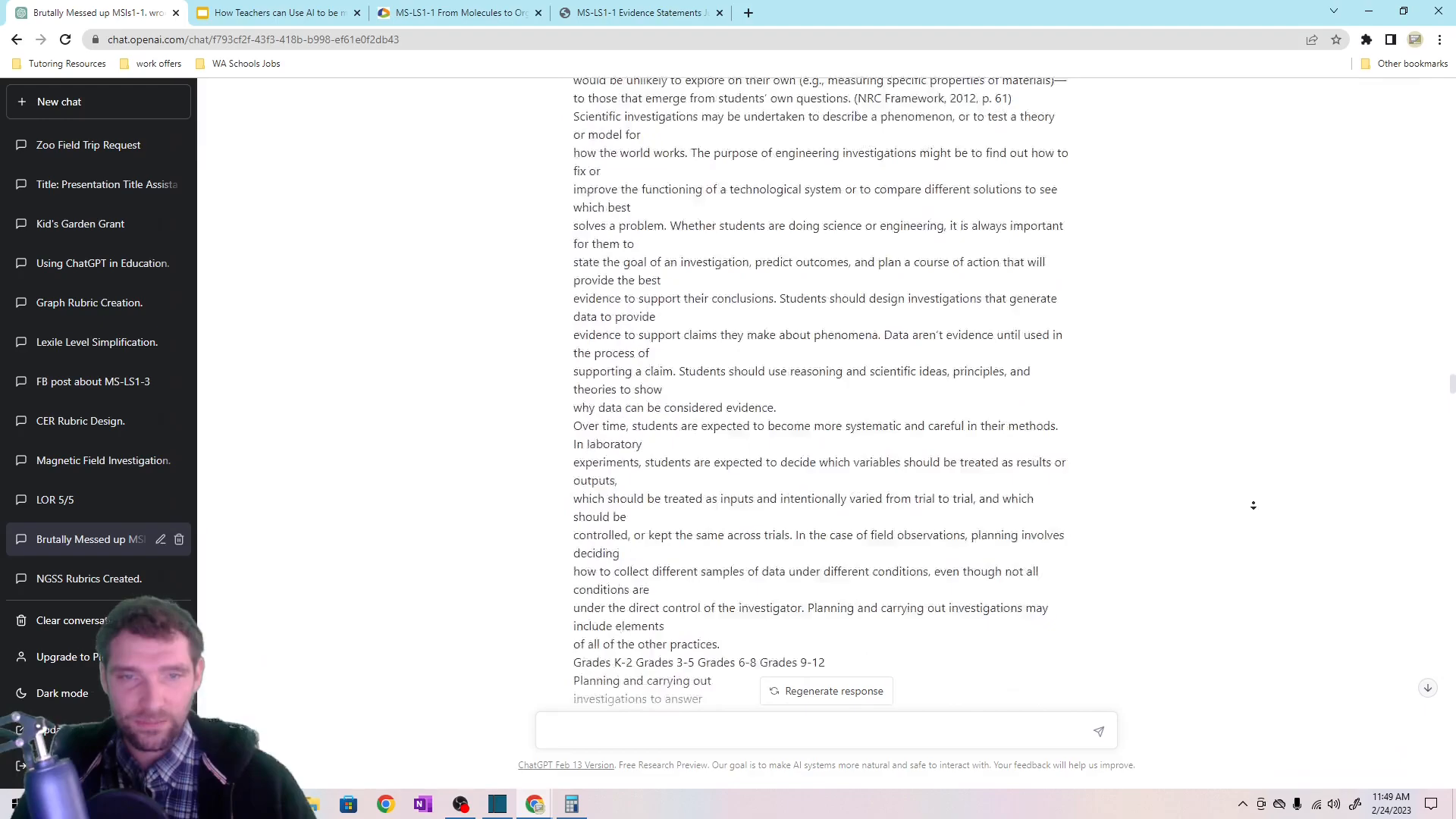
scroll("down", 3)
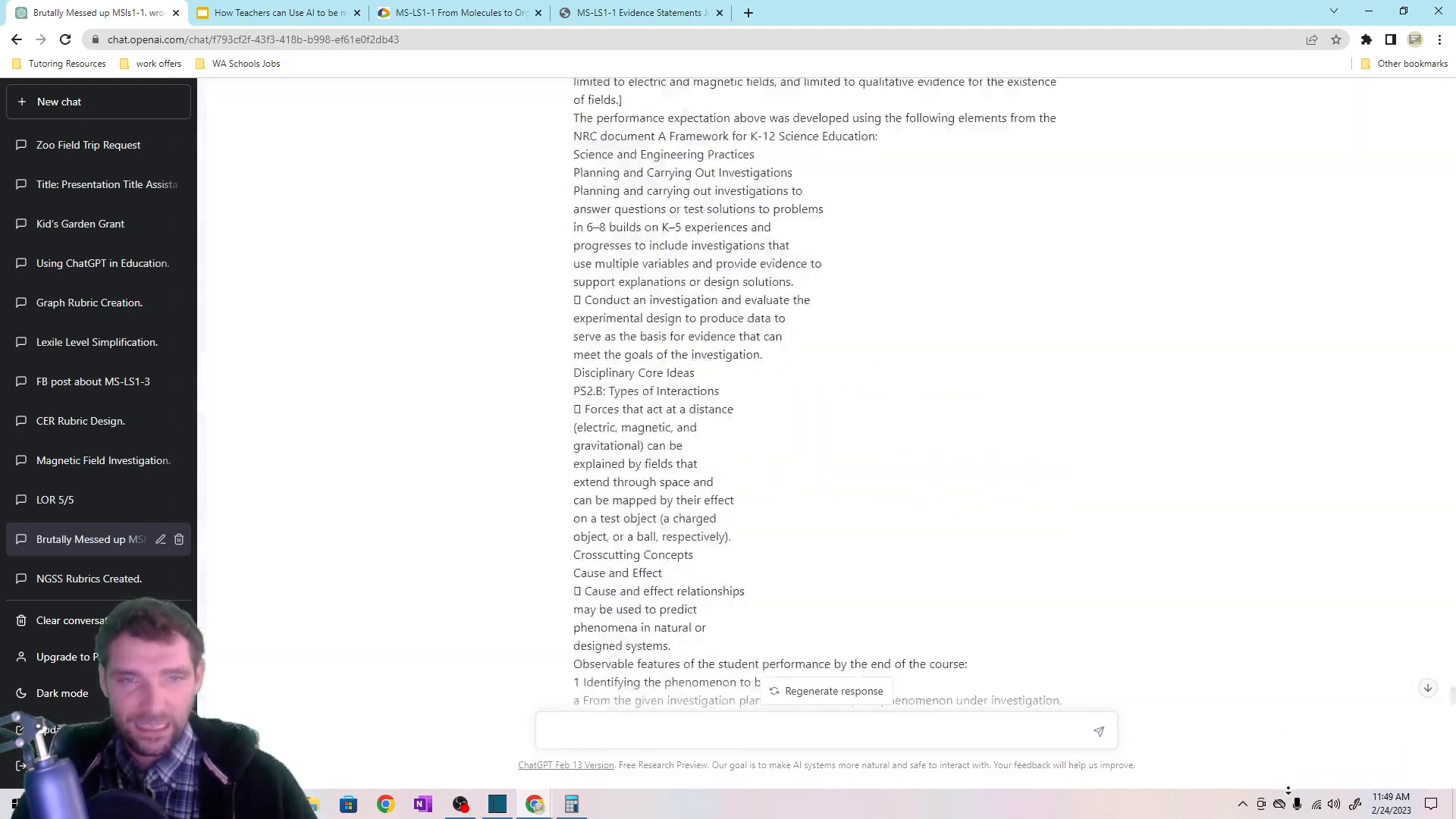
scroll("down", 3)
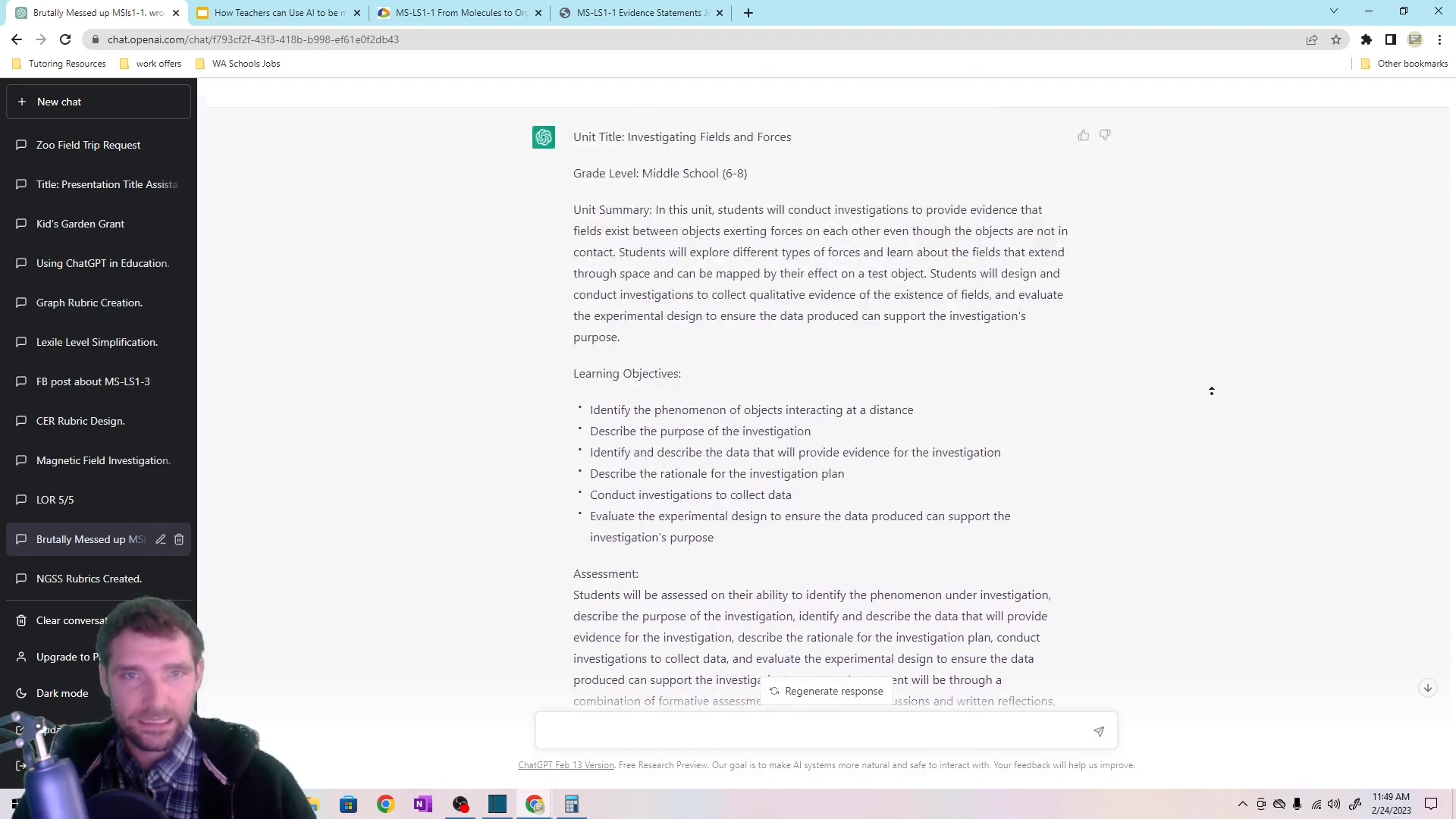
scroll("down", 3)
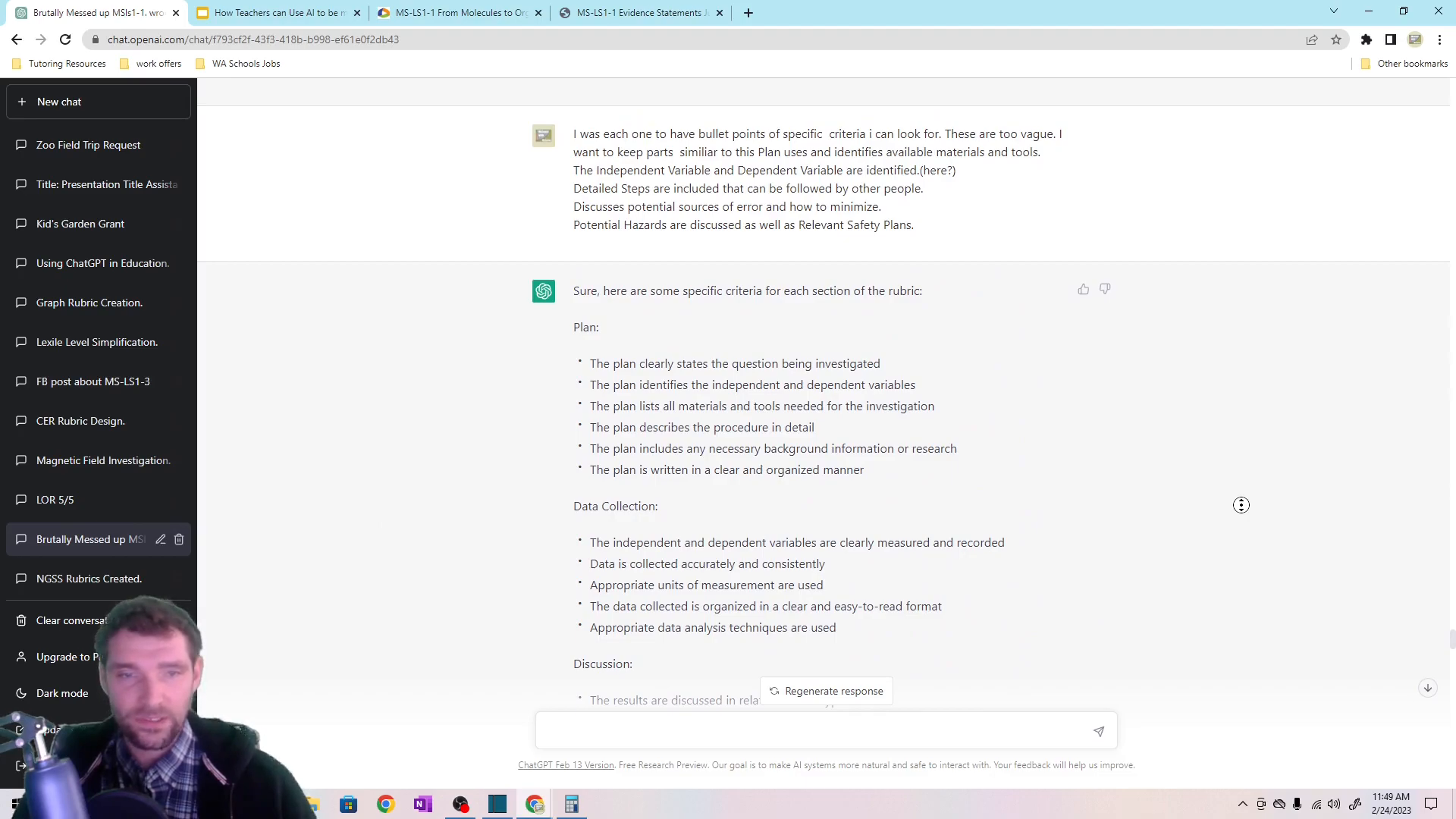
scroll("down", 3)
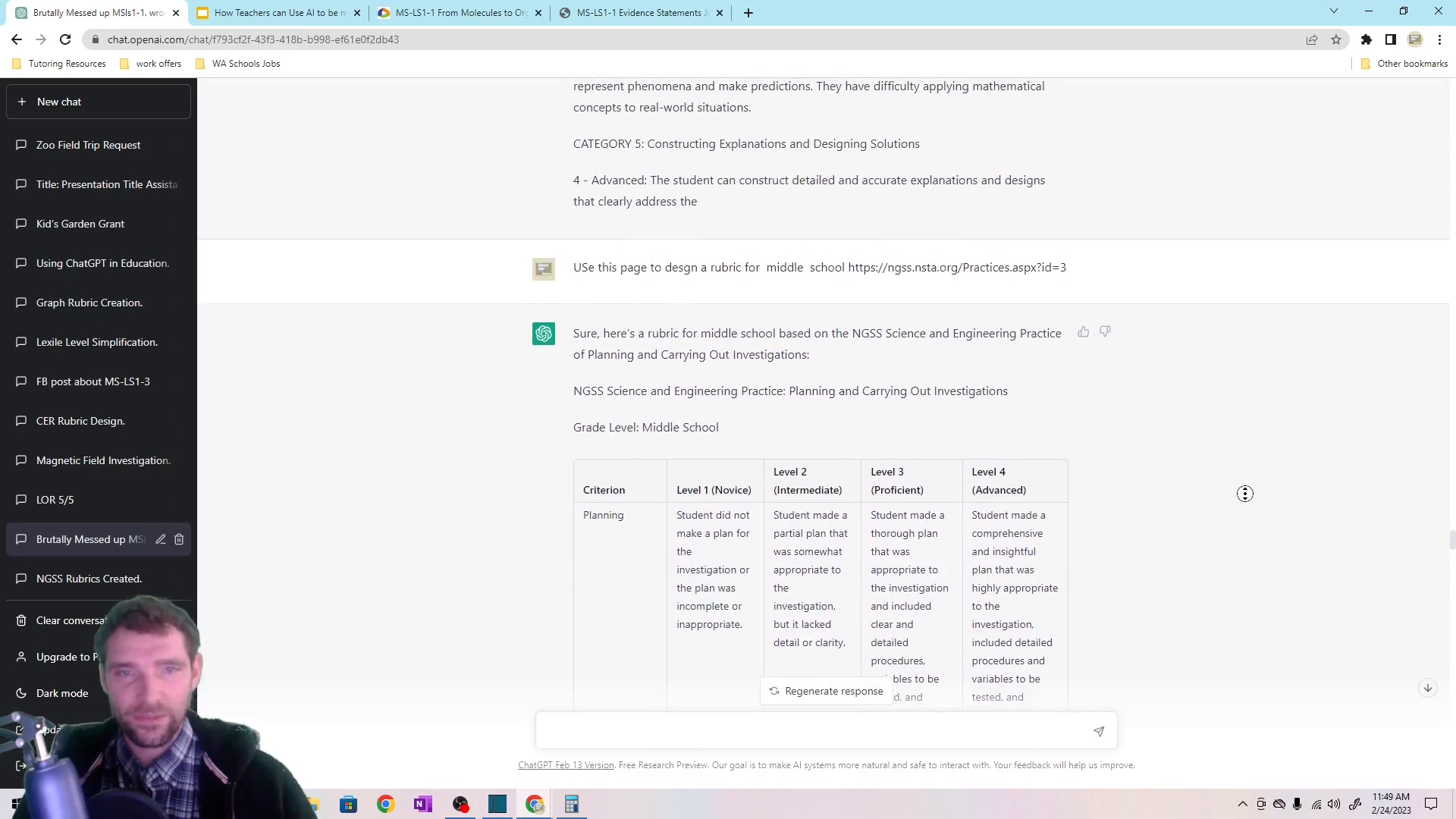
scroll("down", 3)
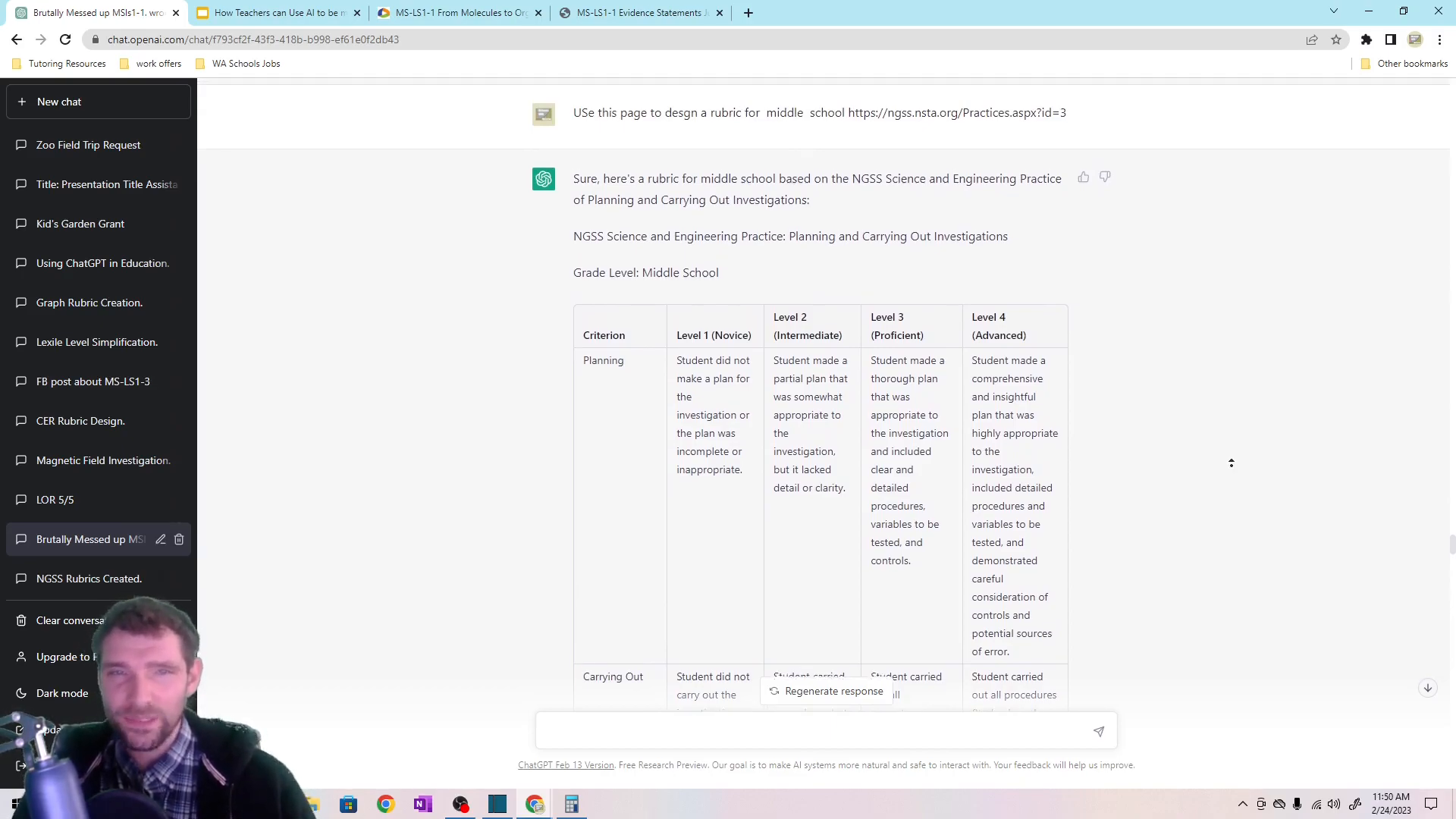
scroll("down", 3)
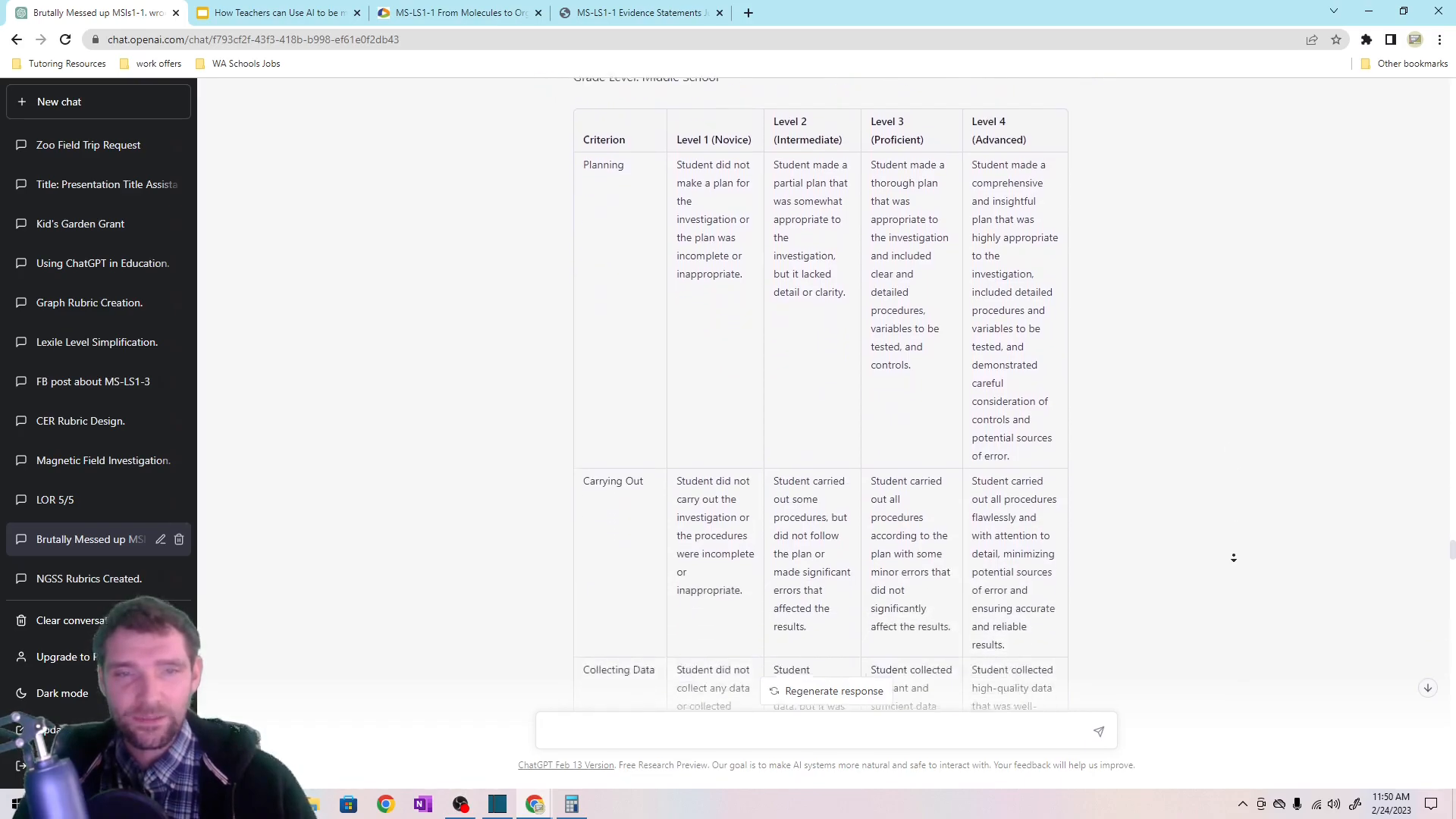
scroll("down", 3)
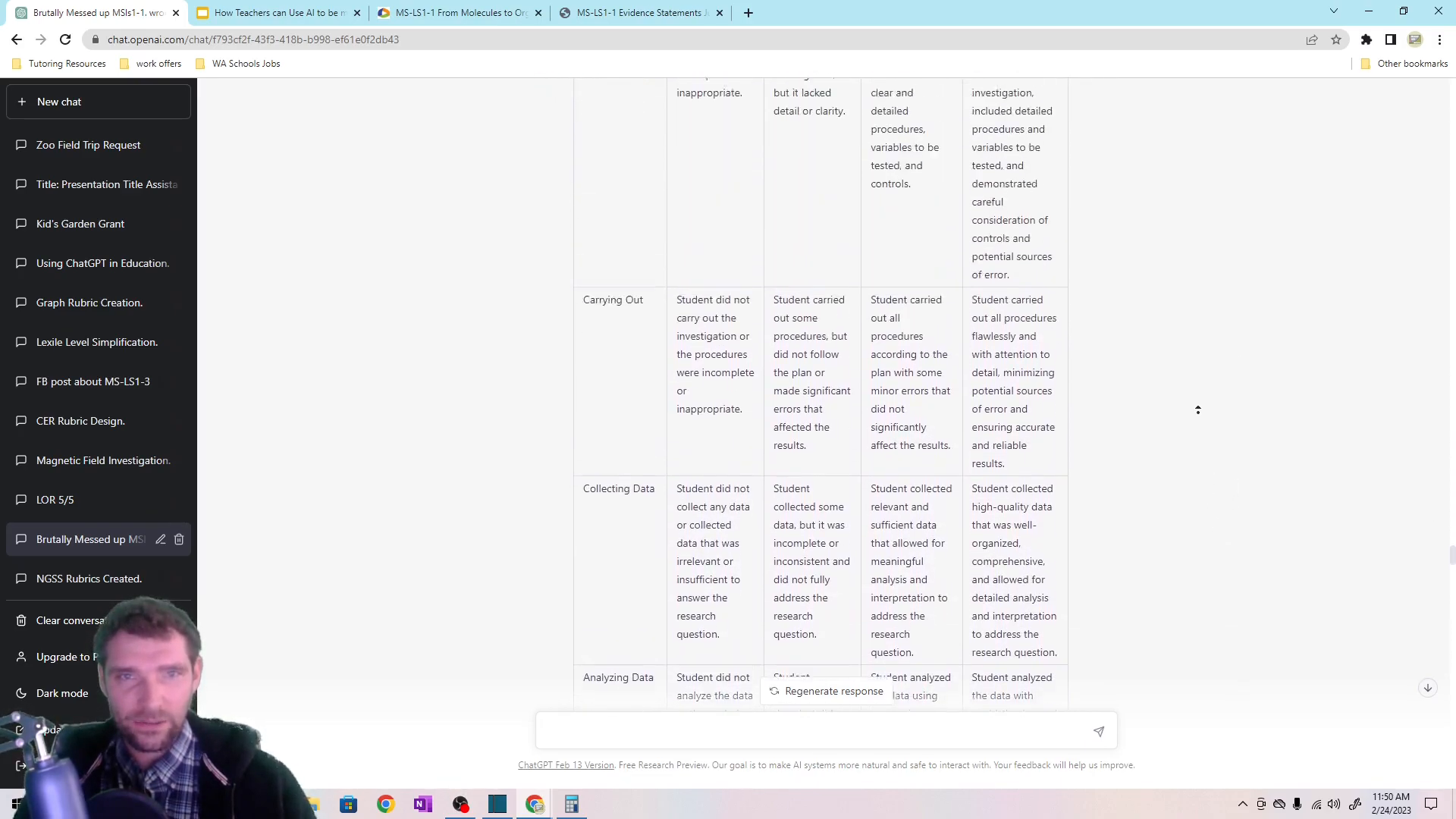
scroll("down", 3)
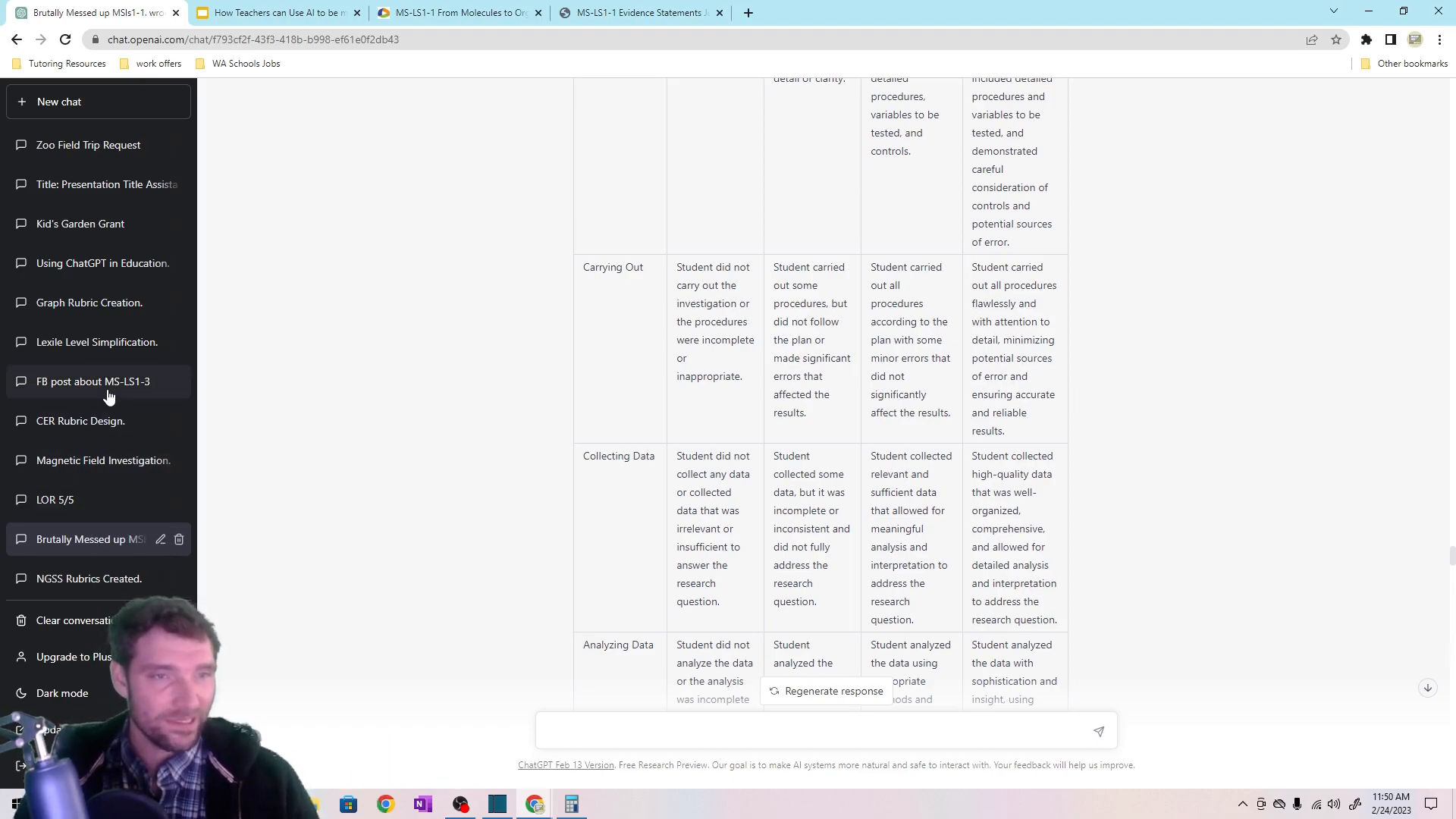
left_click(92, 380)
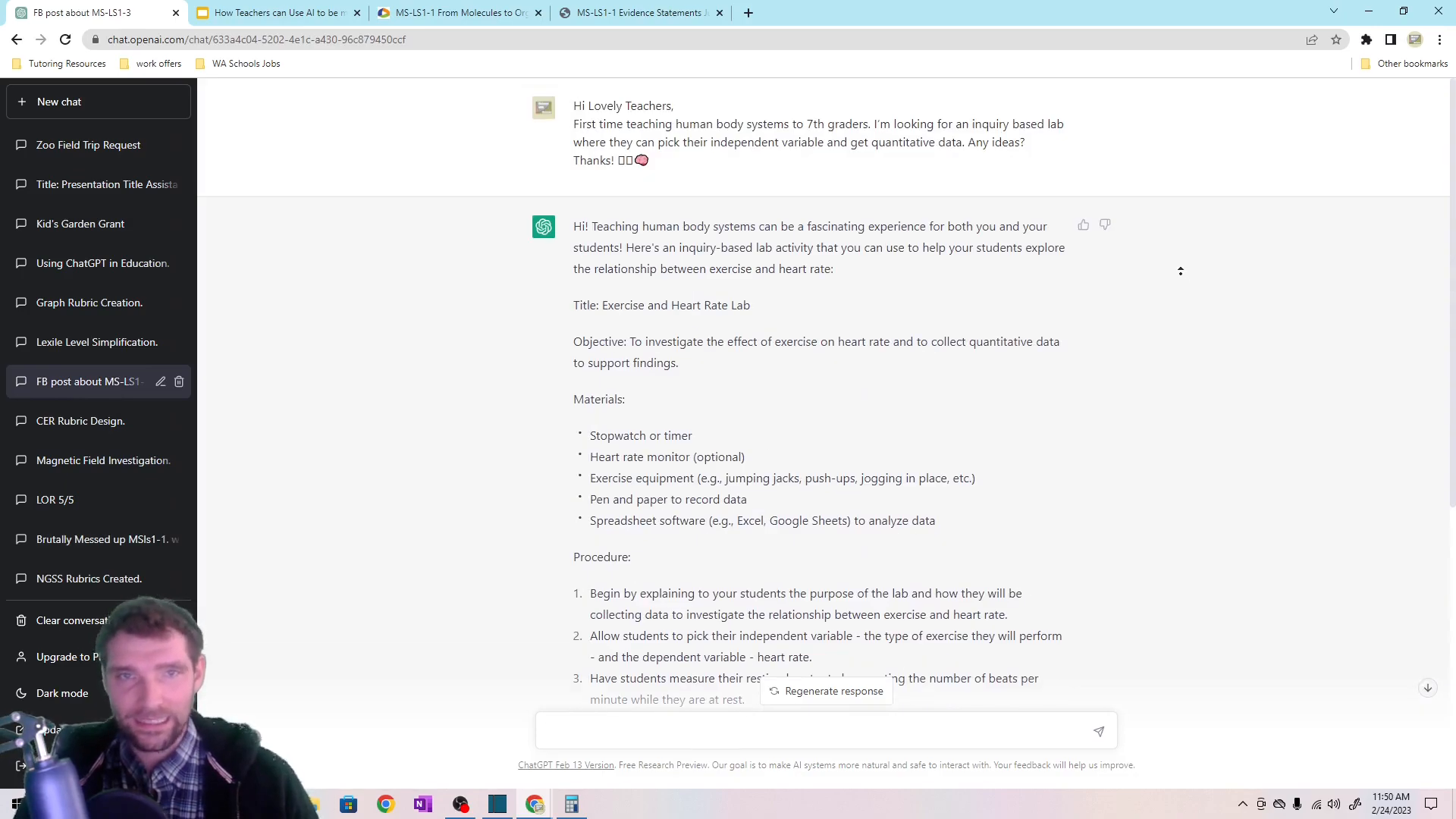
mouse_move(1250, 338)
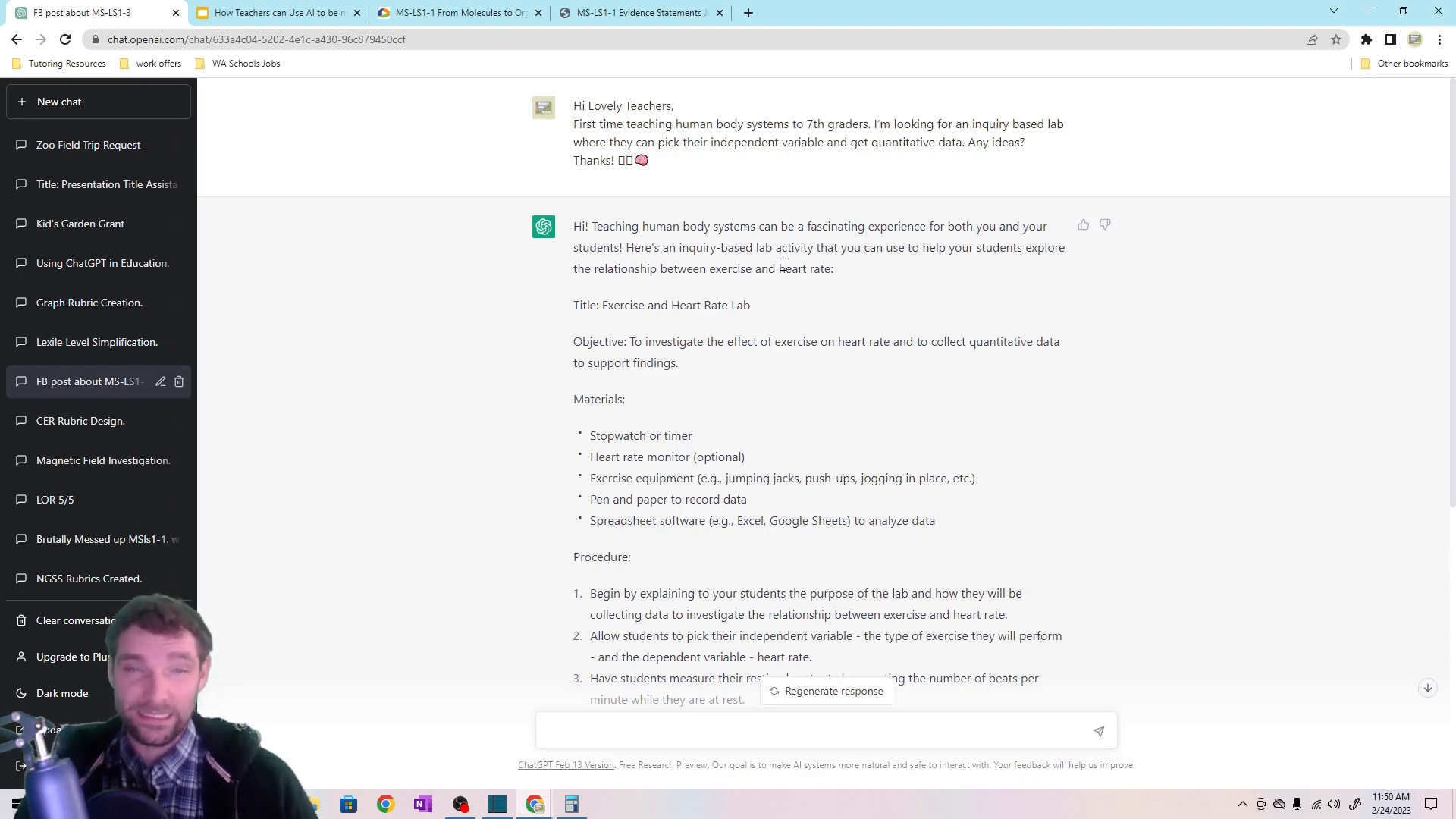
Scroll the Exercise and Heart Rate Lab procedure, then open the Magnetic Field Investigation conversation.
scroll("down", 3)
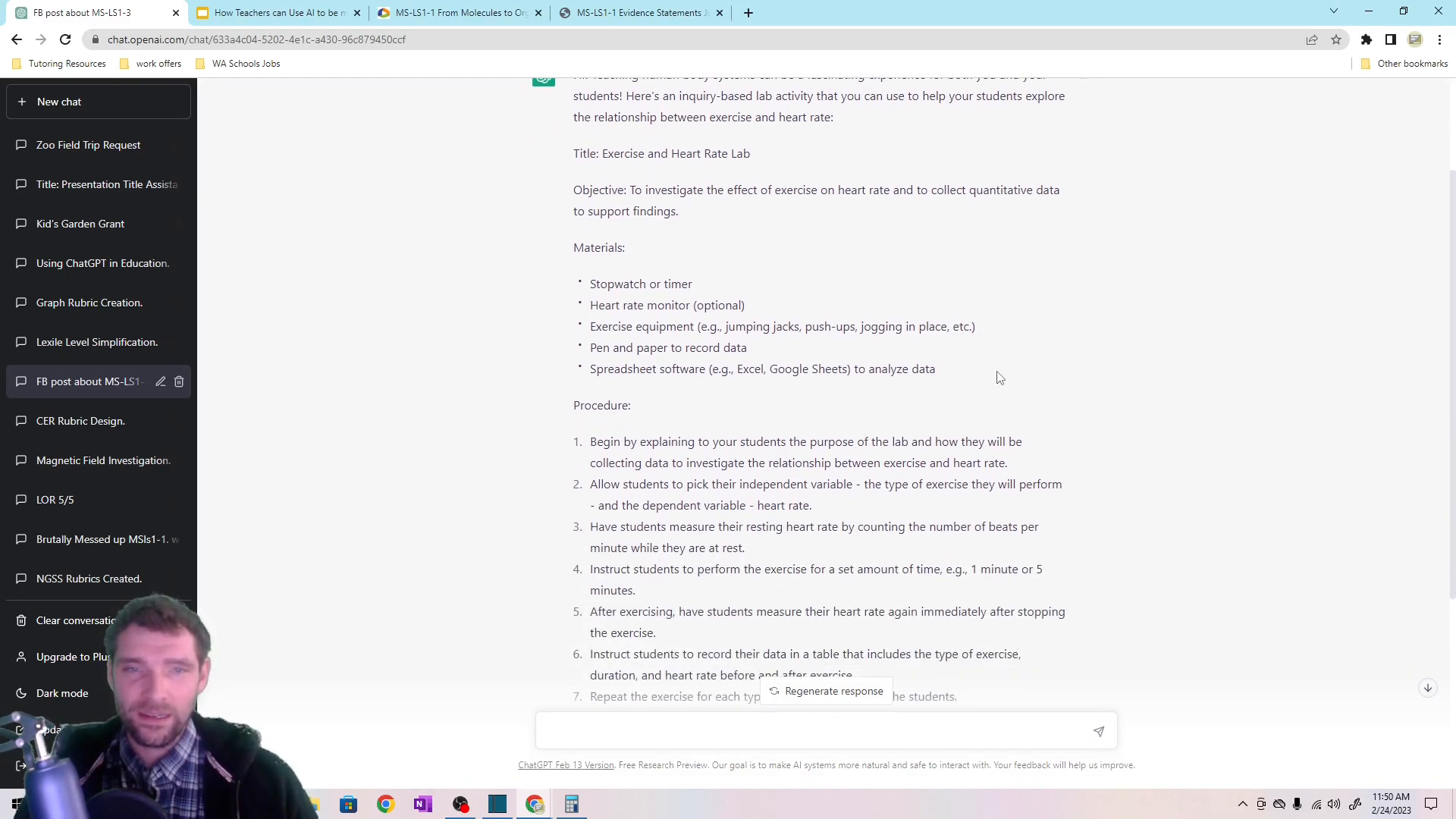
scroll("down", 3)
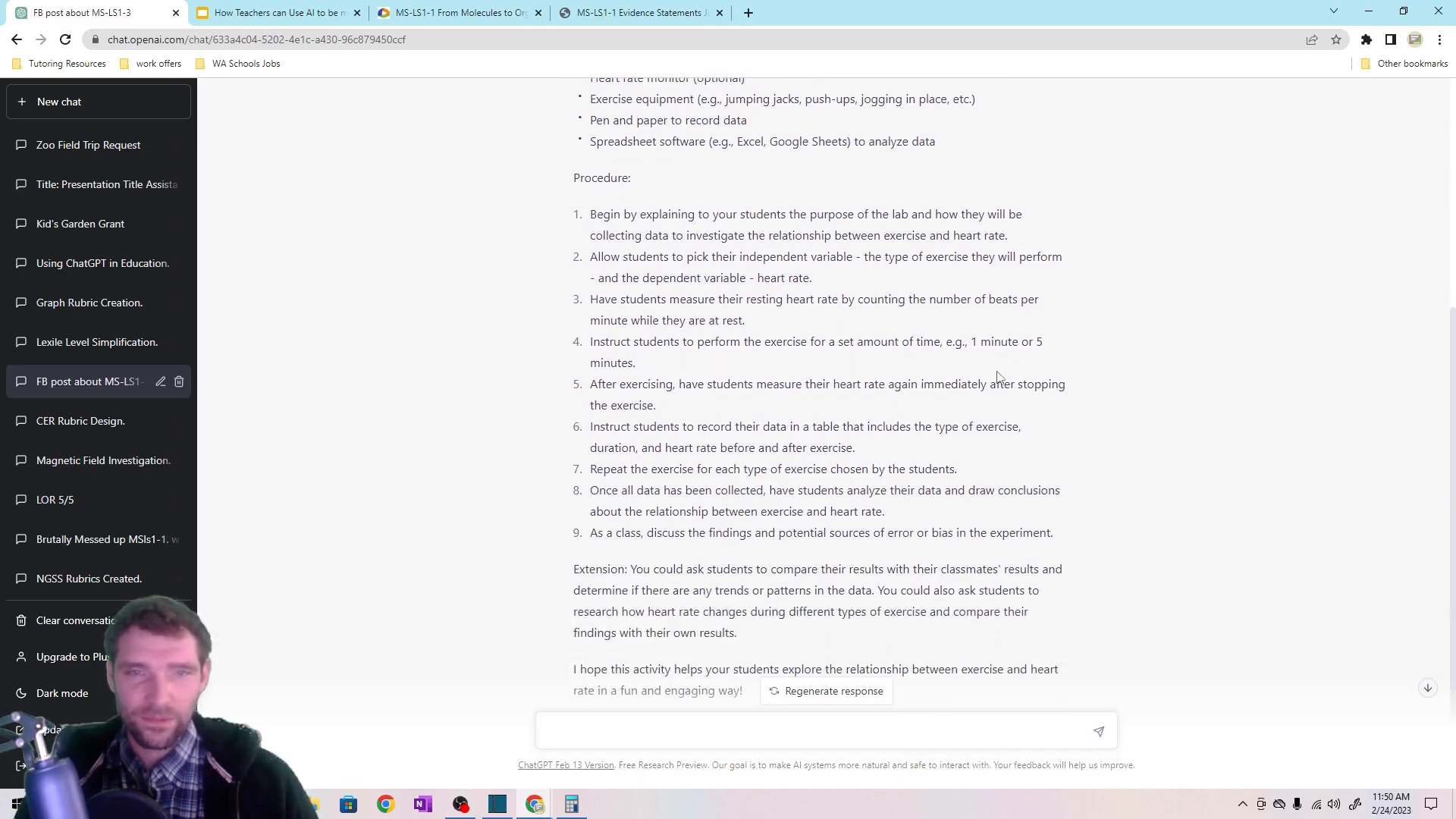
mouse_move(97, 341)
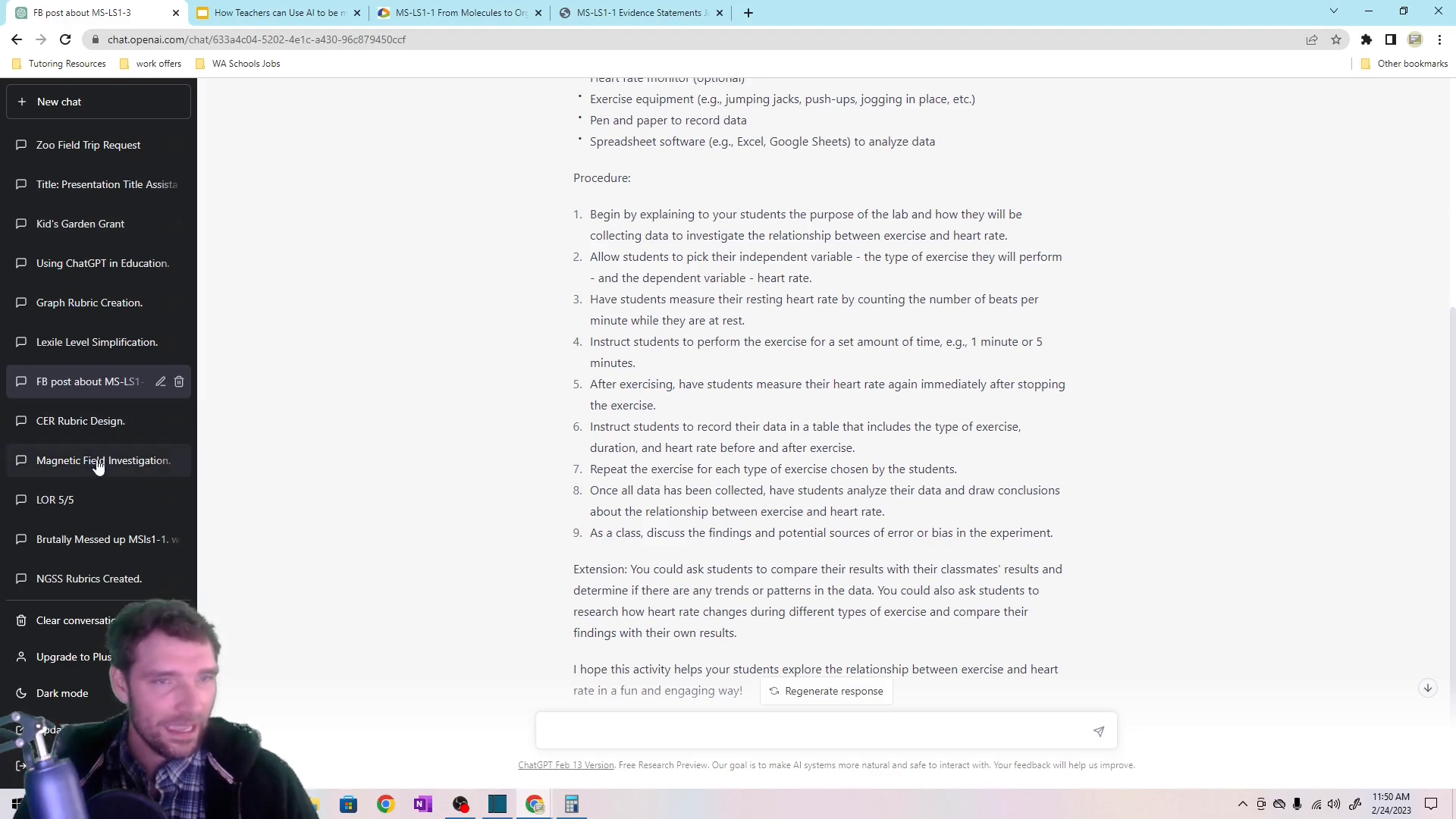
left_click(105, 459)
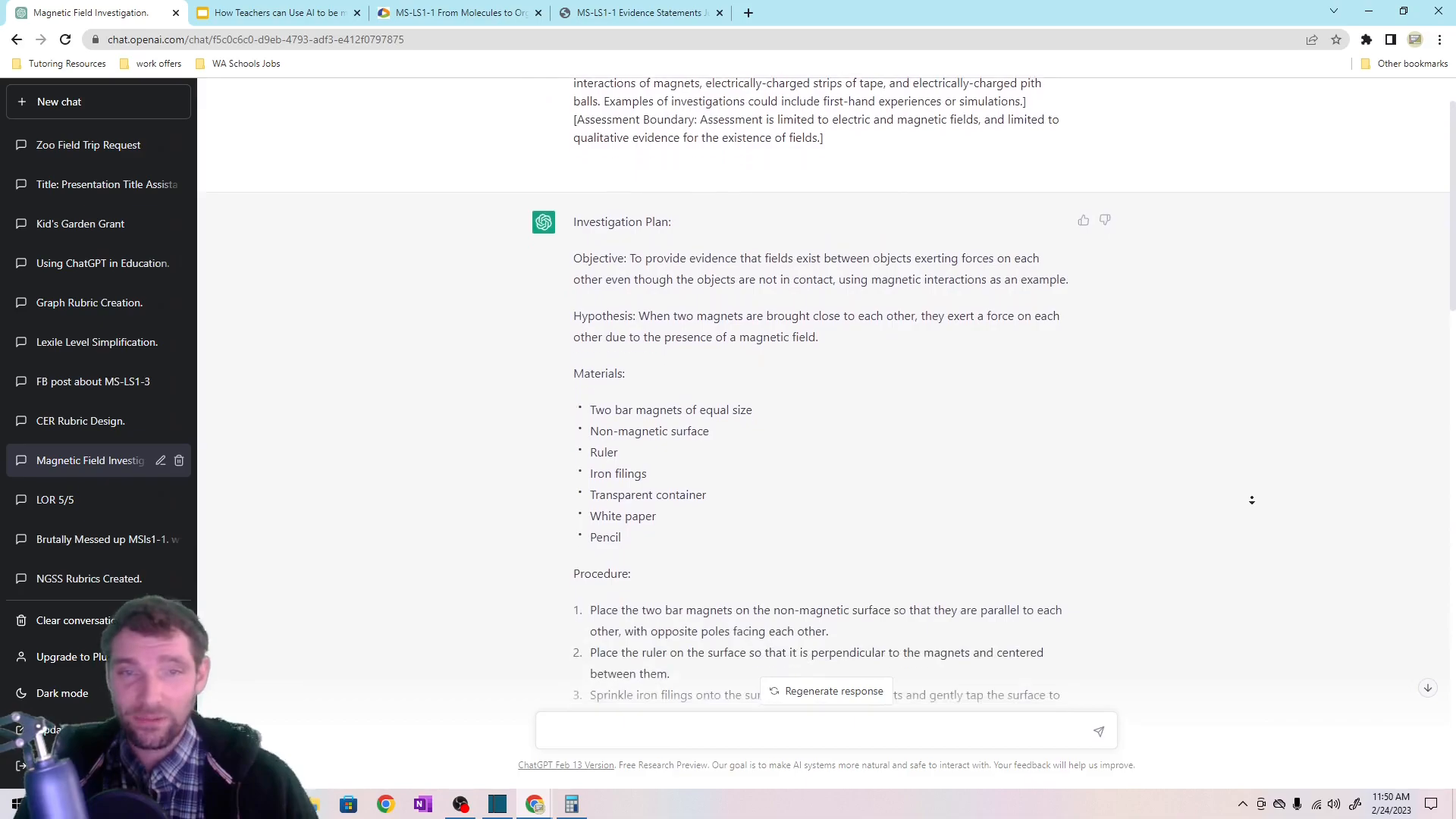
Read the magnetic field investigation's procedure, expected iron-filing results and evaluation.
scroll("down", 3)
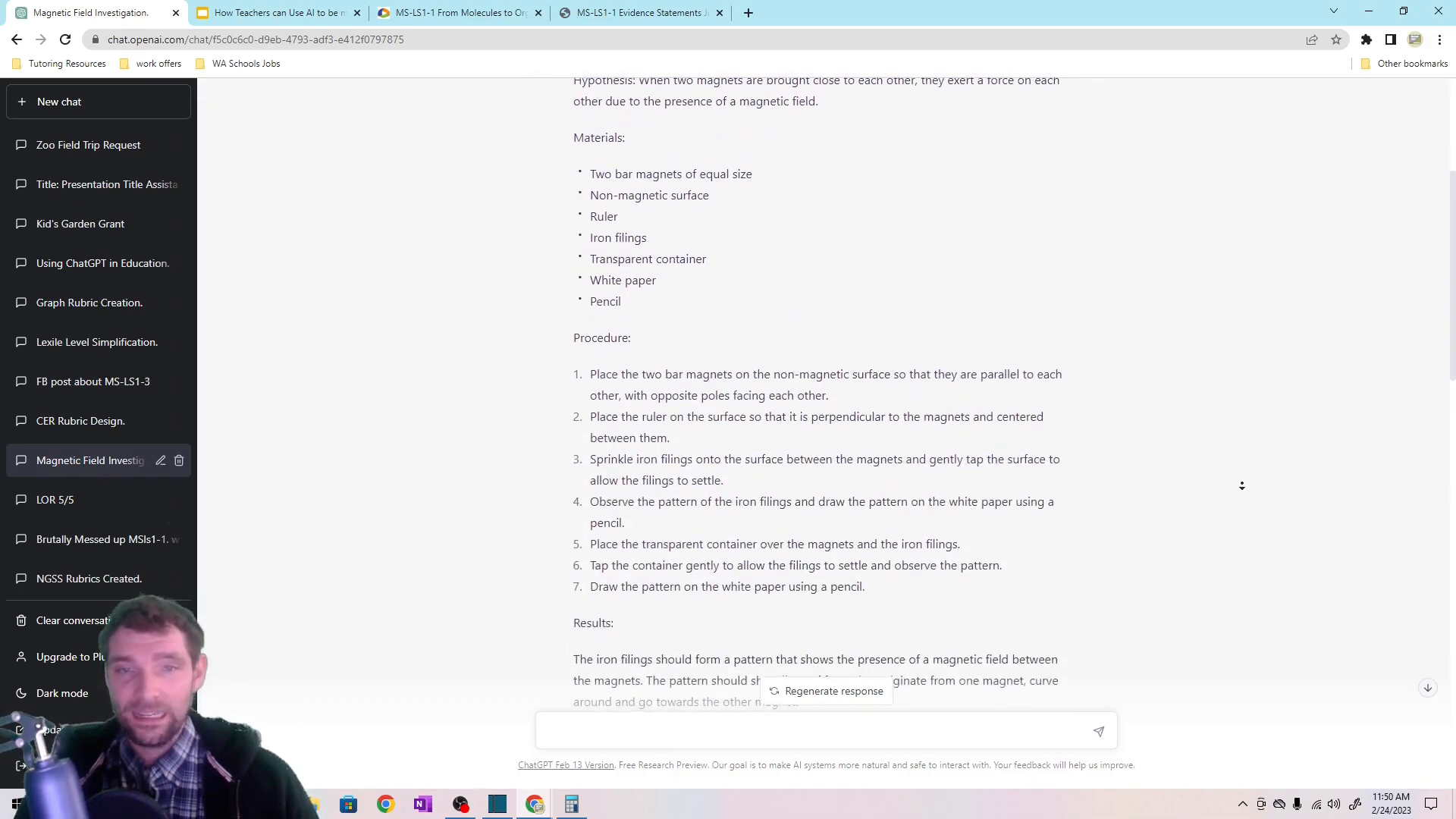
scroll("down", 3)
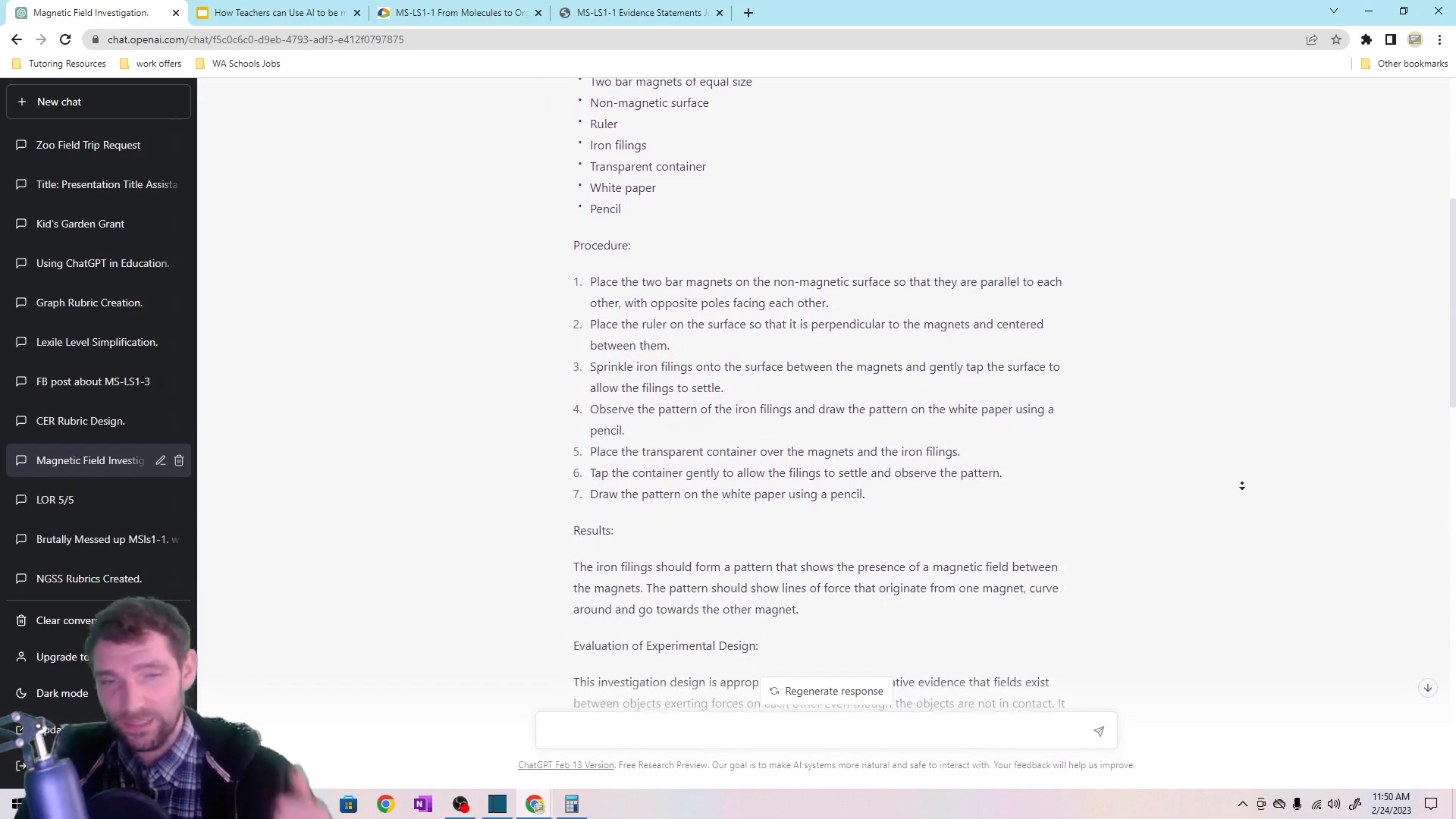
scroll("down", 3)
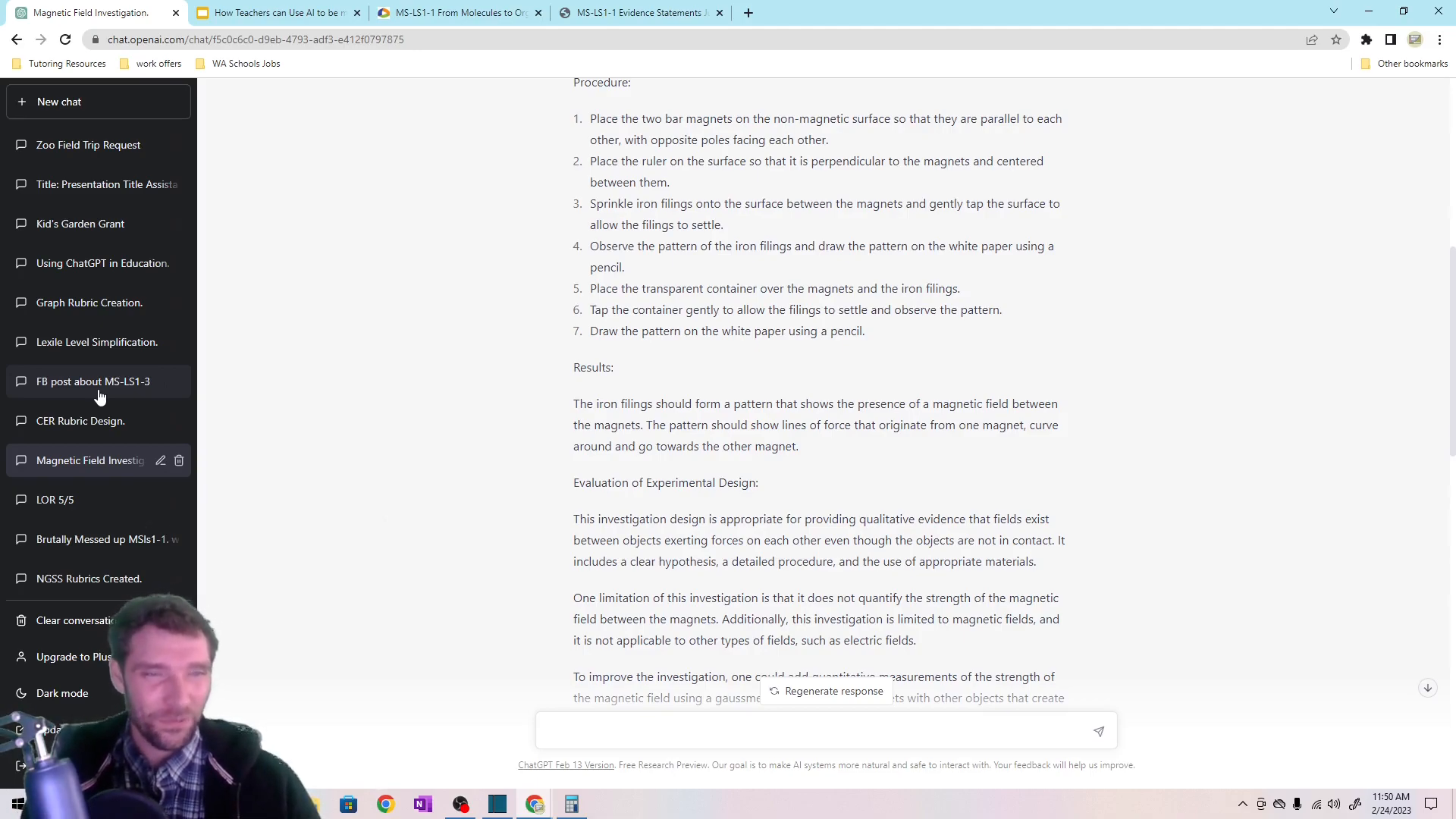
Return to the living-things-made-of-cells conversation and scroll to its materials list.
left_click(98, 538)
type("sand")
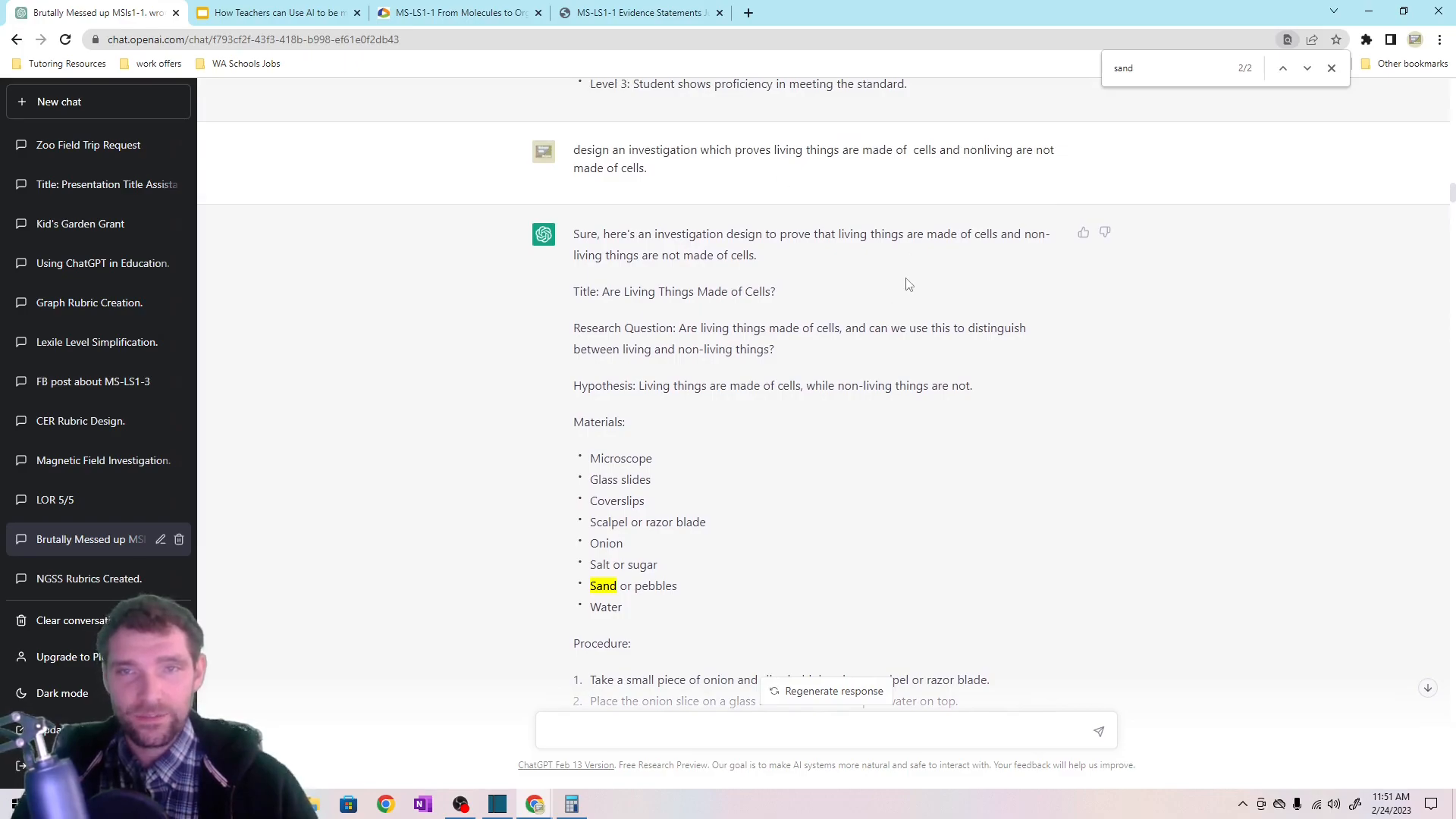
scroll("down", 3)
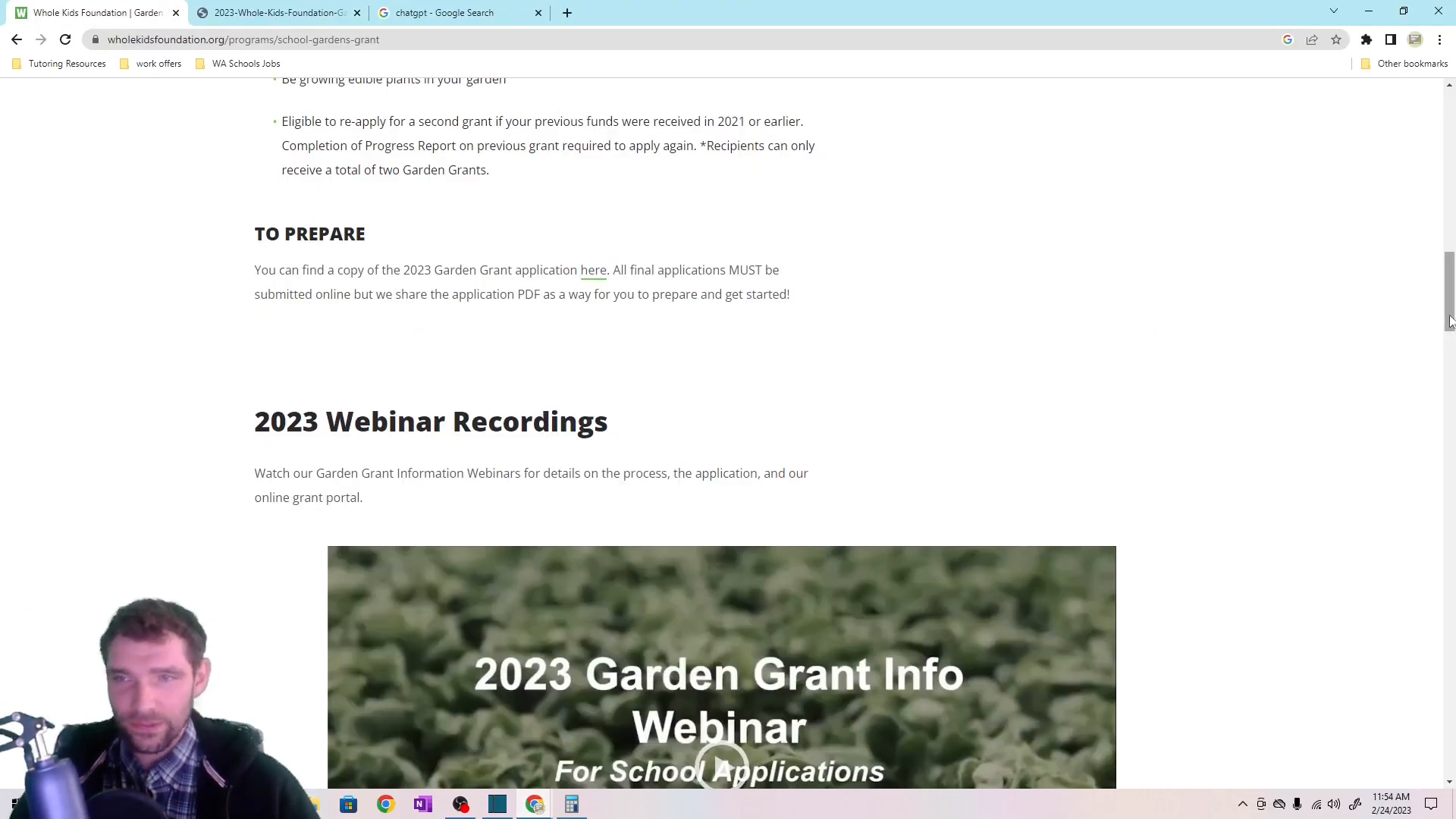
scroll("up", 3)
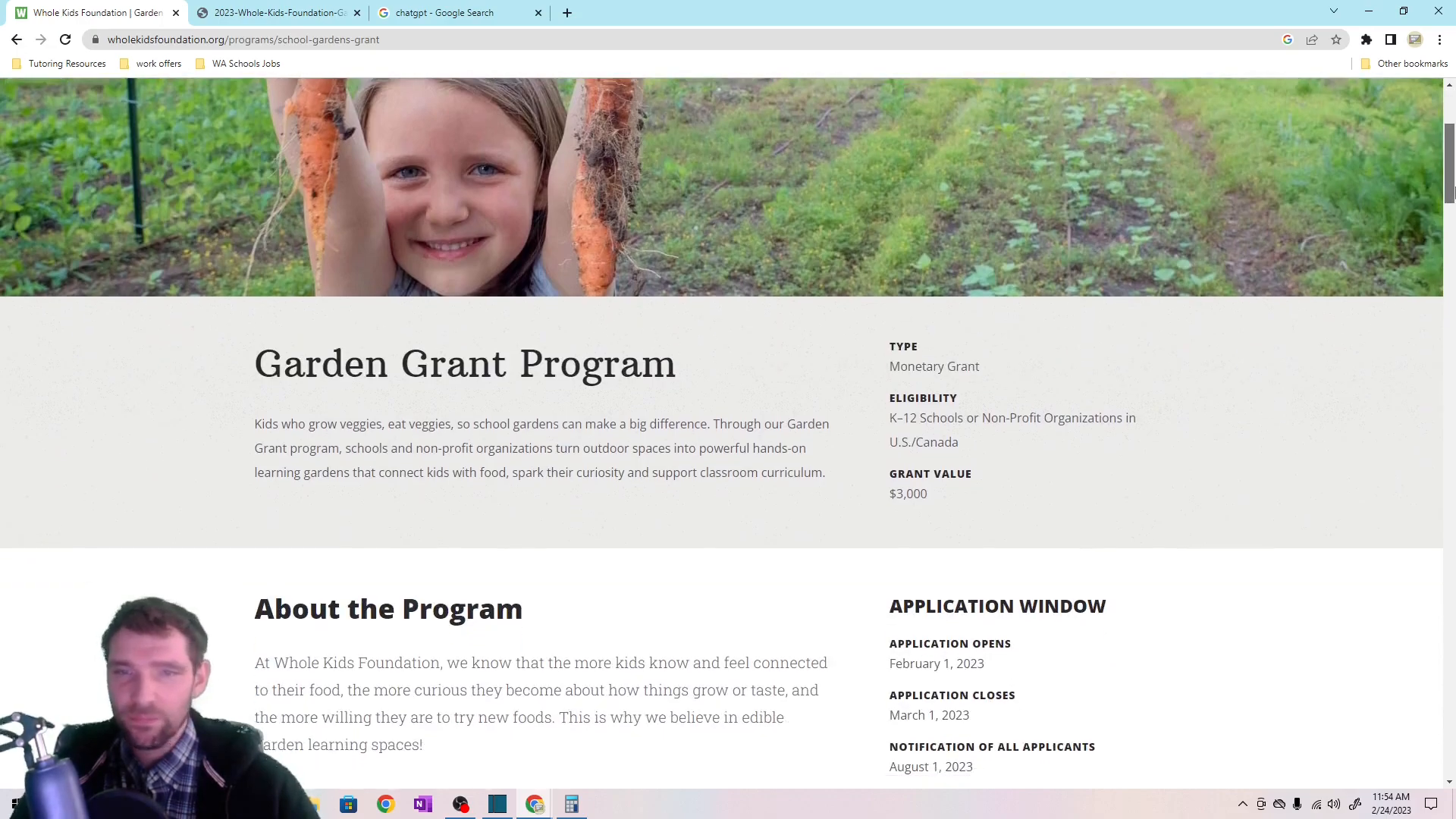
scroll("up", 3)
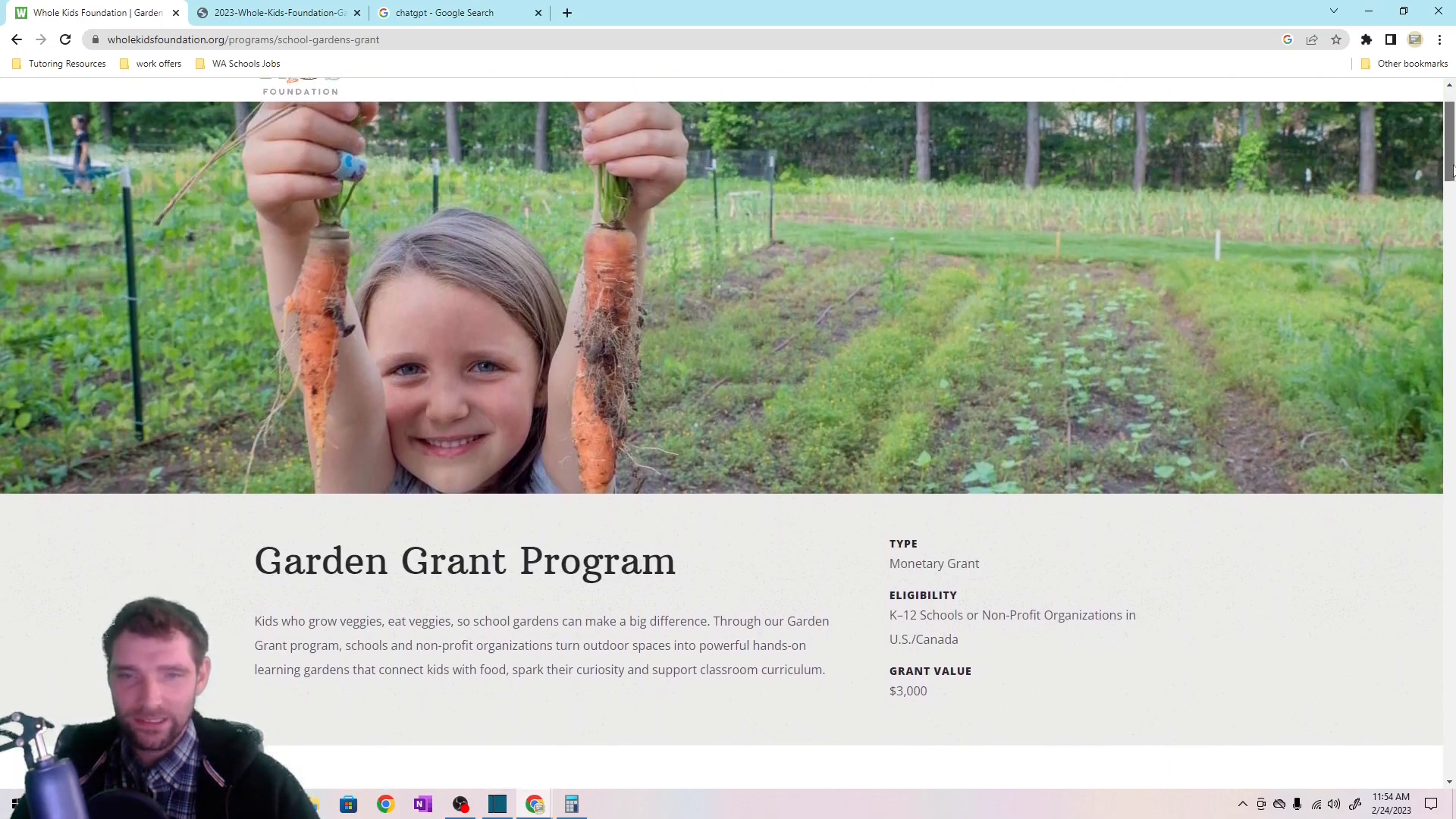
scroll("down", 3)
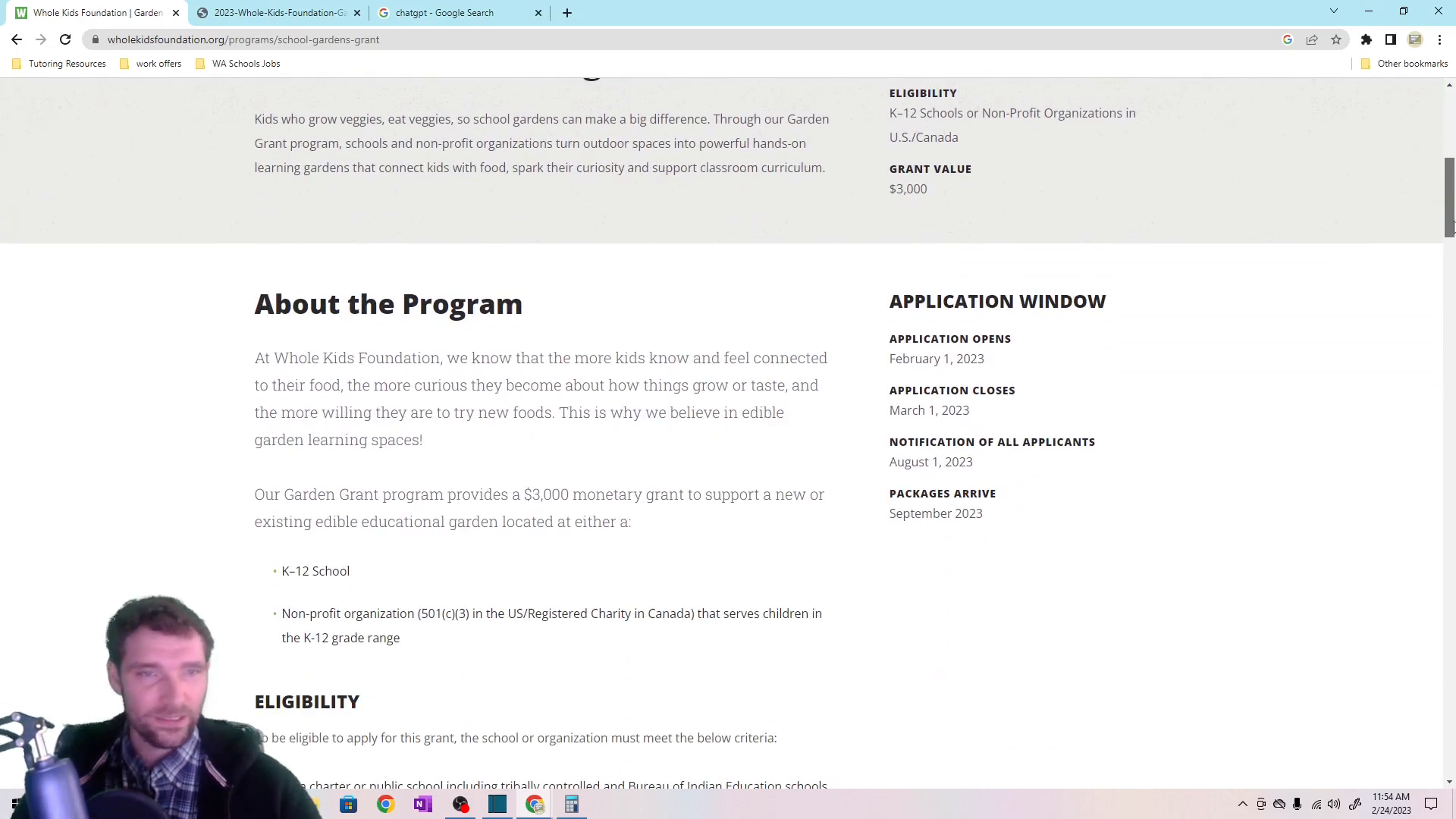
scroll("down", 3)
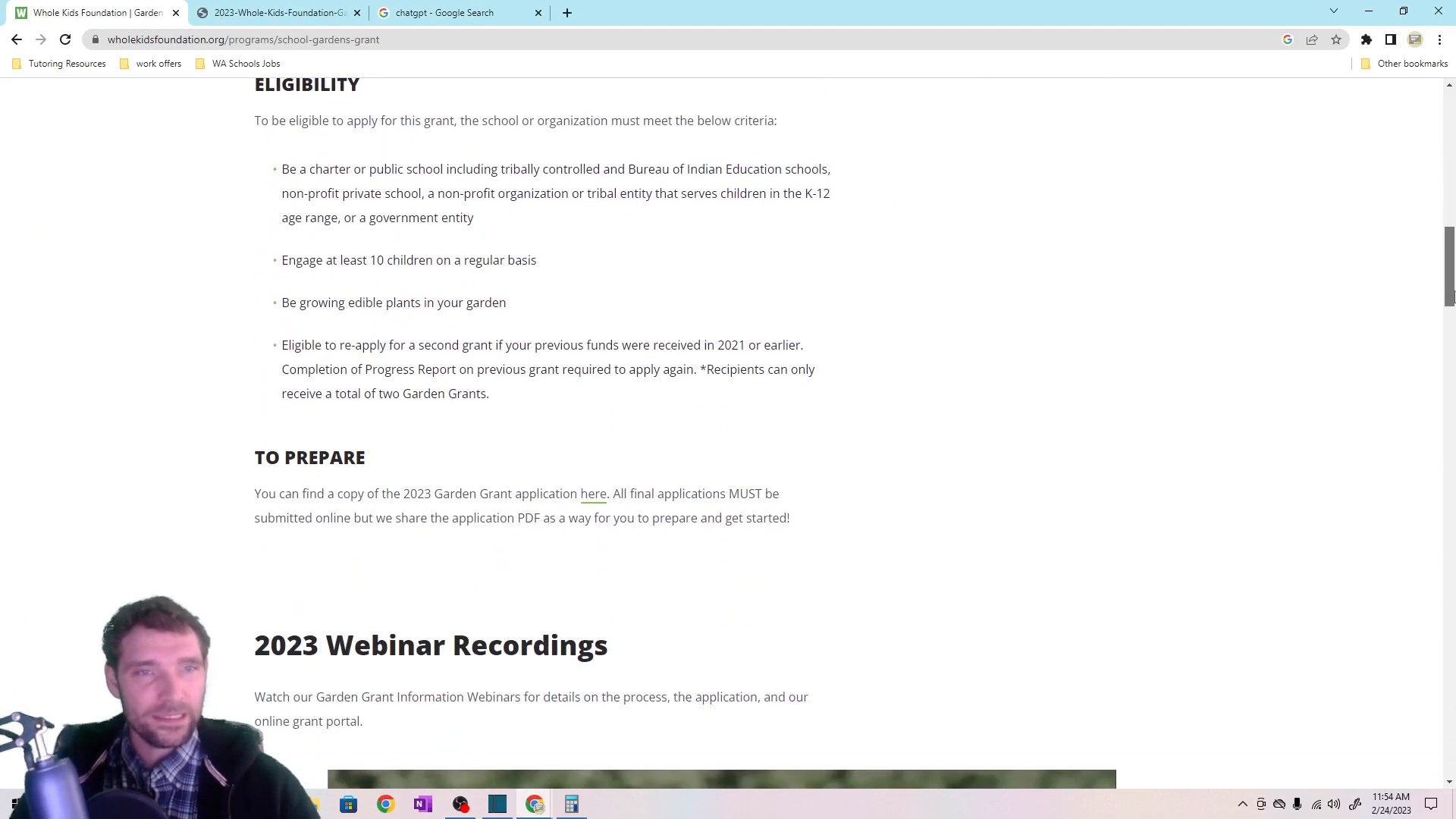
scroll("down", 3)
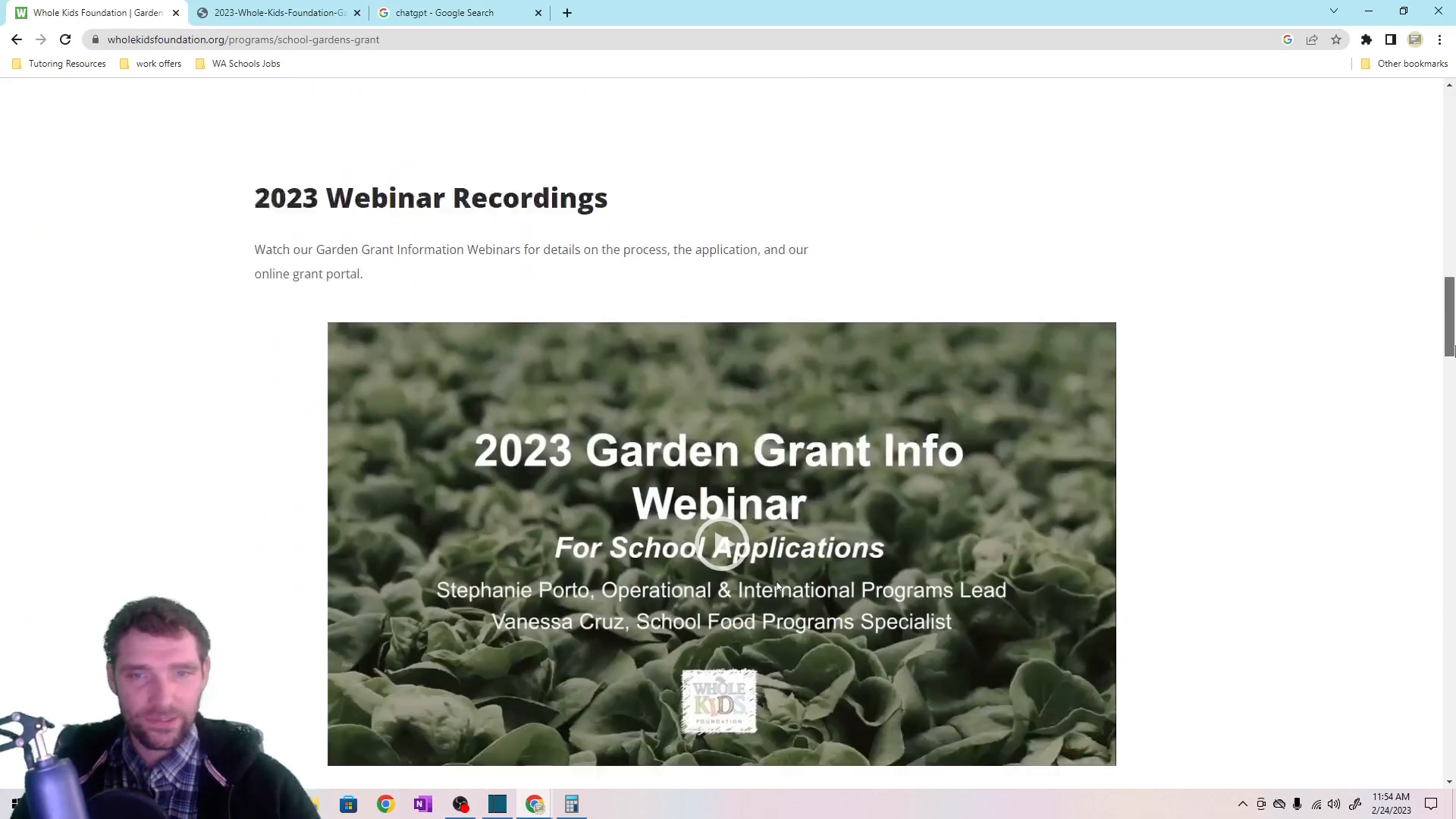
scroll("down", 3)
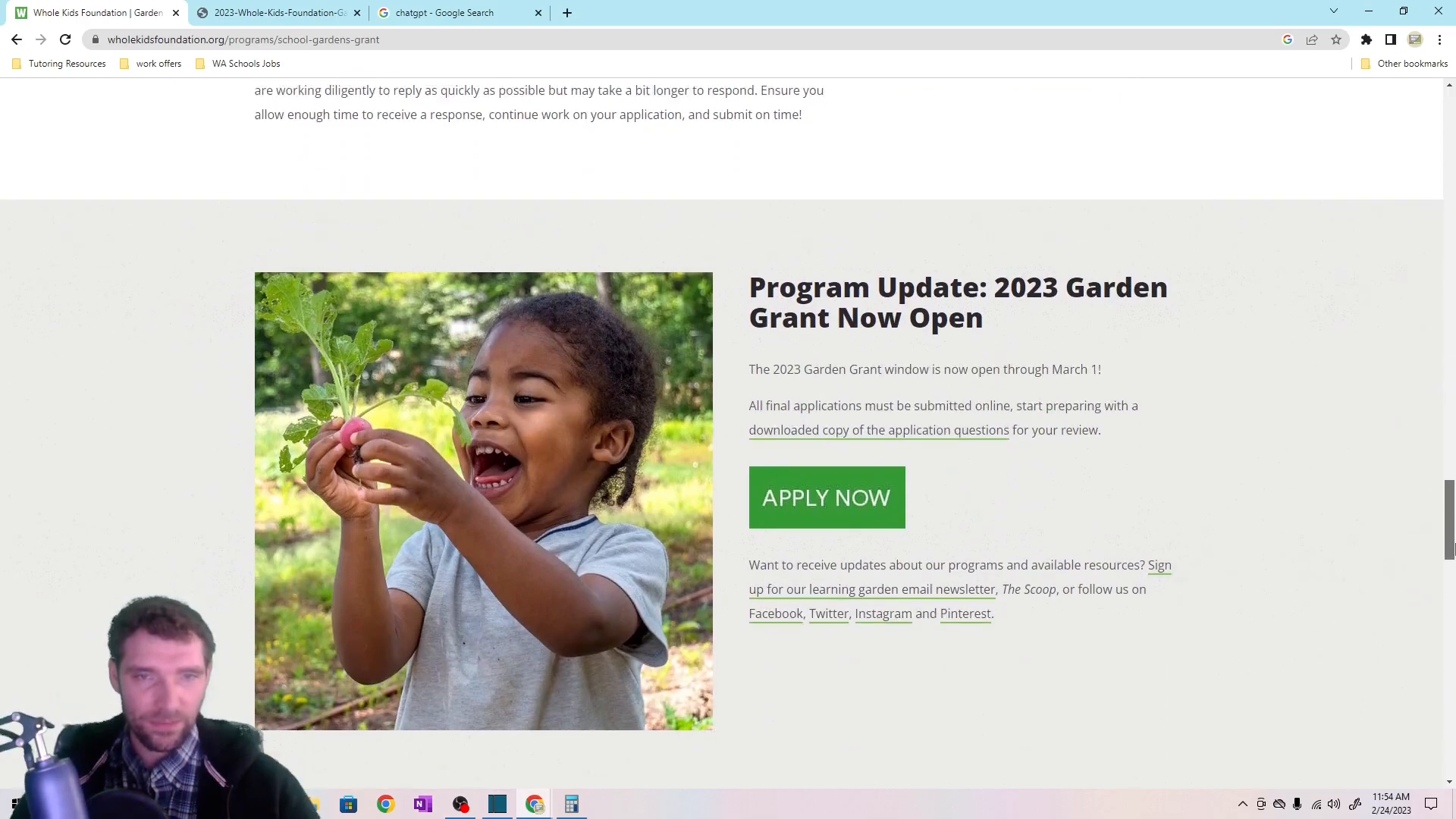
scroll("down", 3)
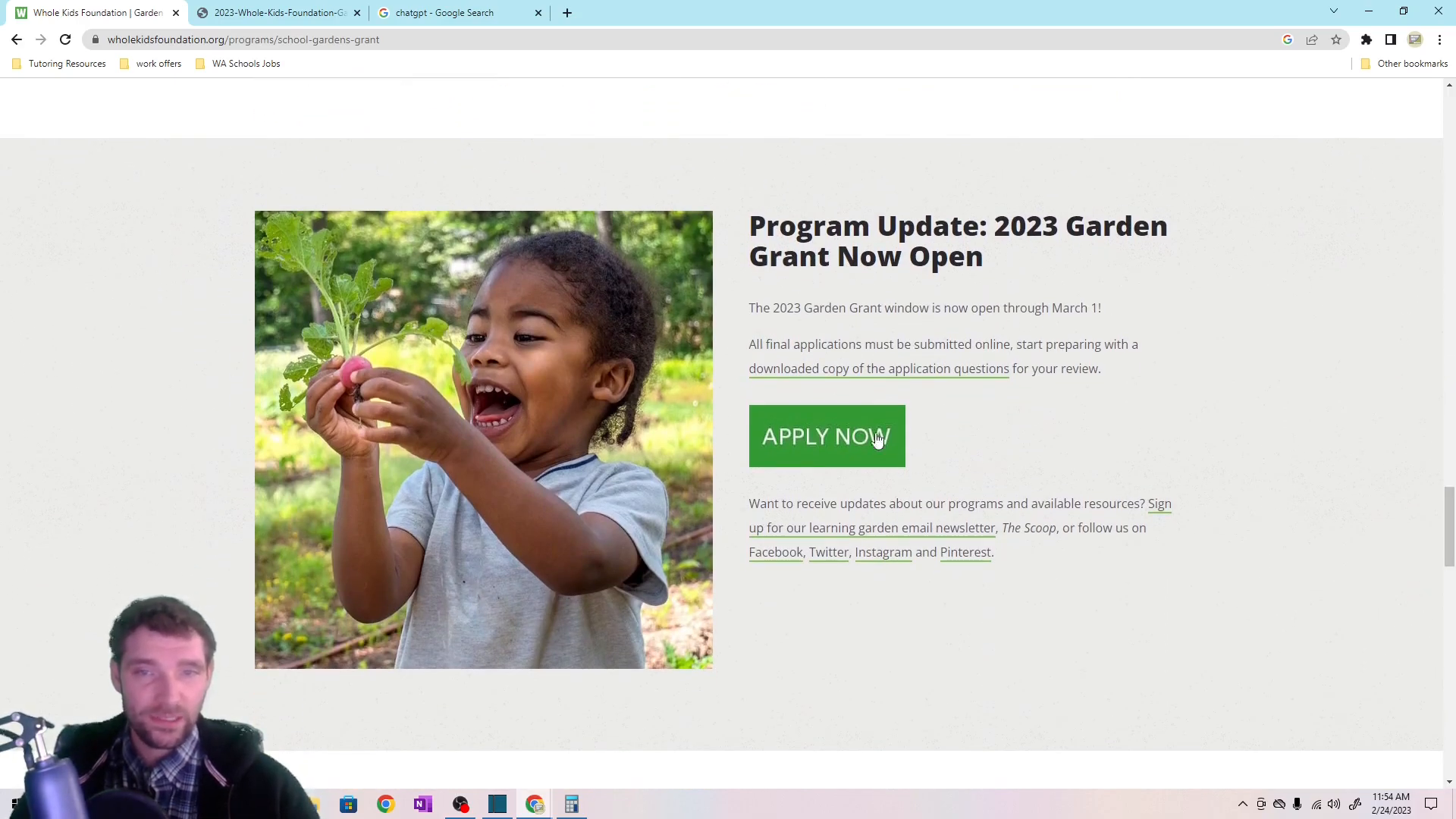
scroll("down", 3)
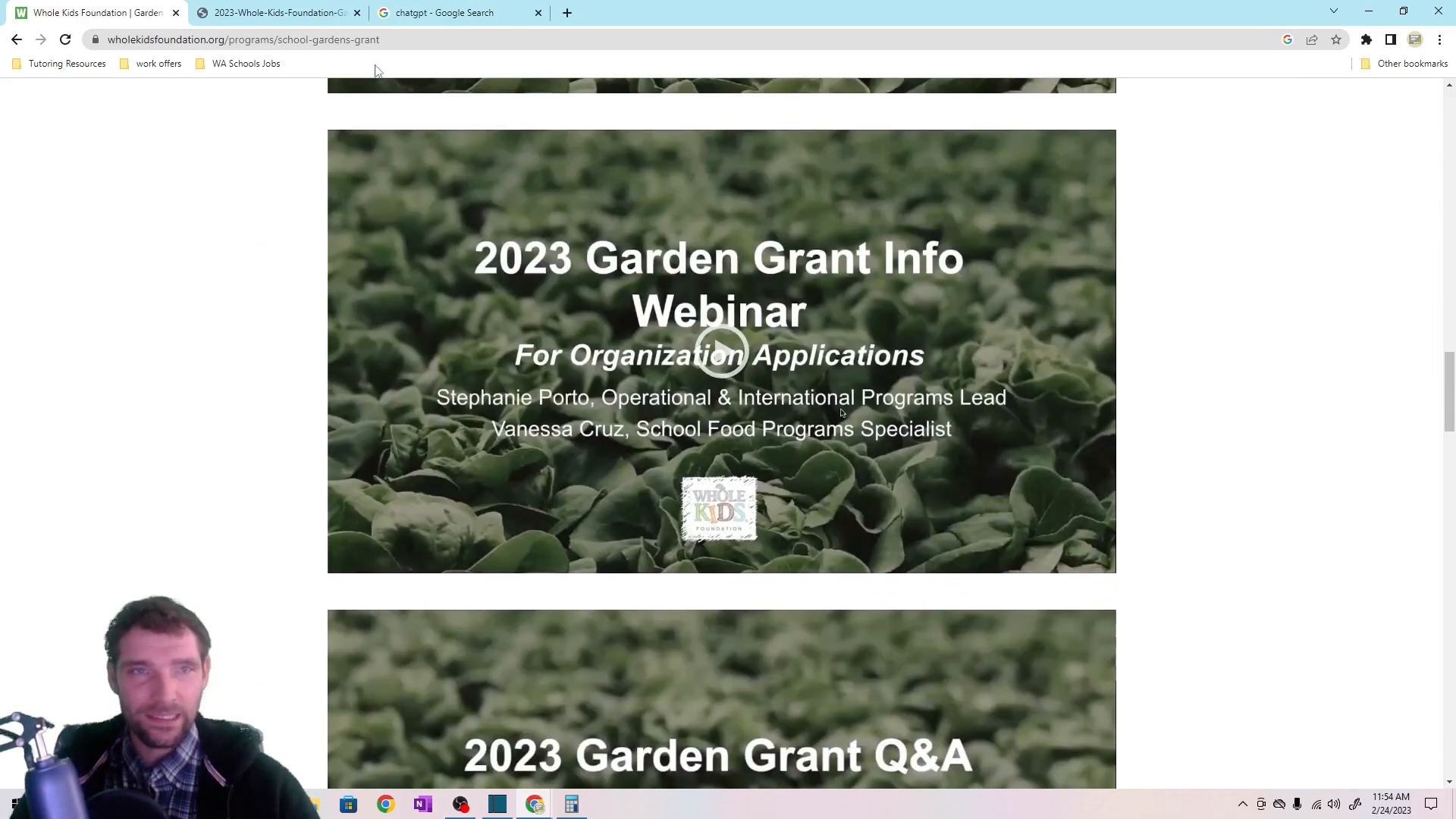
View the garden grant application PDF and highlight Part II question 3 about garden goals.
left_click(276, 12)
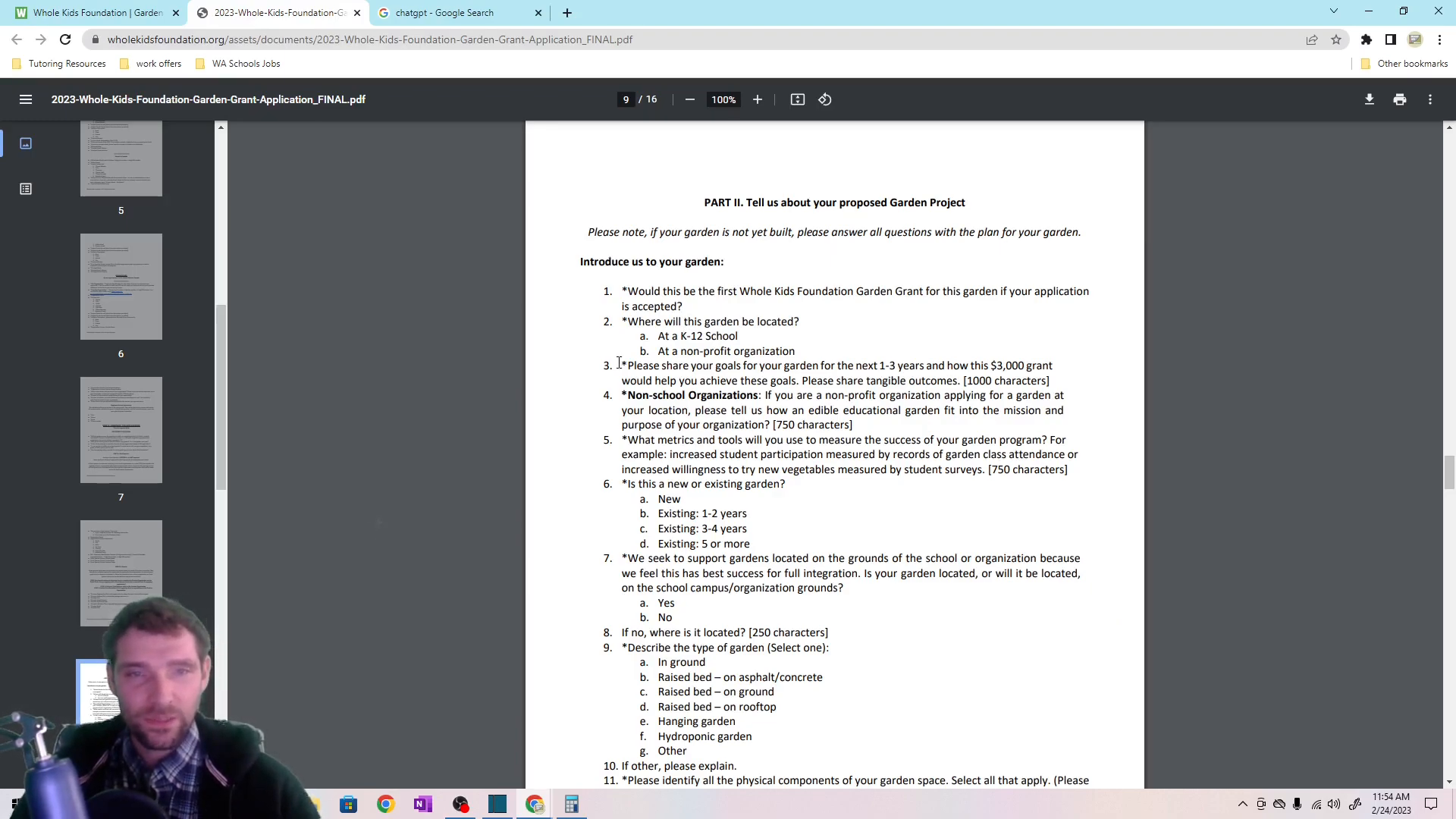
left_click_drag(623, 365, 959, 381)
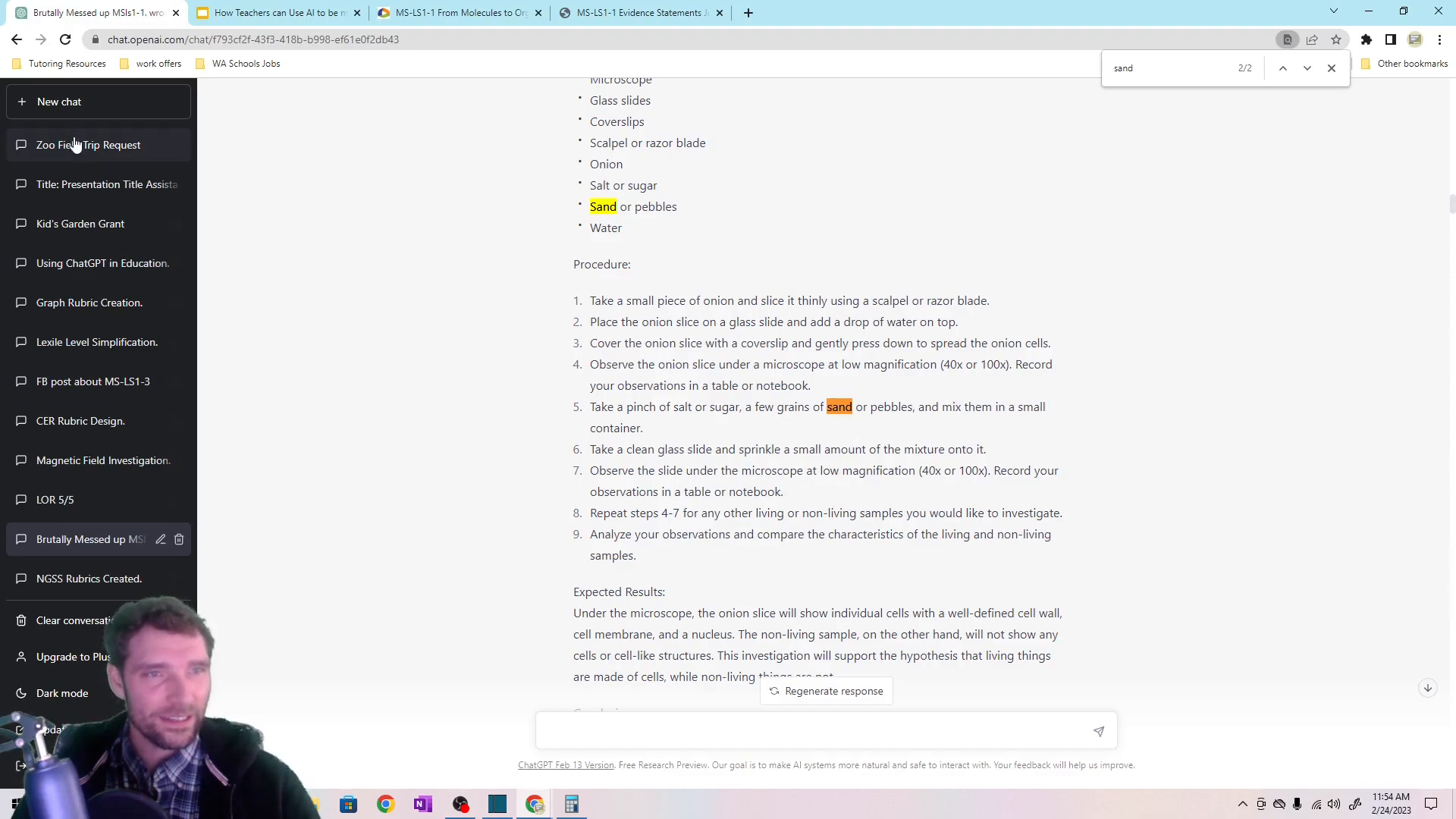
Open the Kid's Garden Grant conversation with its garden-goals prompt and generated proposal.
left_click(79, 223)
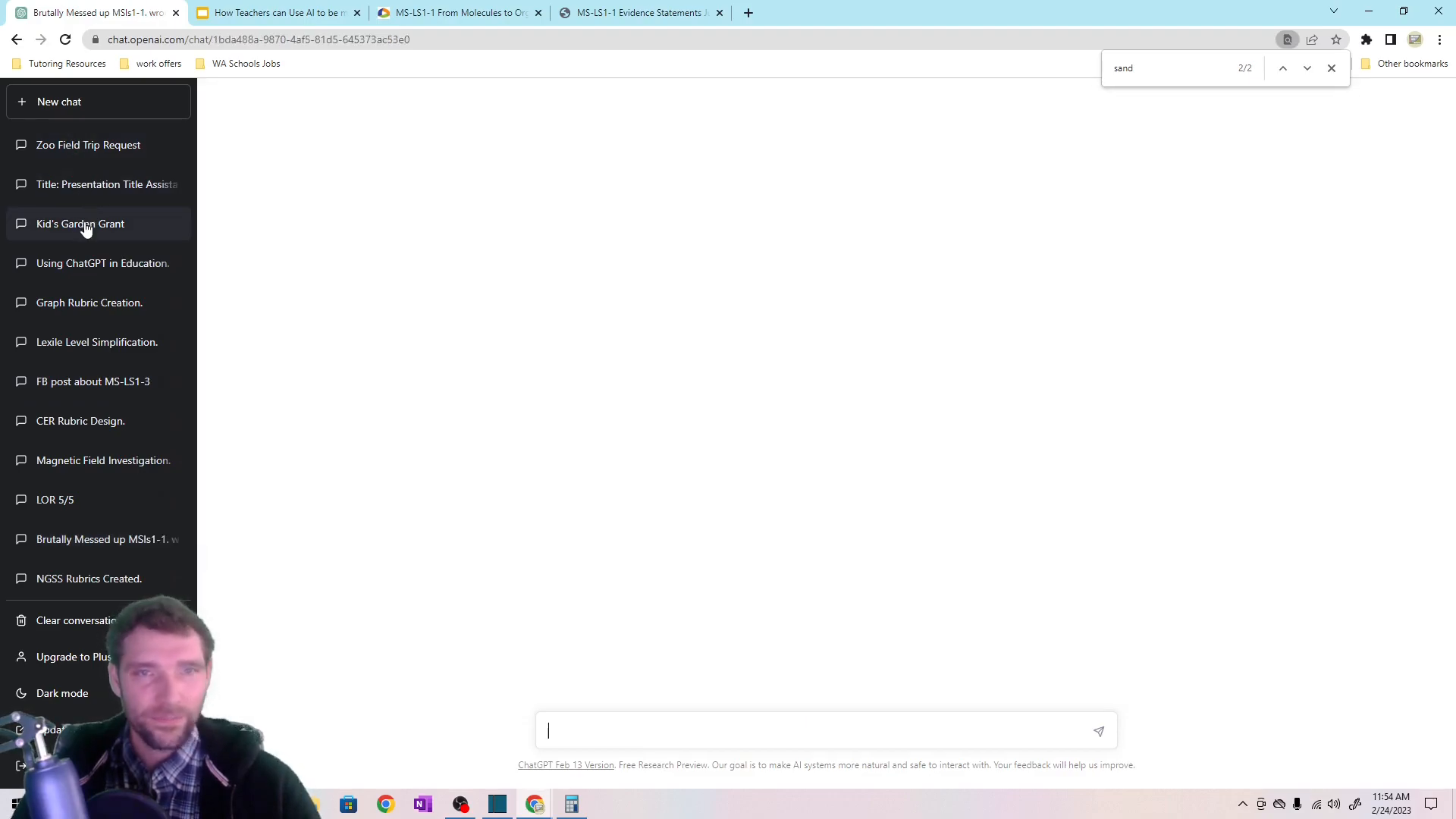
left_click(66, 39)
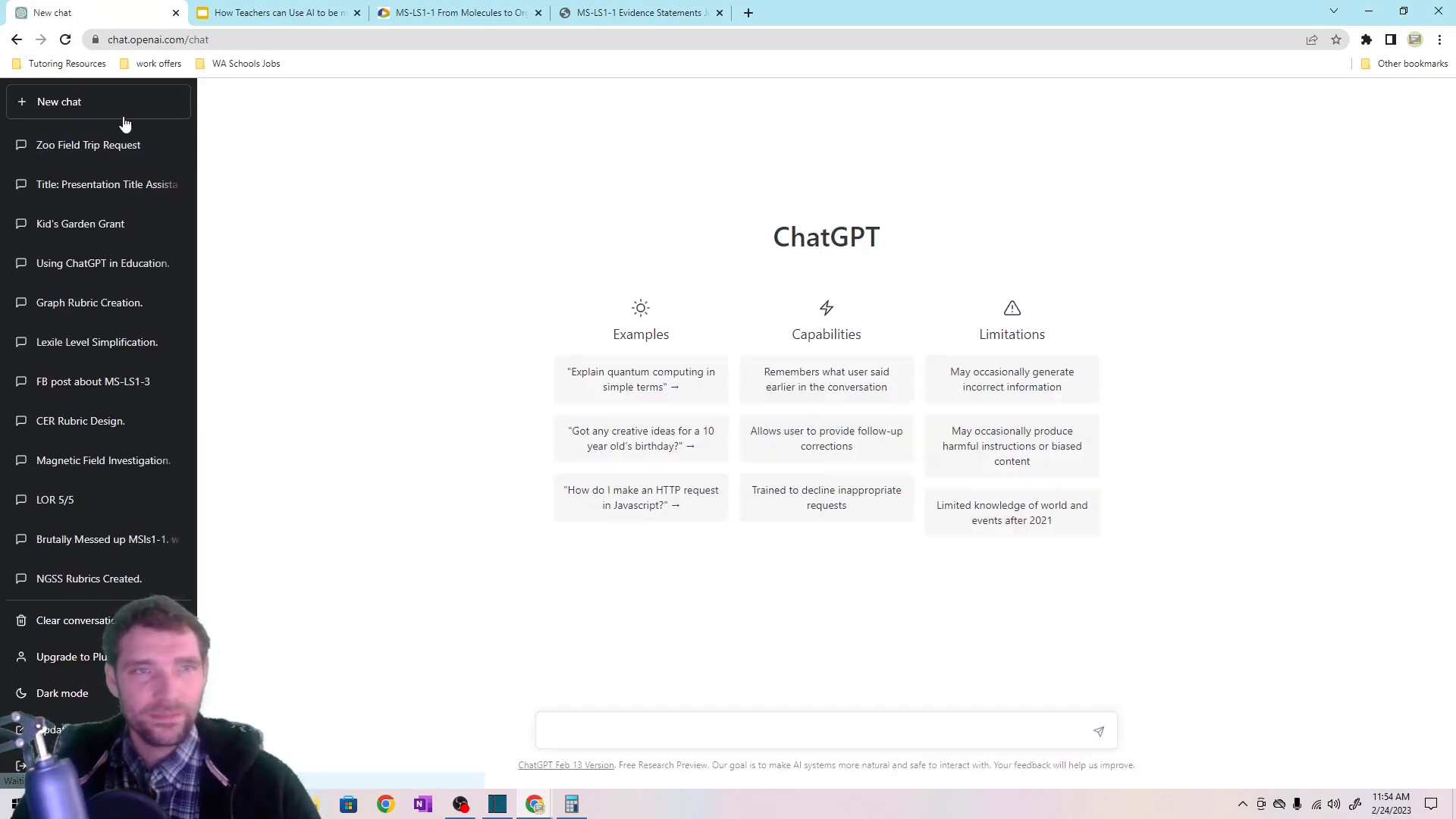
left_click(88, 146)
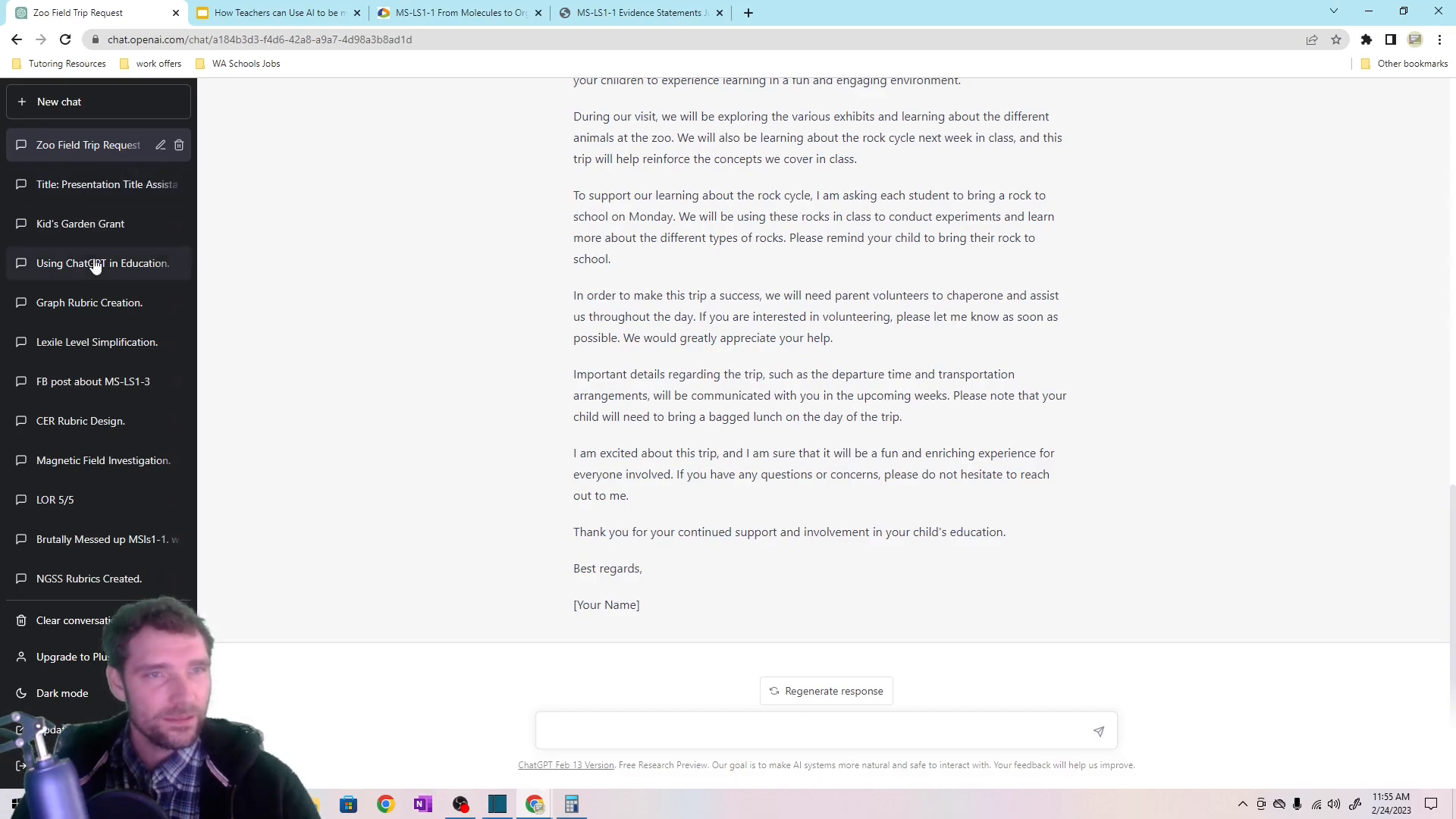
left_click(79, 223)
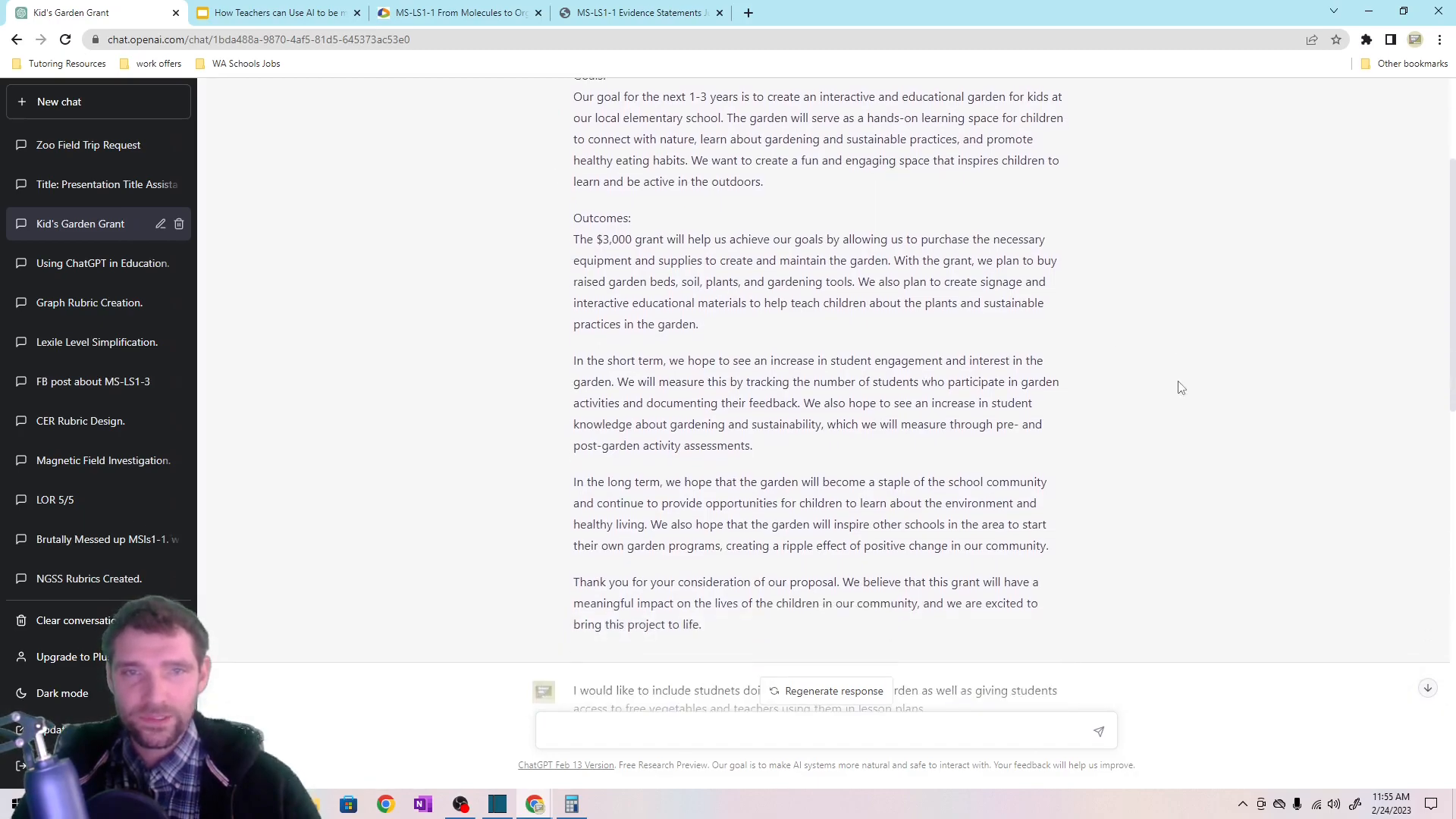
scroll("down", 3)
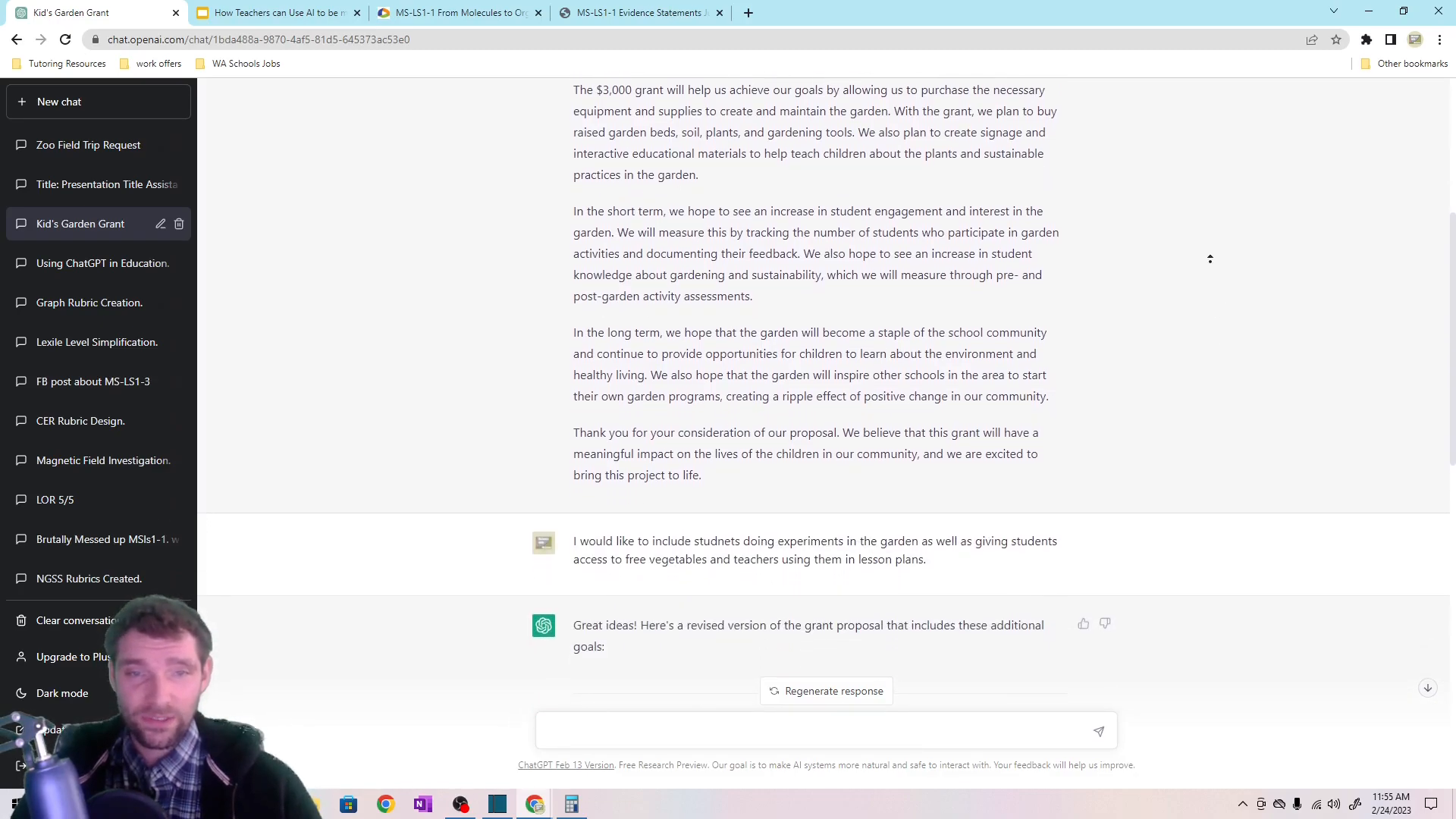
scroll("up", 3)
type("less")
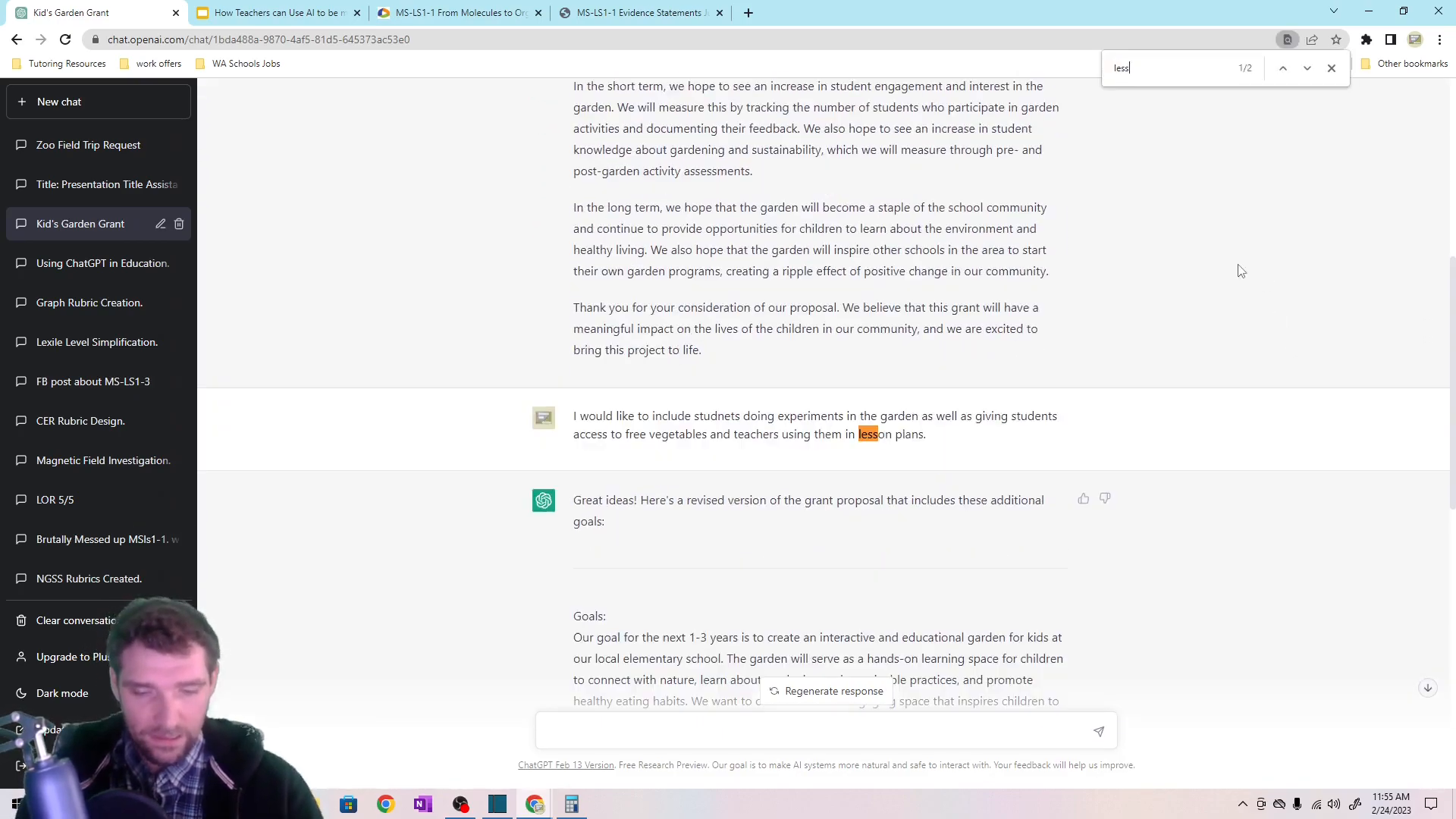
Find 'lesson' in the proposal revision, then move to the consultant's Podia homepage.
left_click(1305, 68)
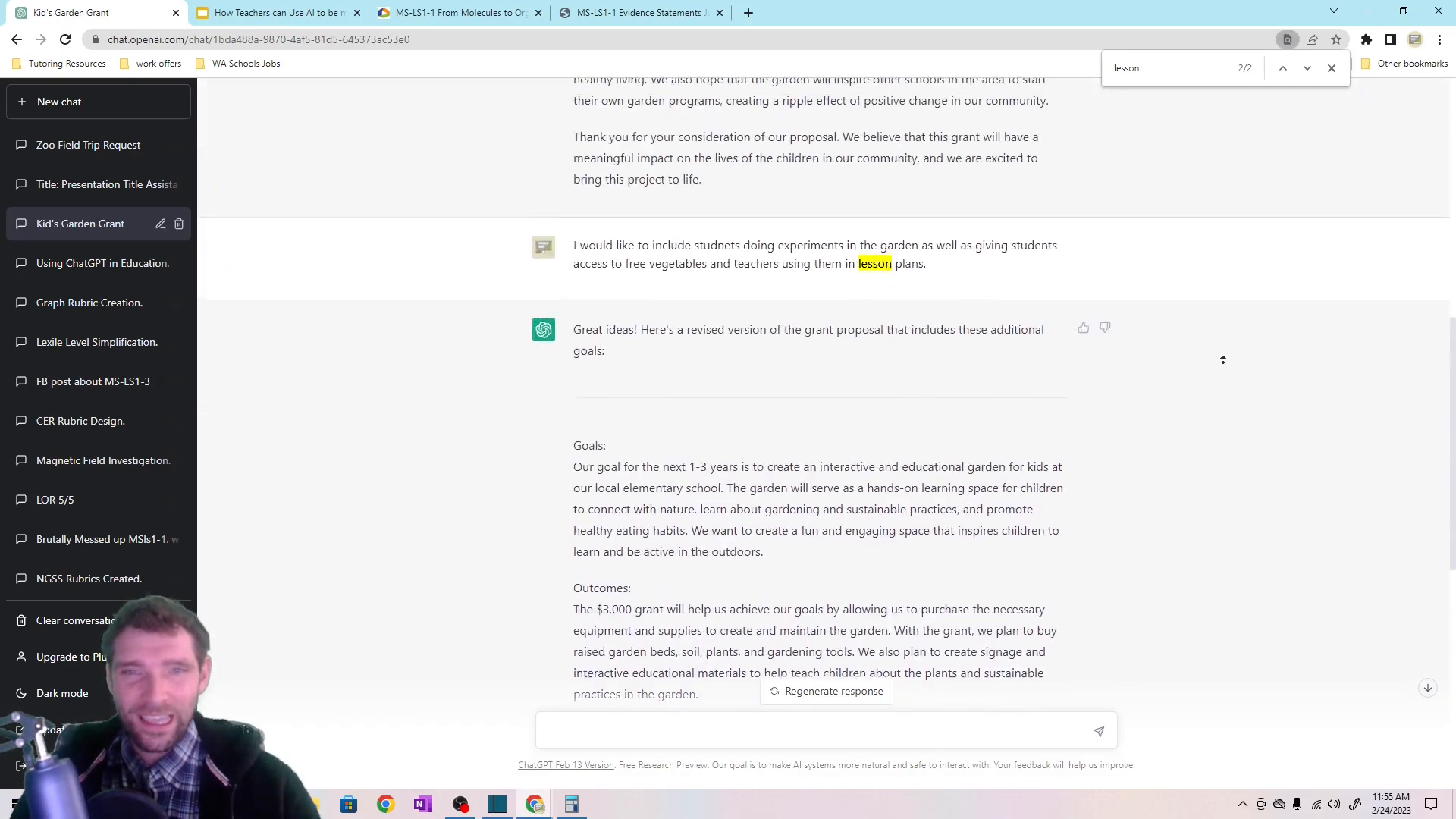
scroll("down", 3)
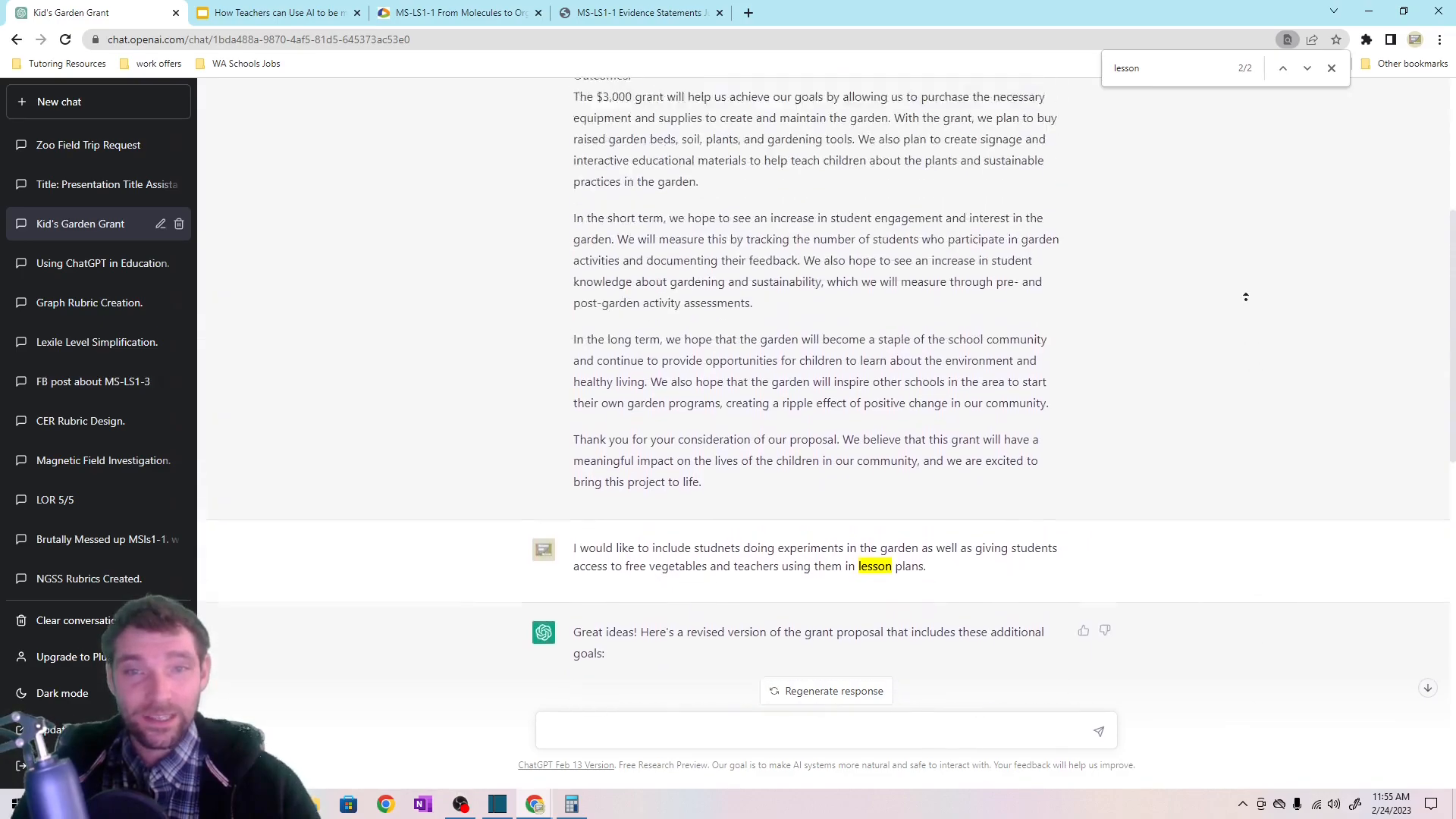
scroll("up", 3)
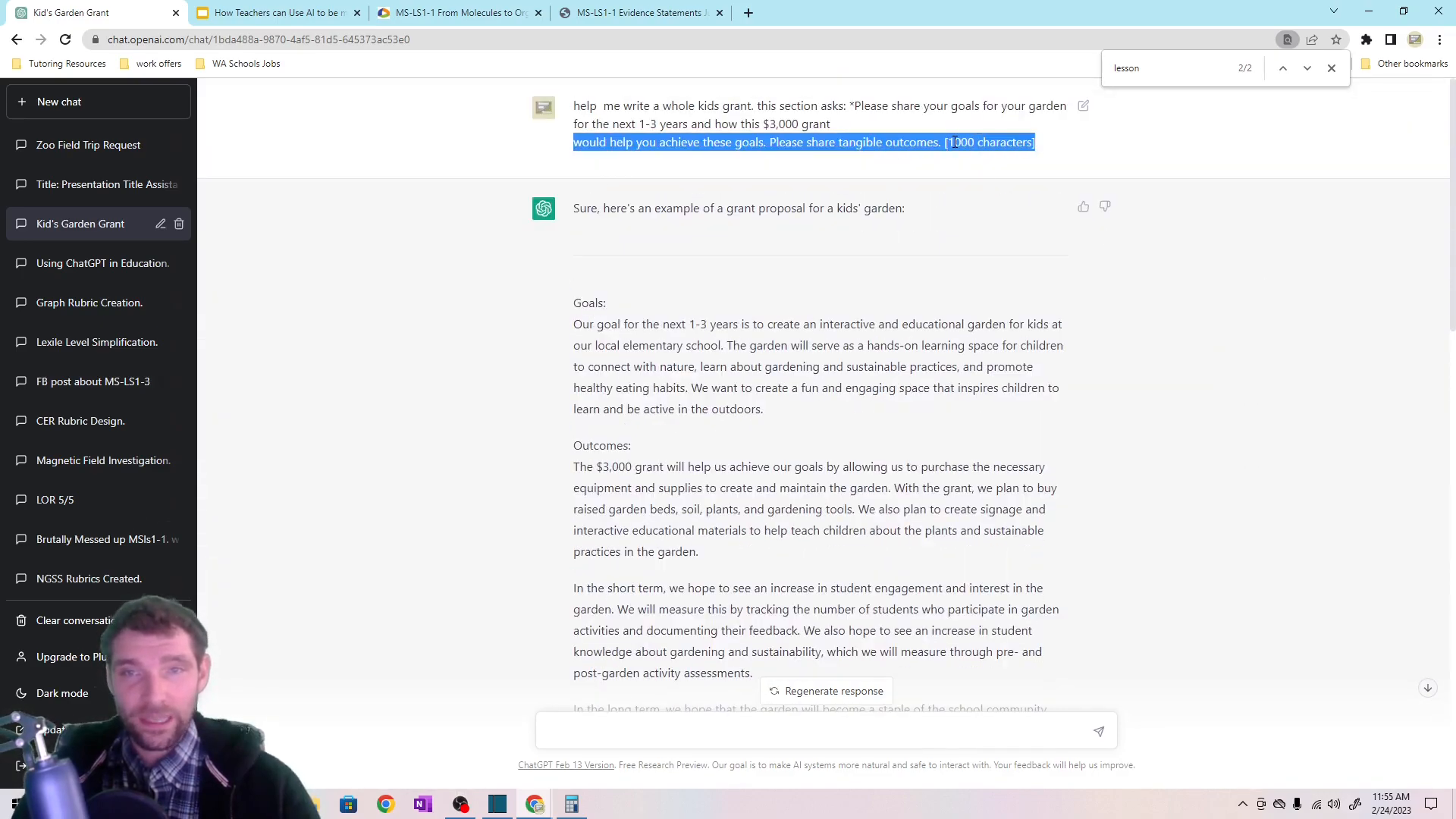
left_click(974, 143)
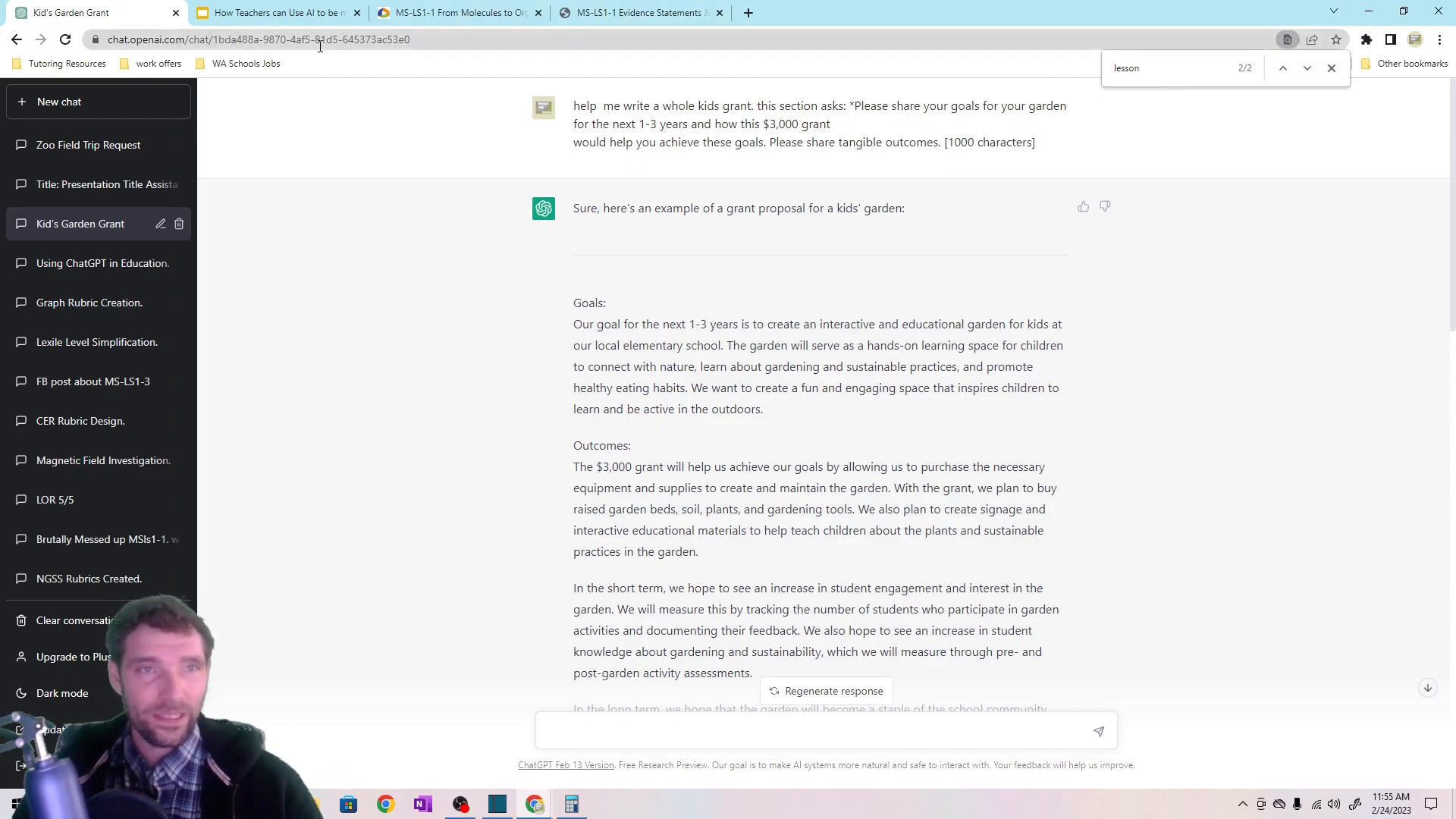
left_click(270, 12)
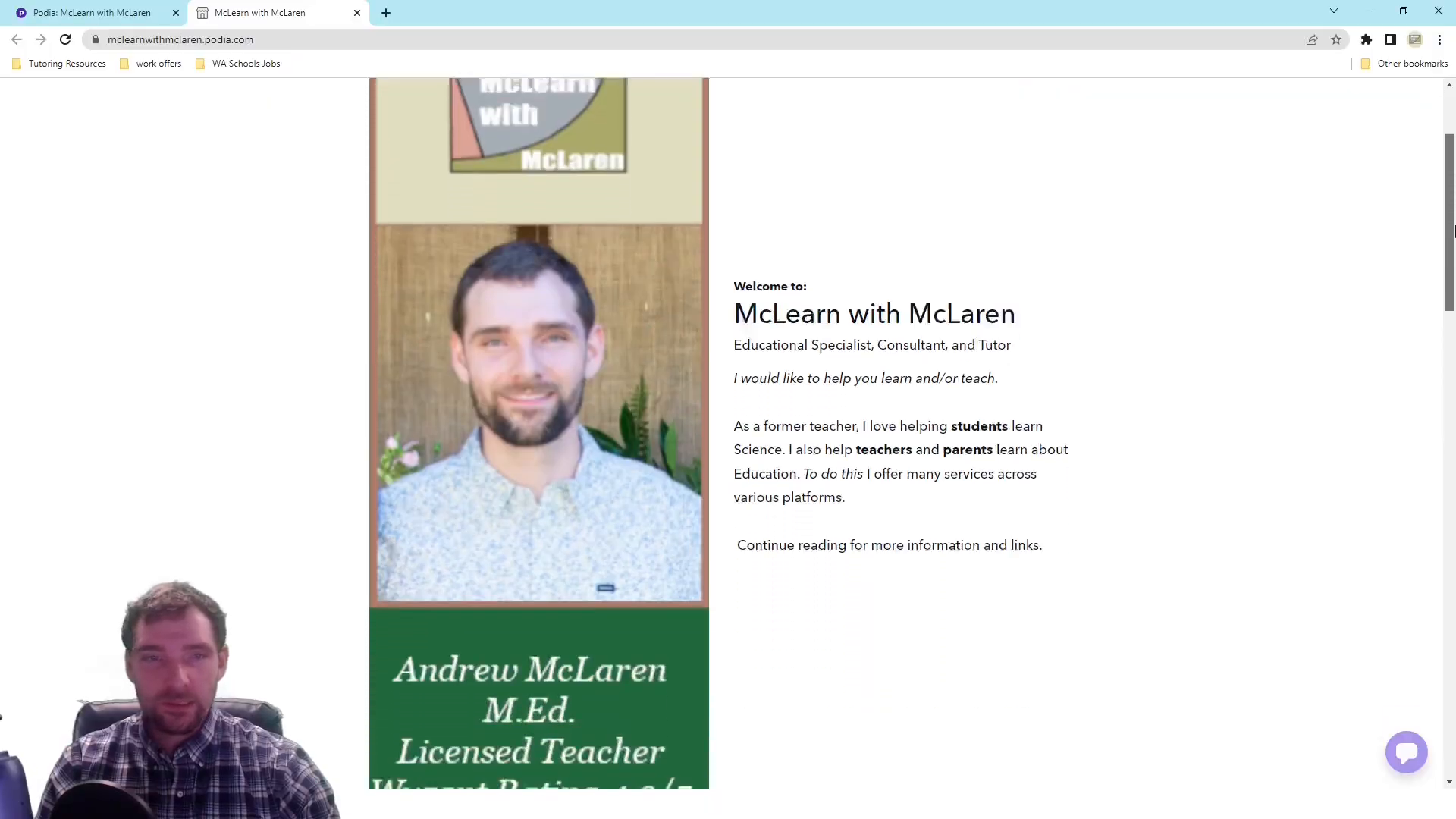
Open the Other Sites/Platforms page and the Teachers Pay Teachers classroom lessons store.
scroll("down", 3)
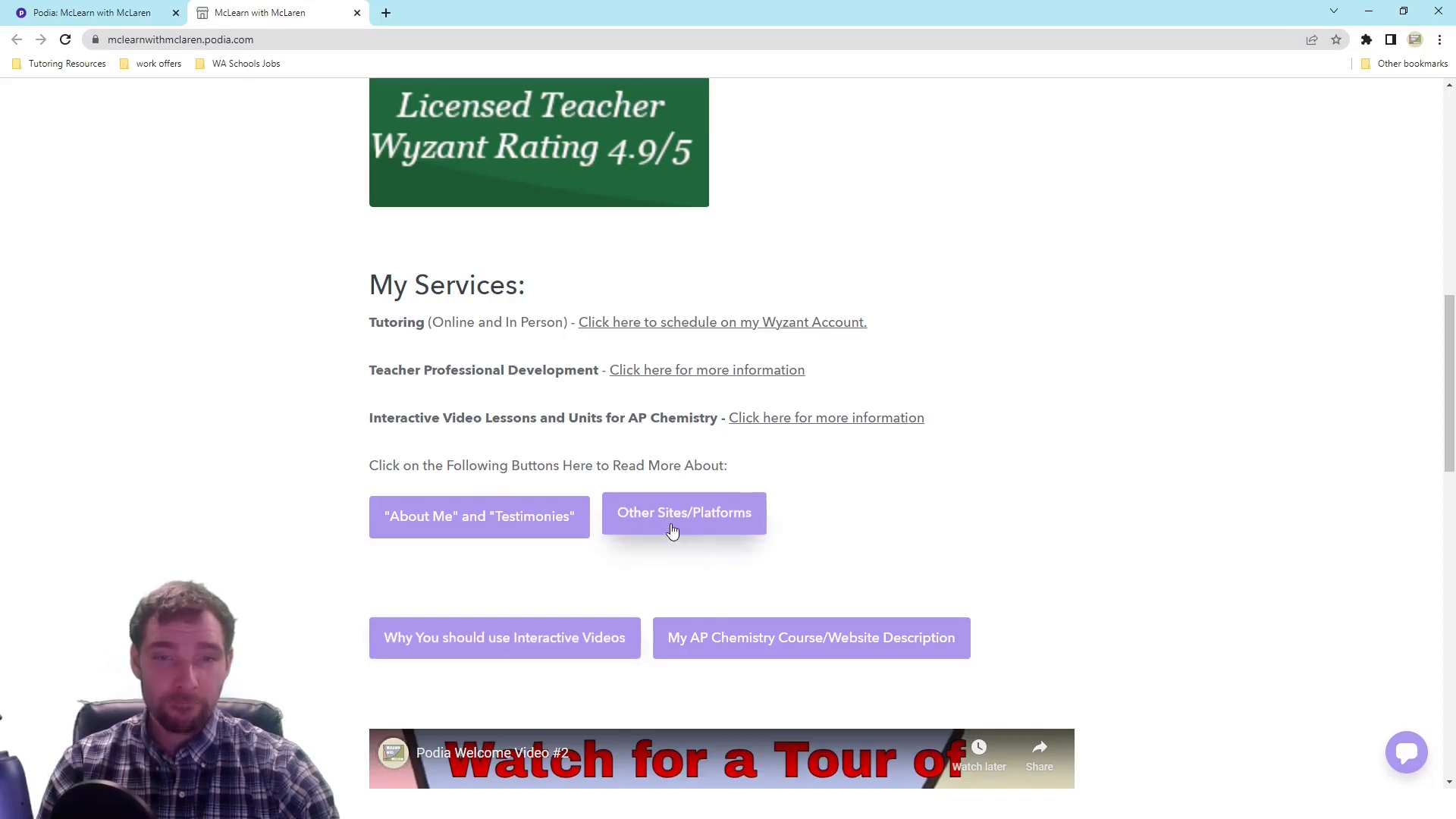
left_click(684, 512)
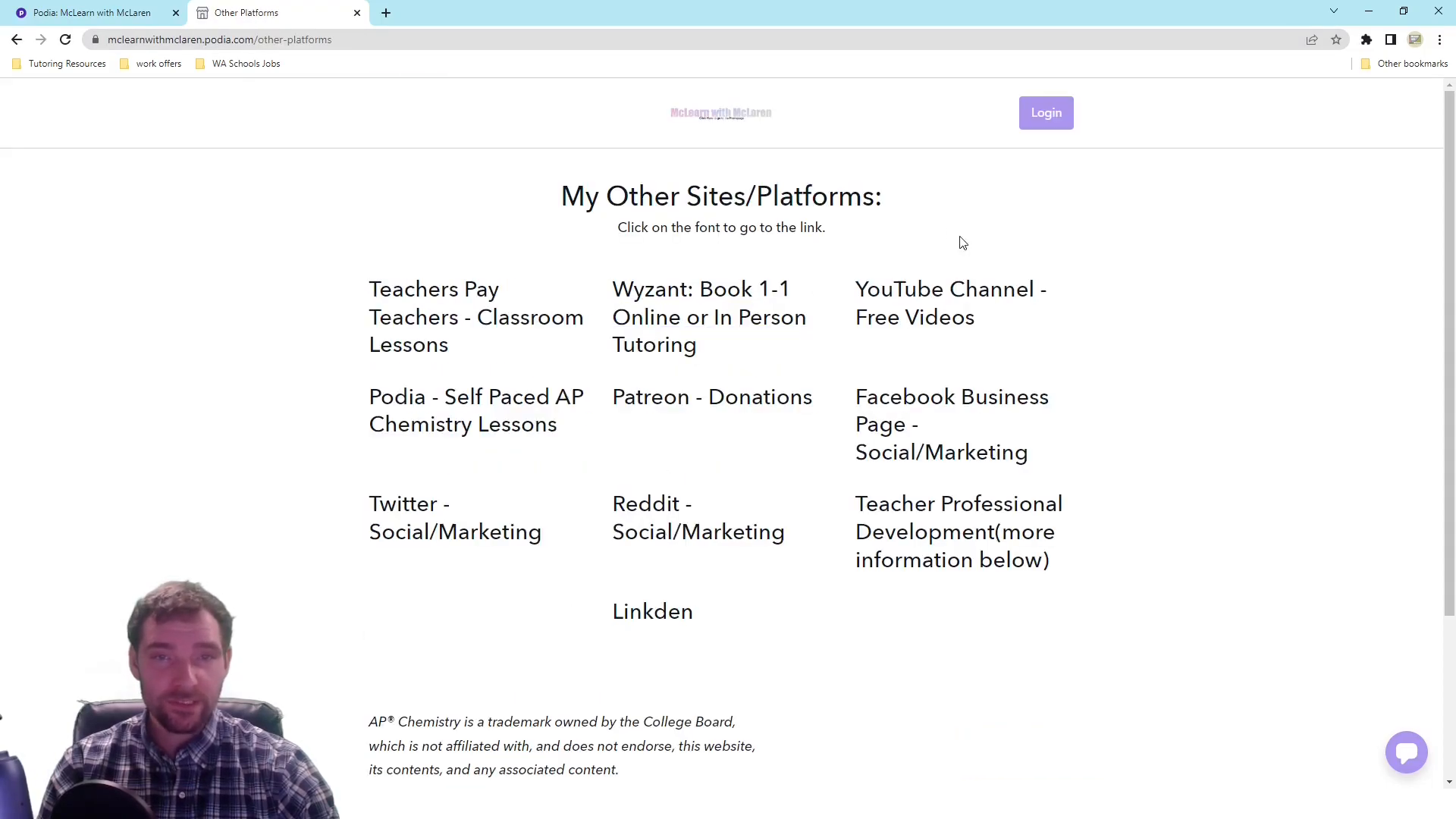
mouse_move(472, 307)
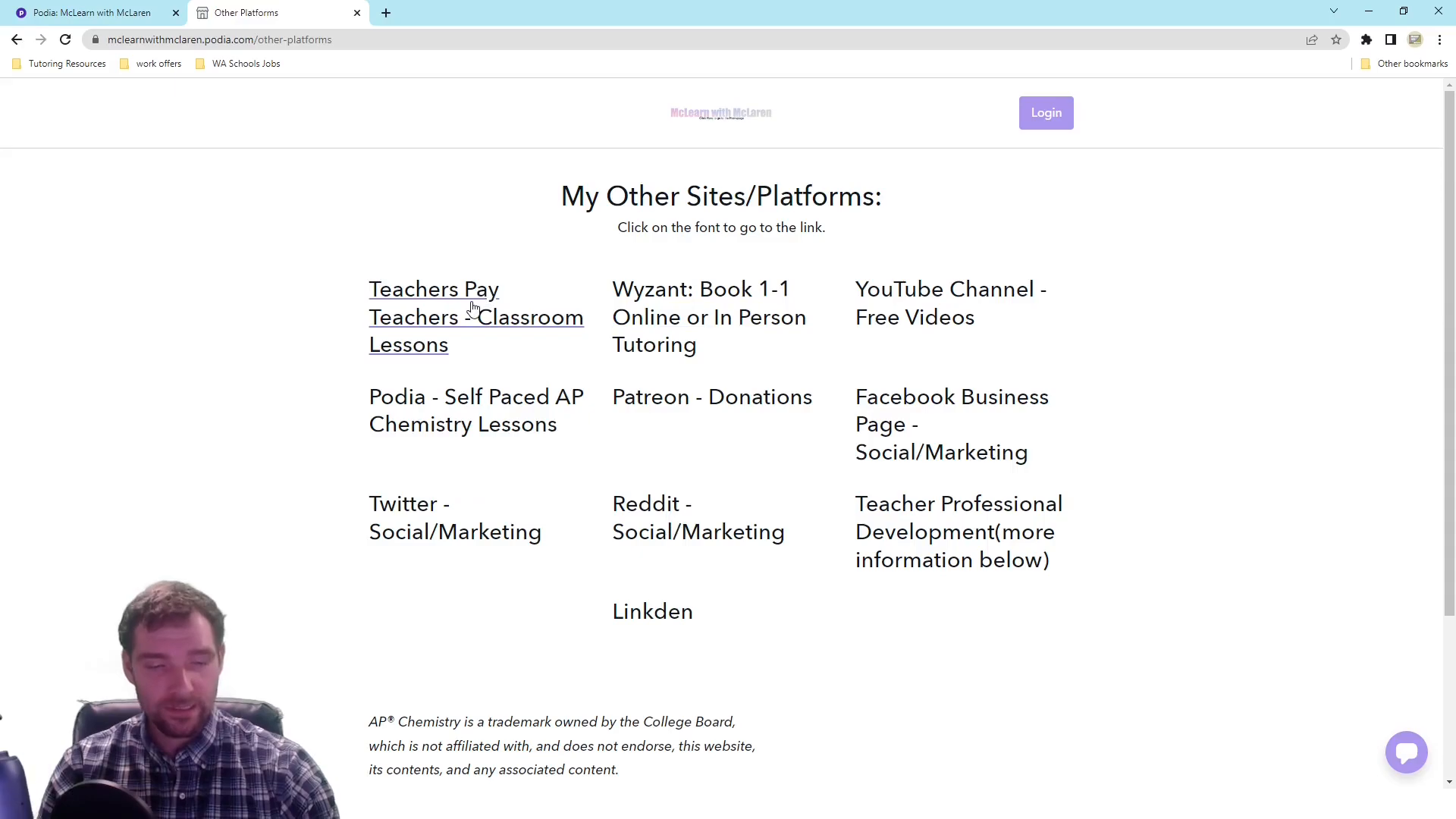
left_click(708, 317)
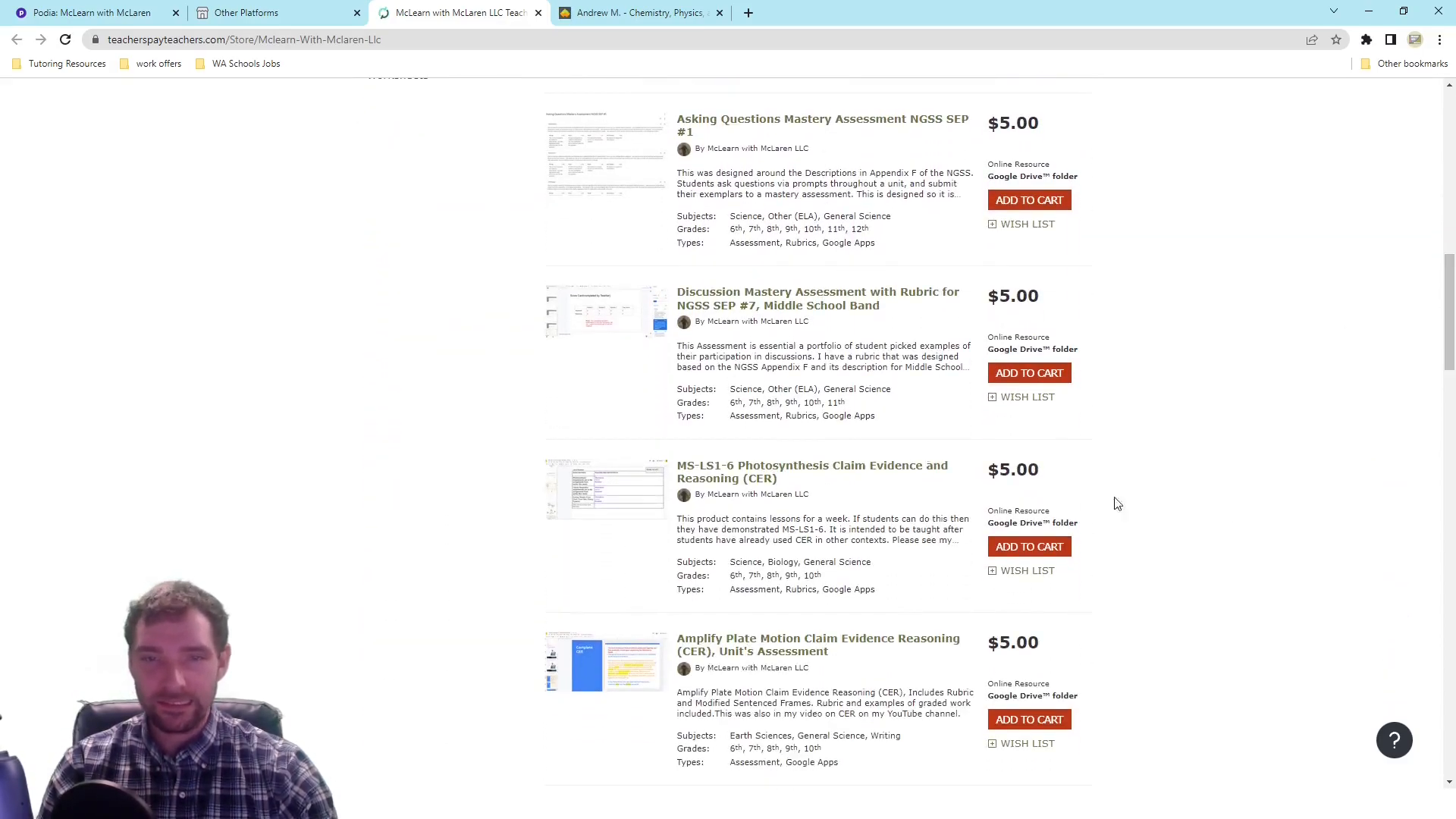
View the Wyzant tutoring profile with 5.0 rating and $60 rate, then return to Other Sites/Platforms.
left_click(276, 12)
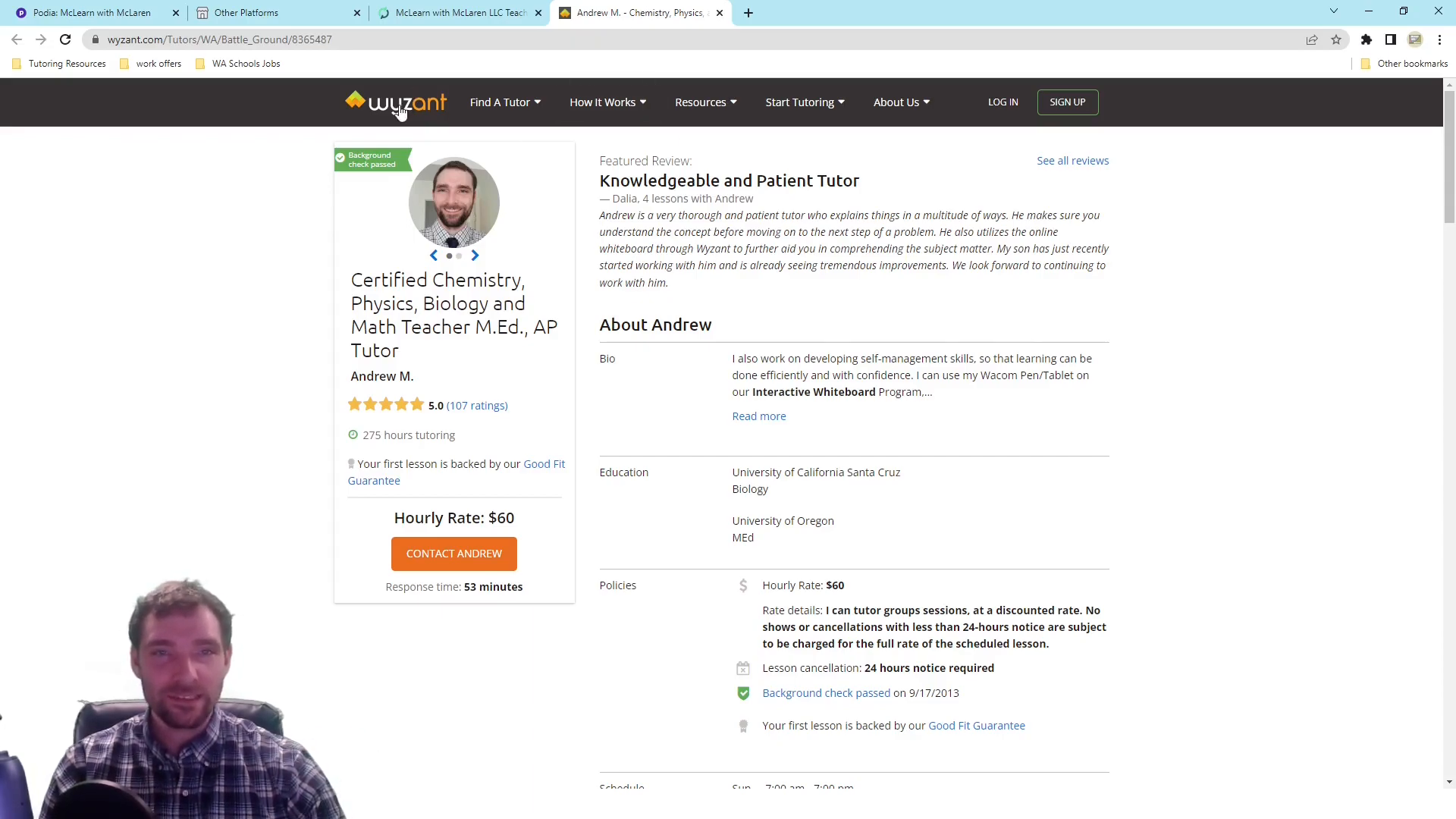
mouse_move(900, 345)
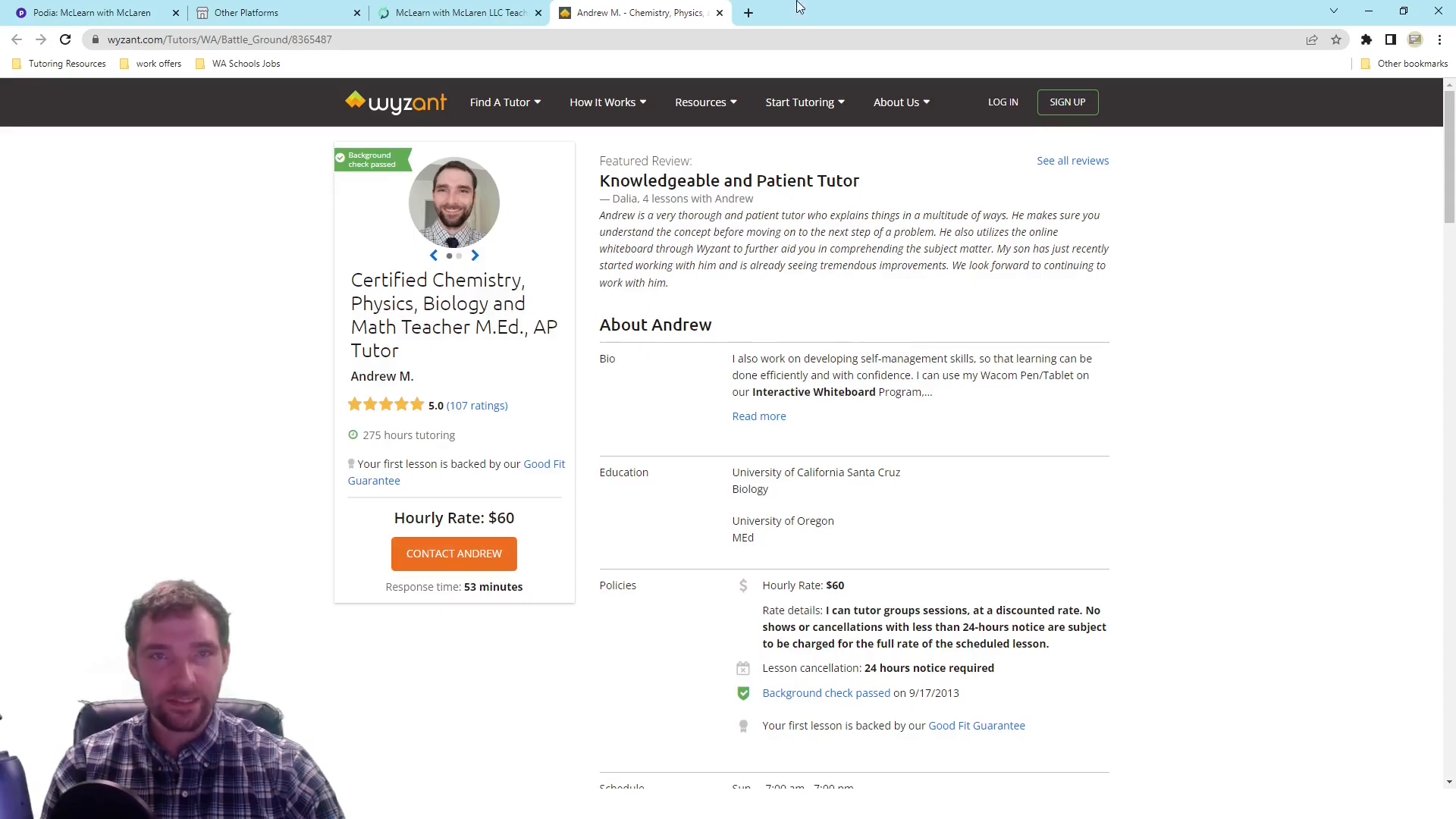
left_click(249, 12)
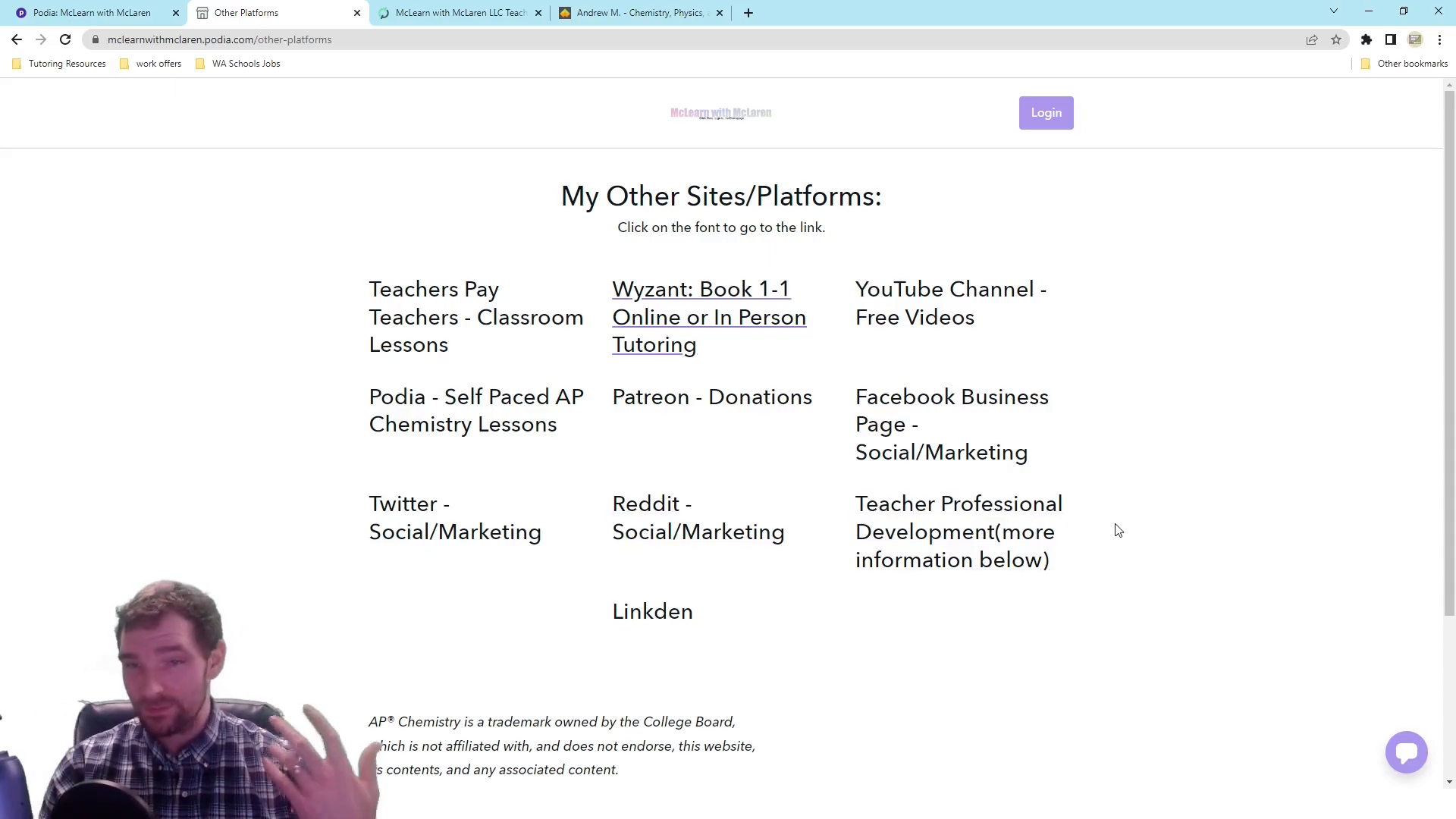
mouse_move(958, 531)
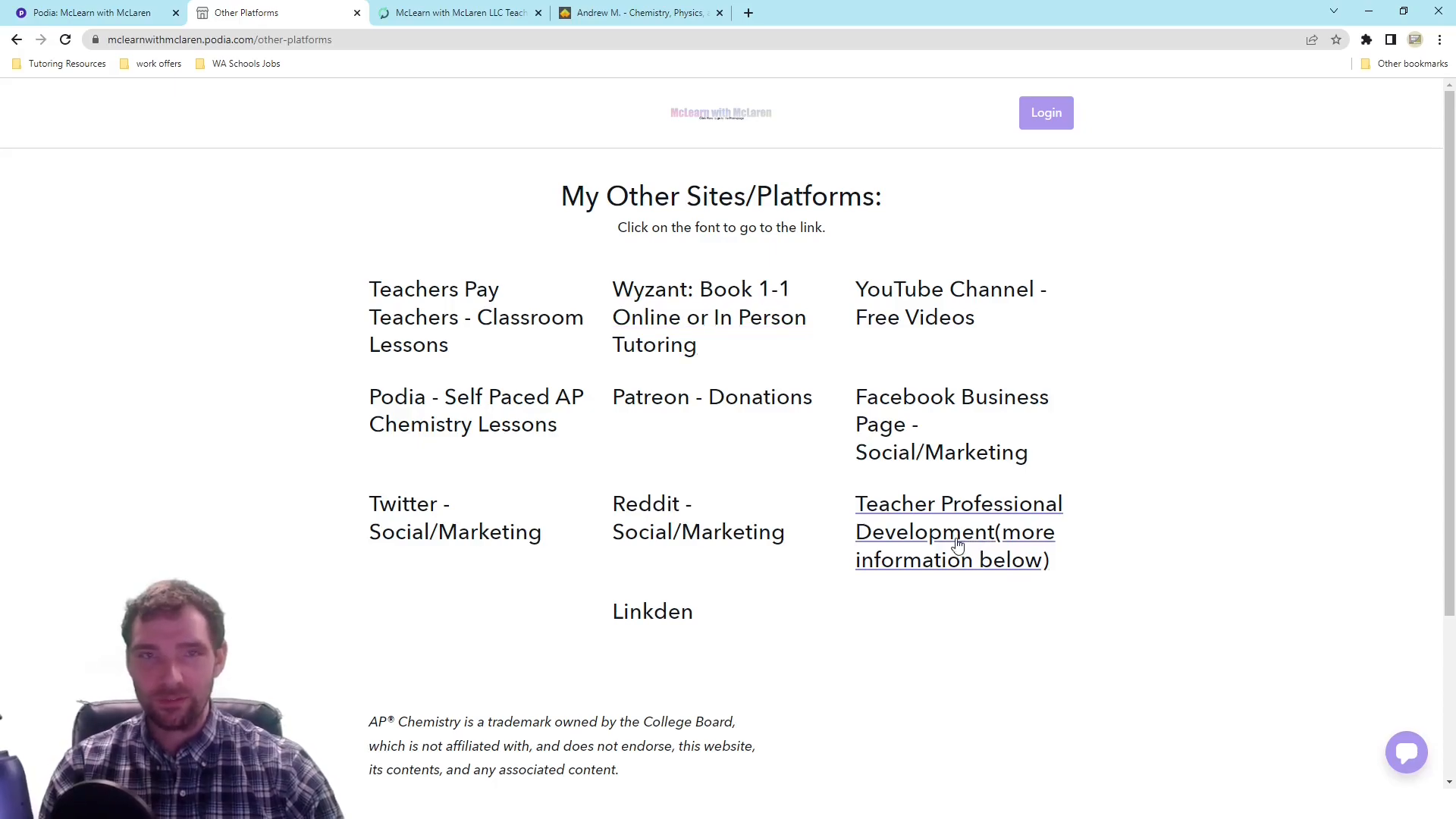